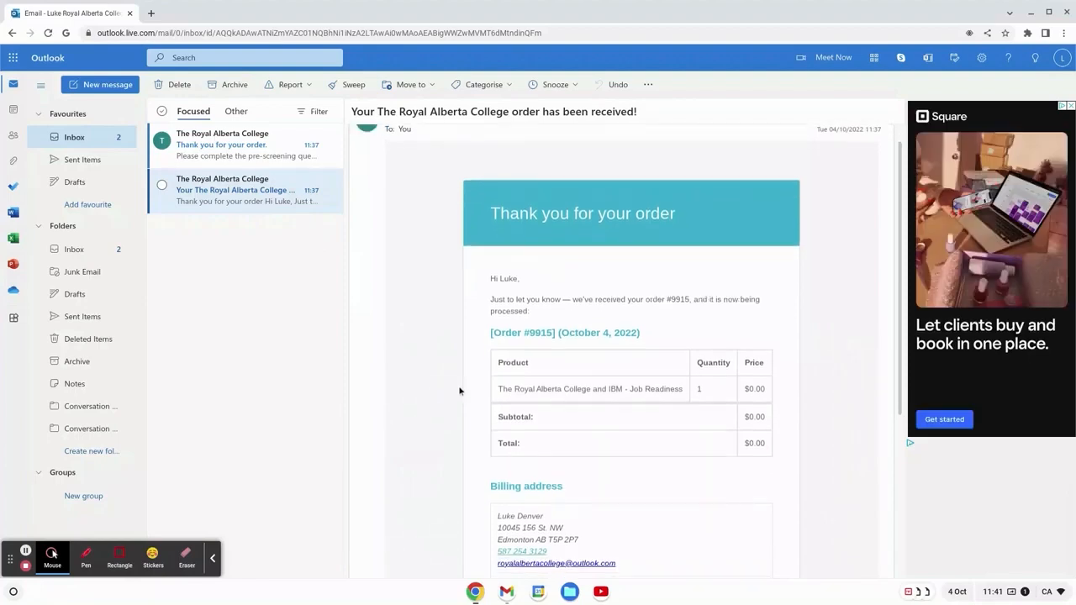
- Scroll the Royal Alberta College email down to the Complete Pre-Screening Questions button
scroll(down, 3)
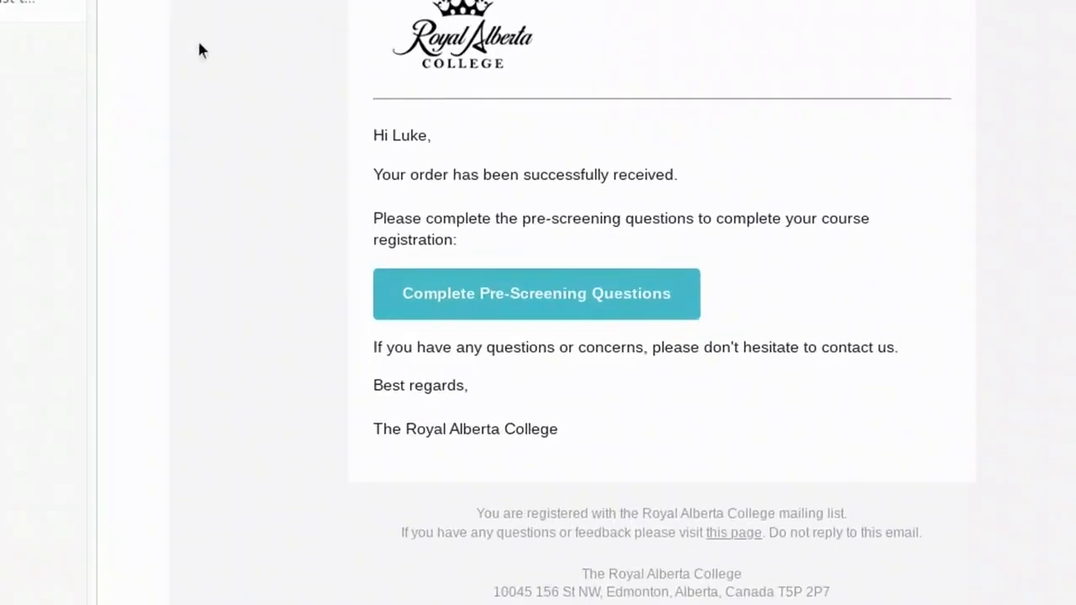
mouse_move(535, 294)
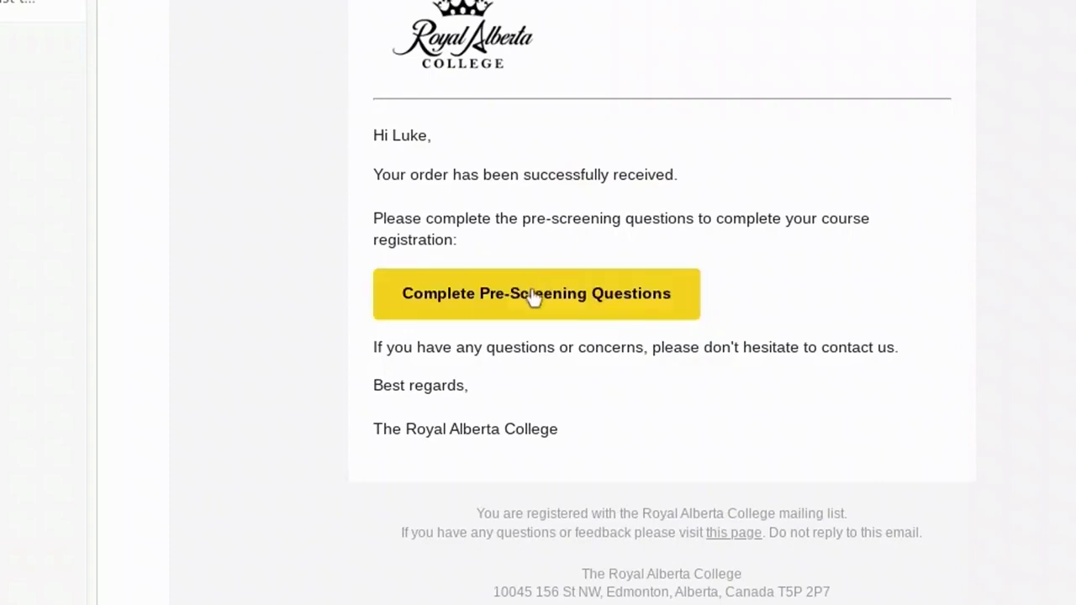
click(535, 293)
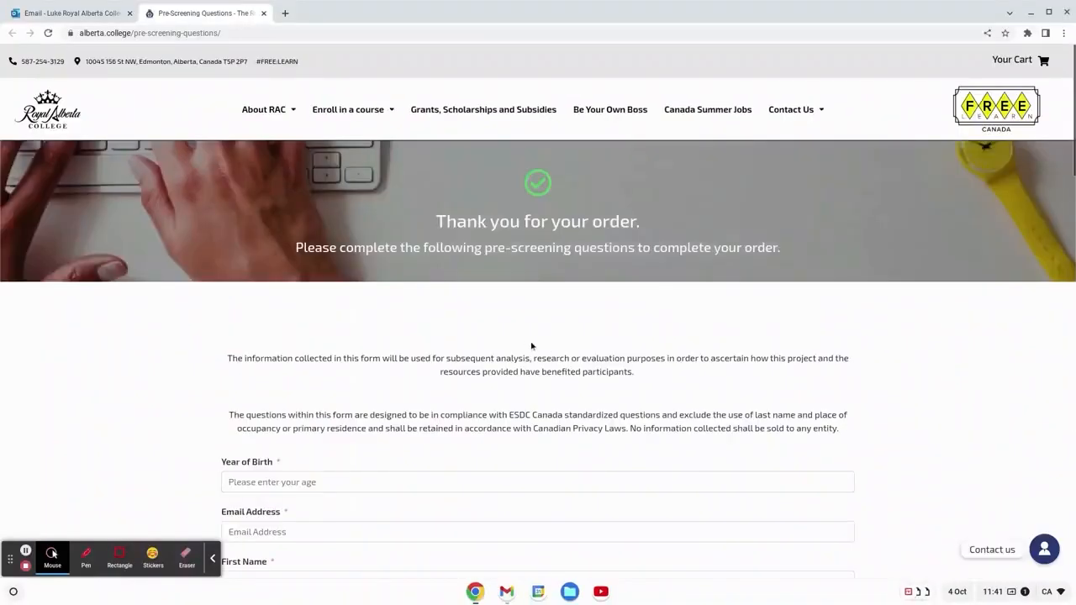
scroll(down, 3)
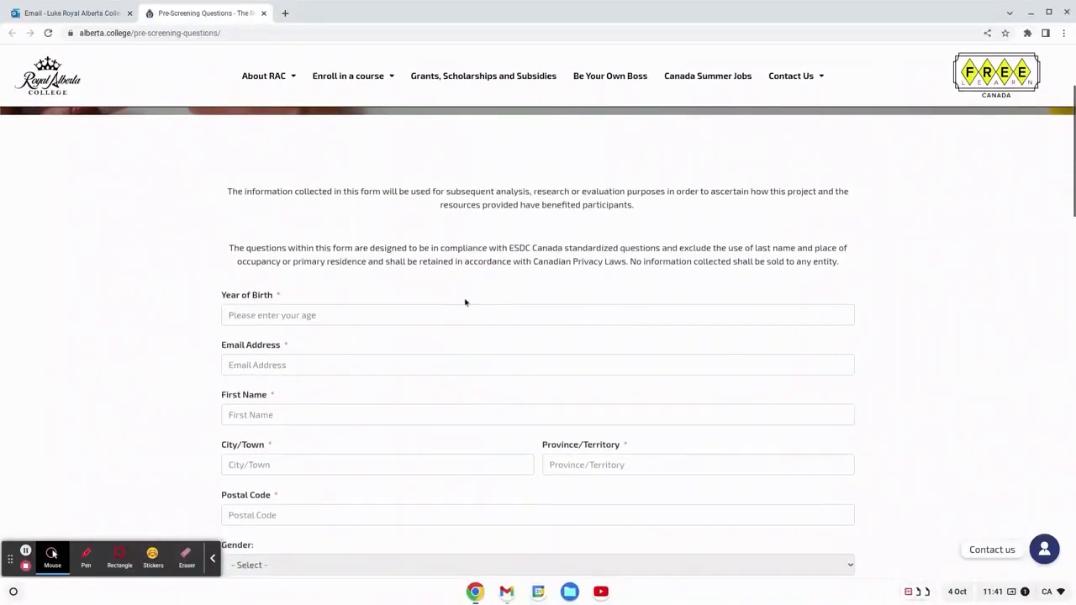
text(1994)
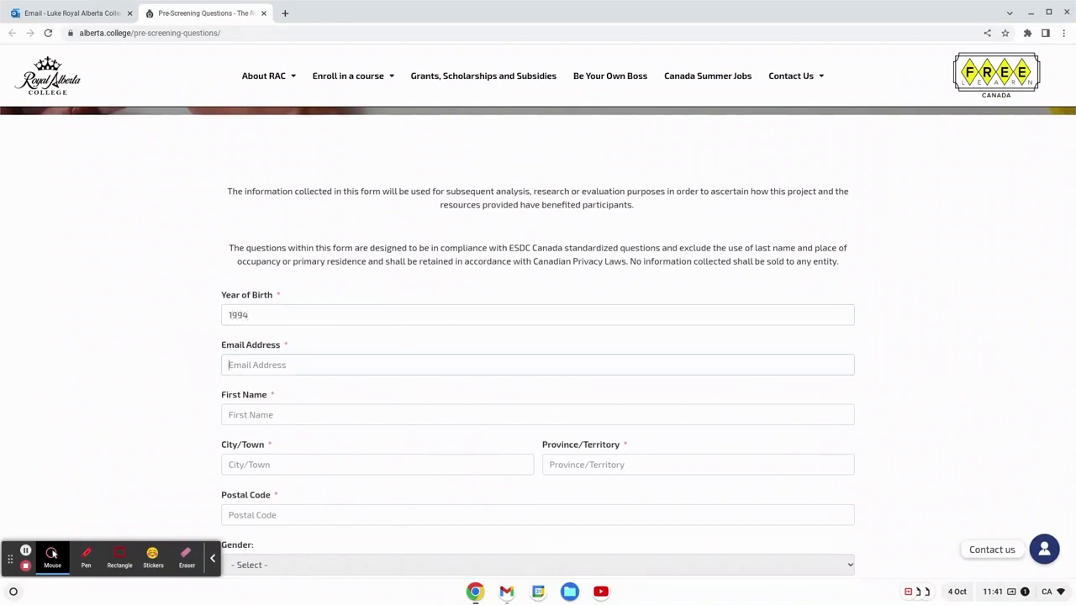
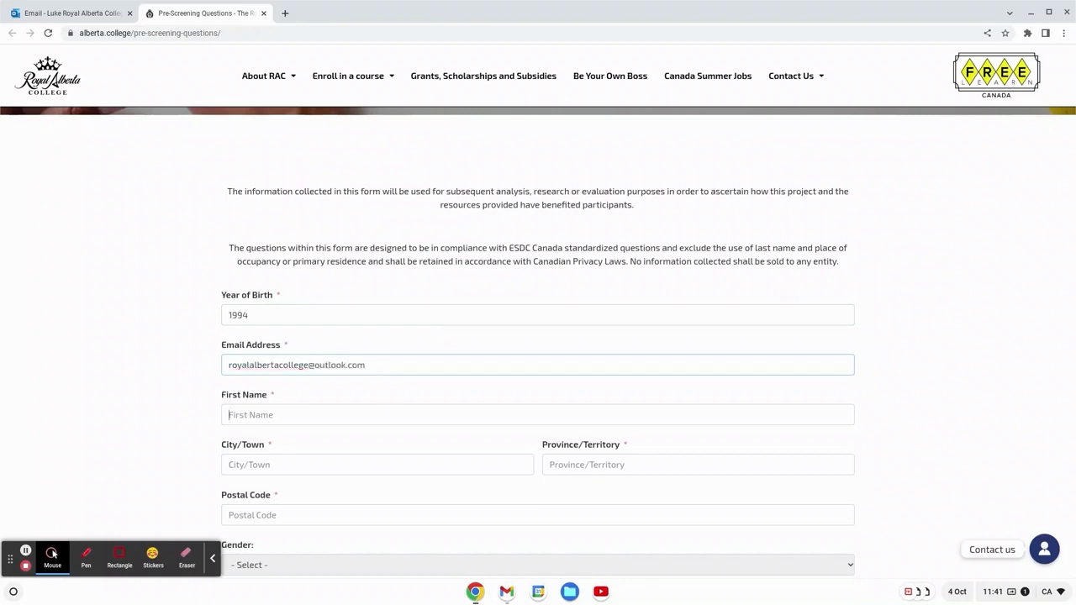
- Enter first name Luke, city Edmonton, province Alberta and the postal code
click(538, 414)
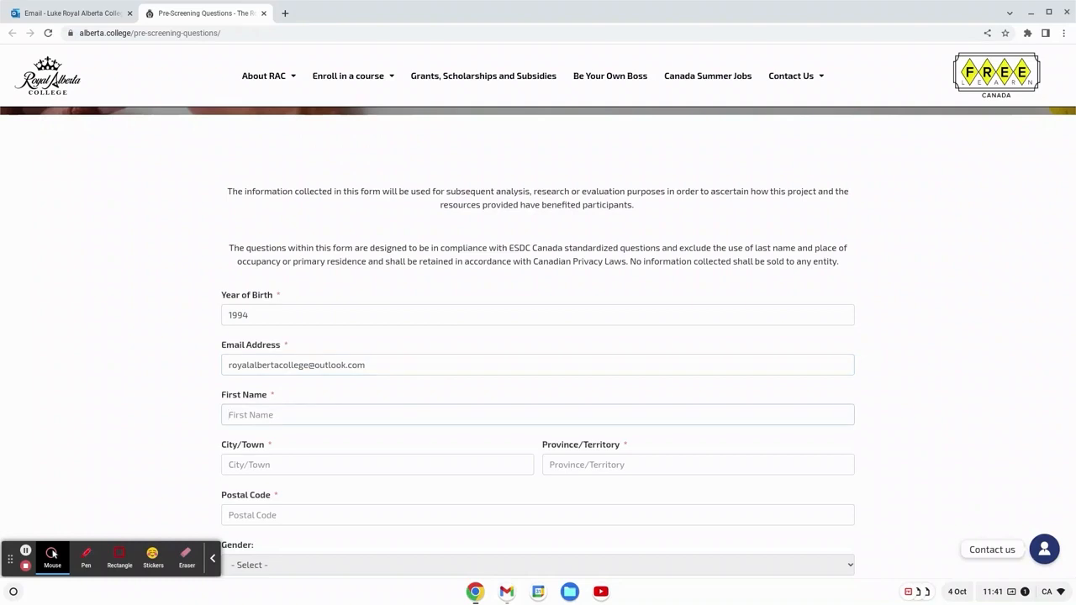
text(Luke)
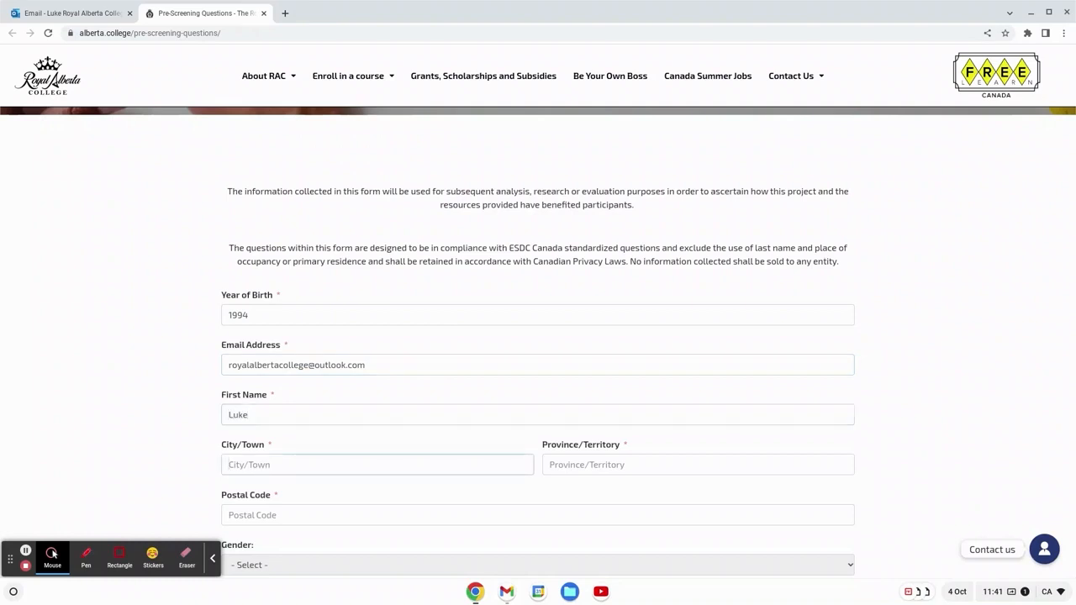
text(Edmonton)
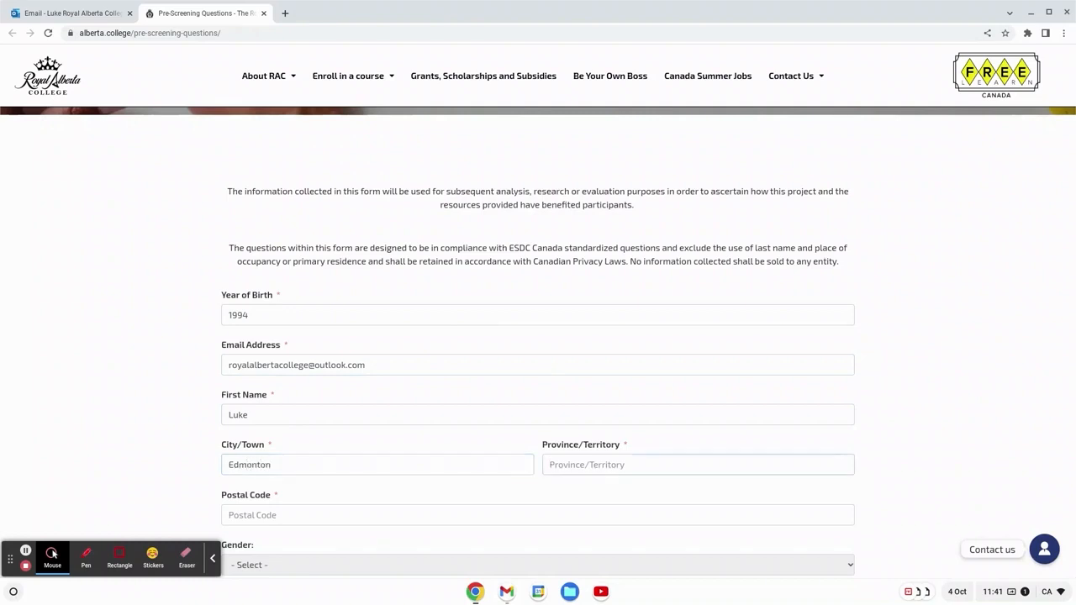
text(Alberta)
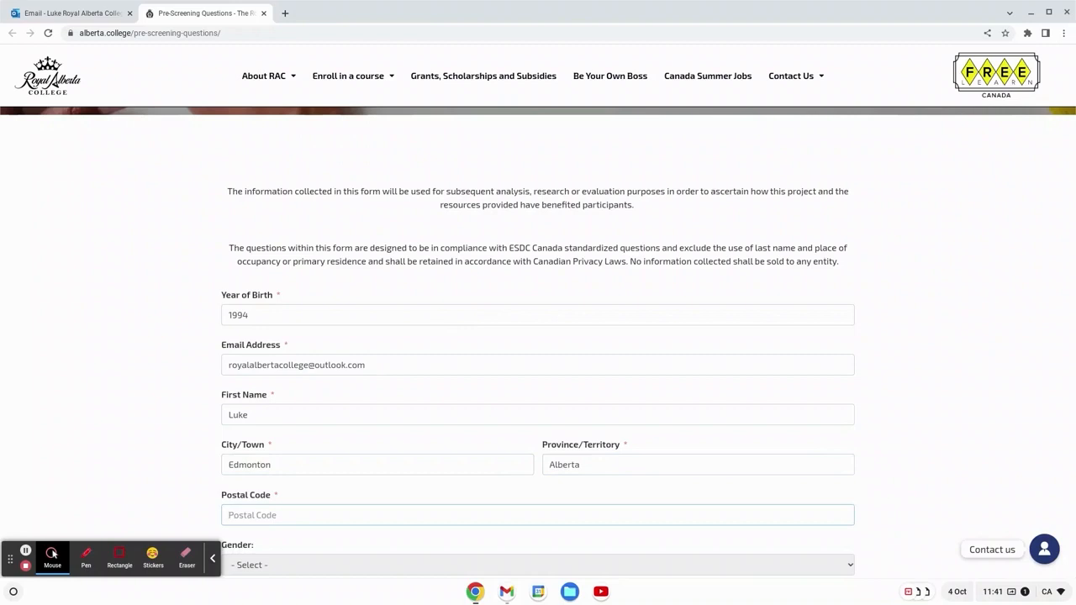
text(T)
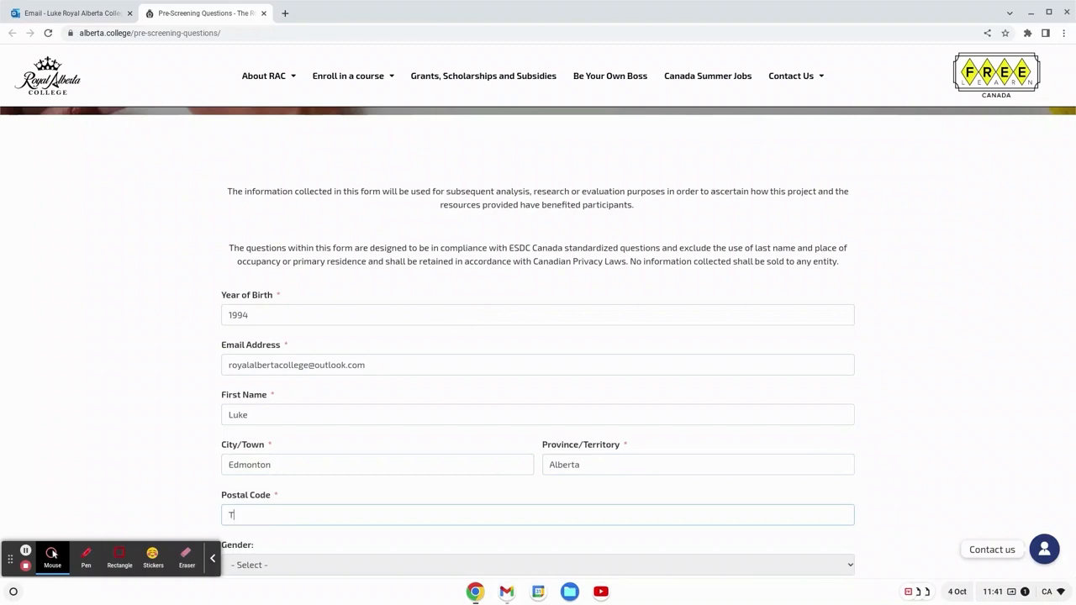
text(SP)
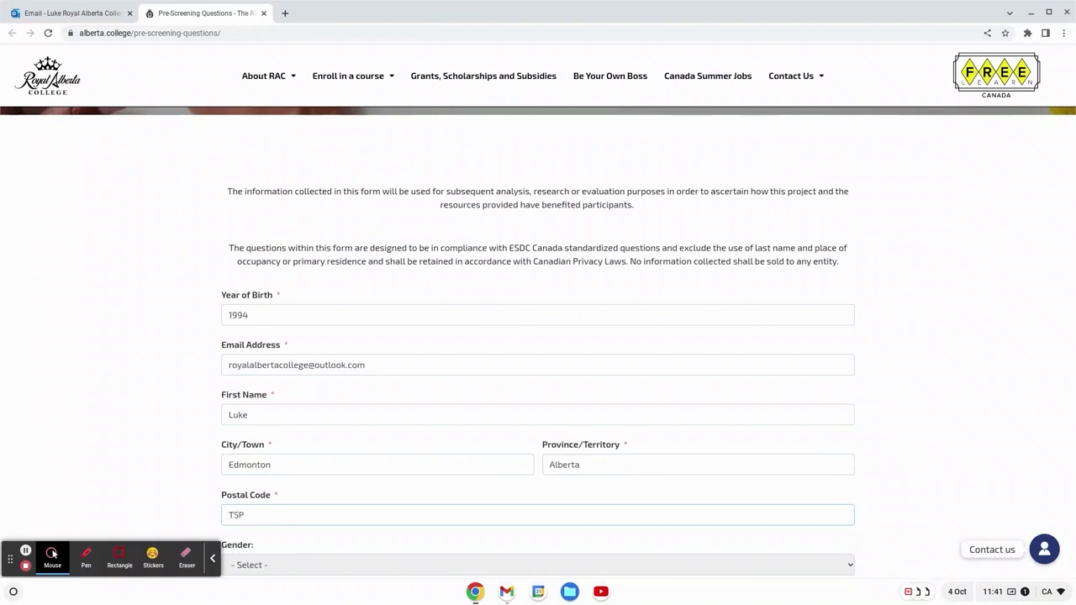
text(2P7)
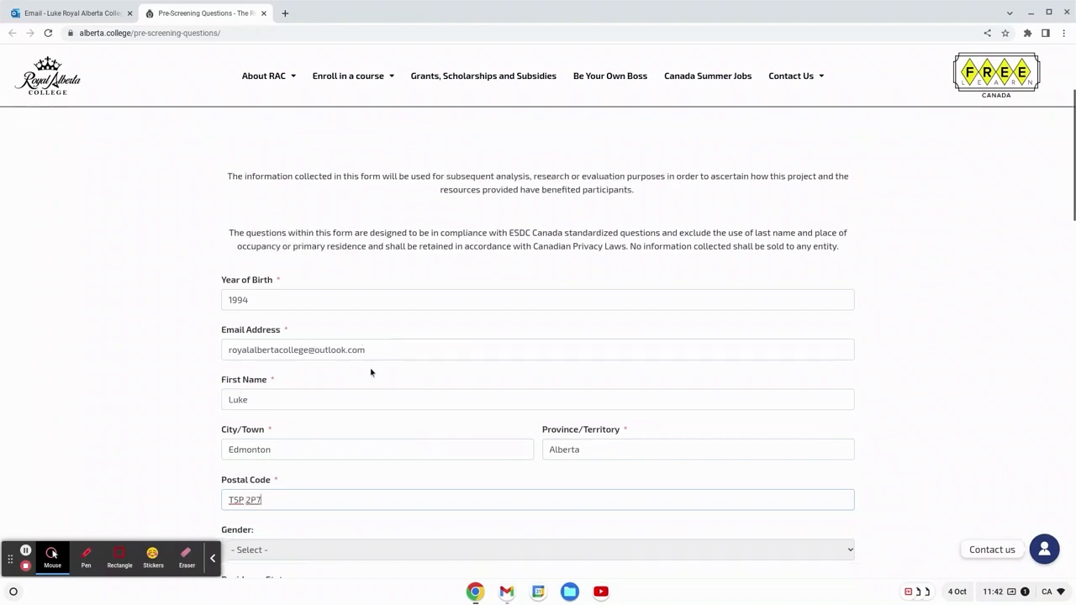
- Select Job Readiness 101 from the courses dropdown and submit the form
scroll(down, 3)
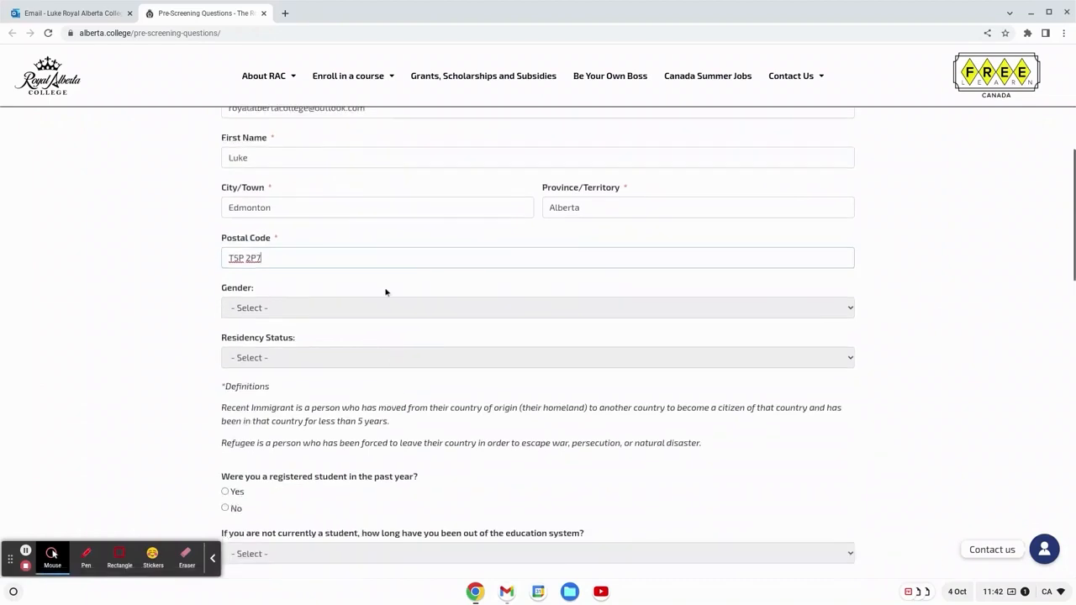
scroll(down, 3)
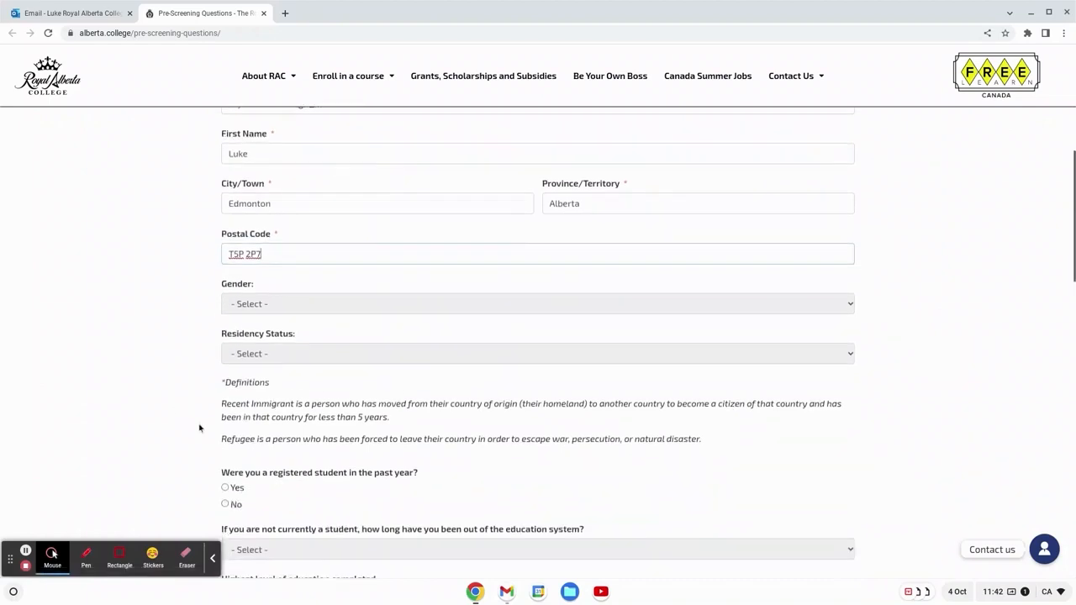
scroll(down, 3)
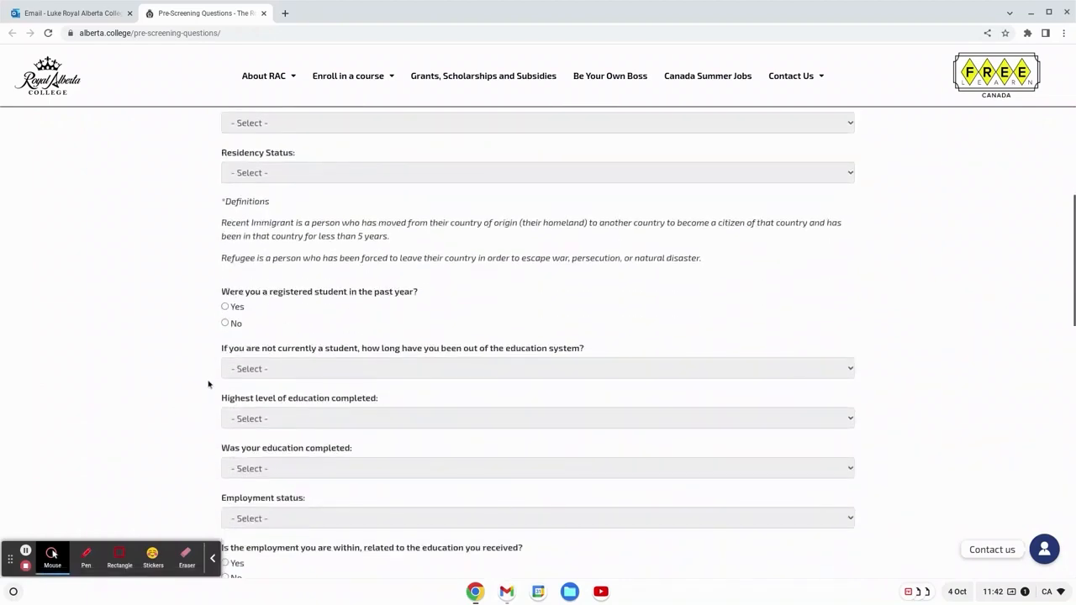
scroll(down, 3)
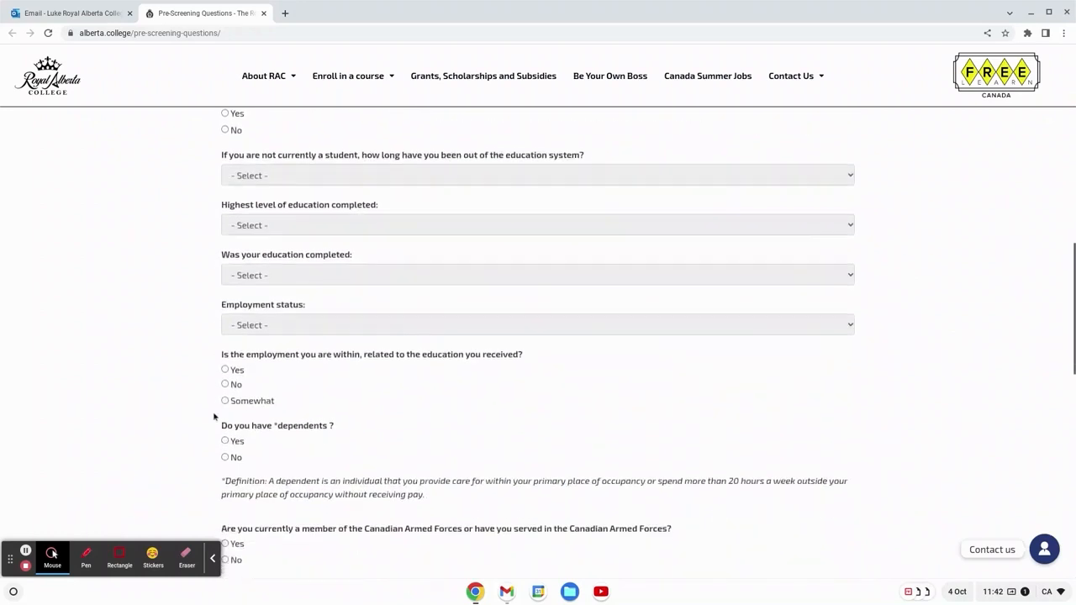
scroll(down, 3)
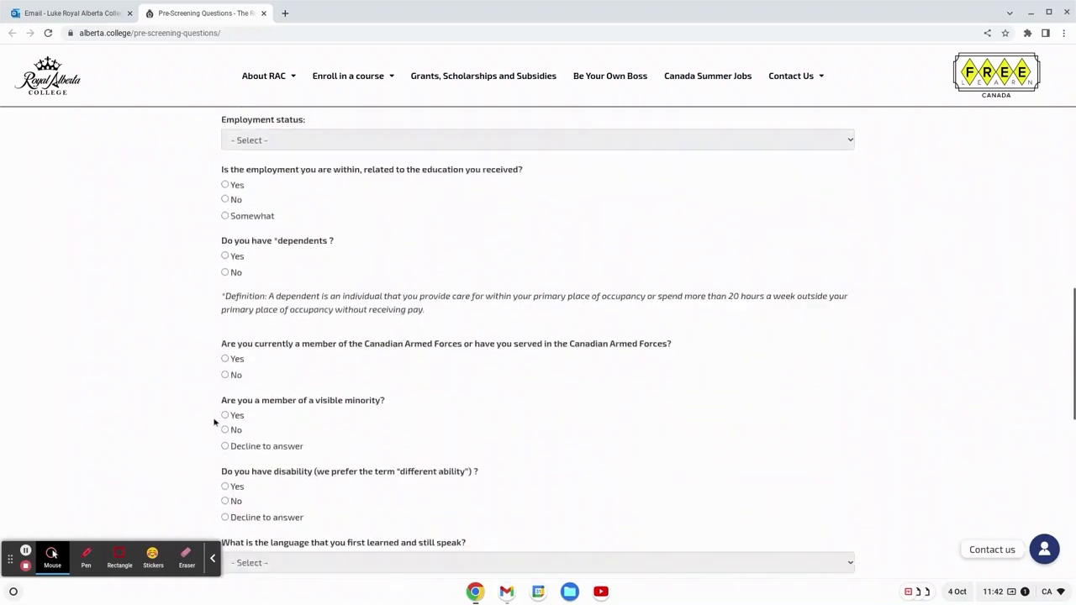
scroll(down, 3)
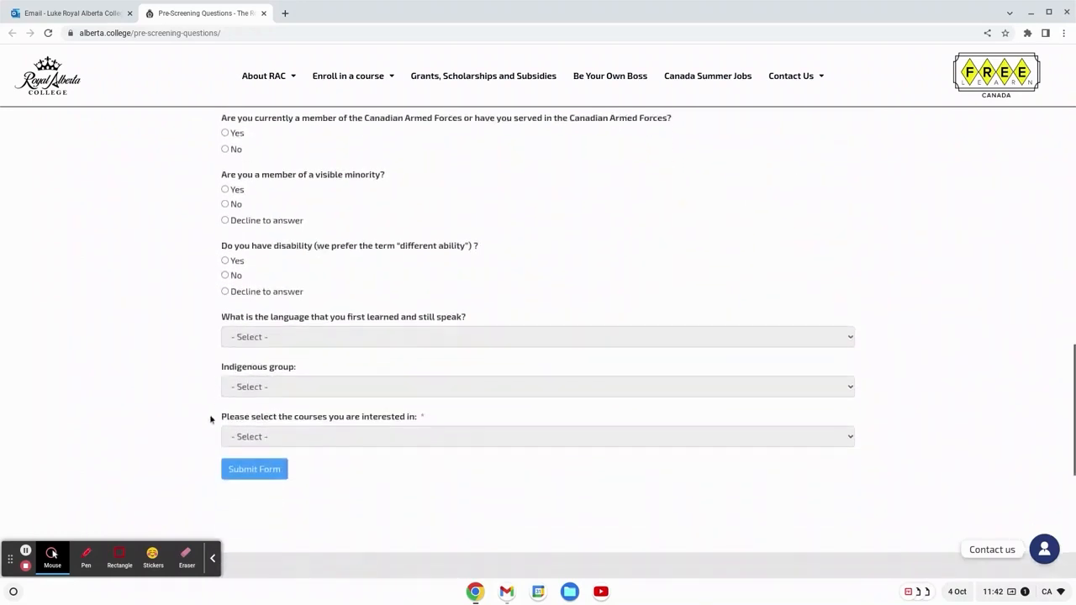
click(538, 437)
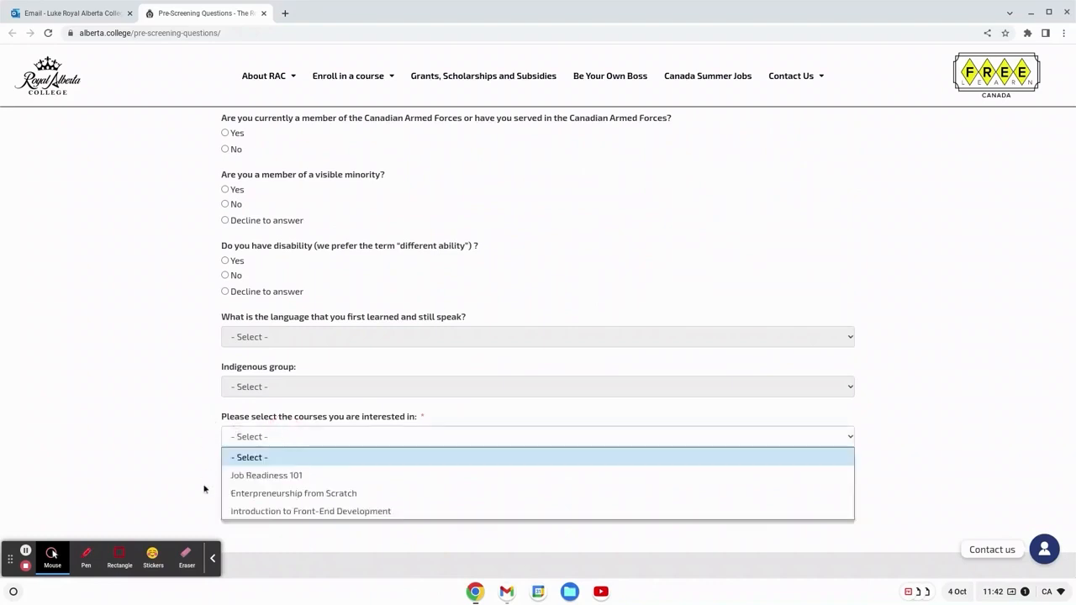
mouse_move(266, 474)
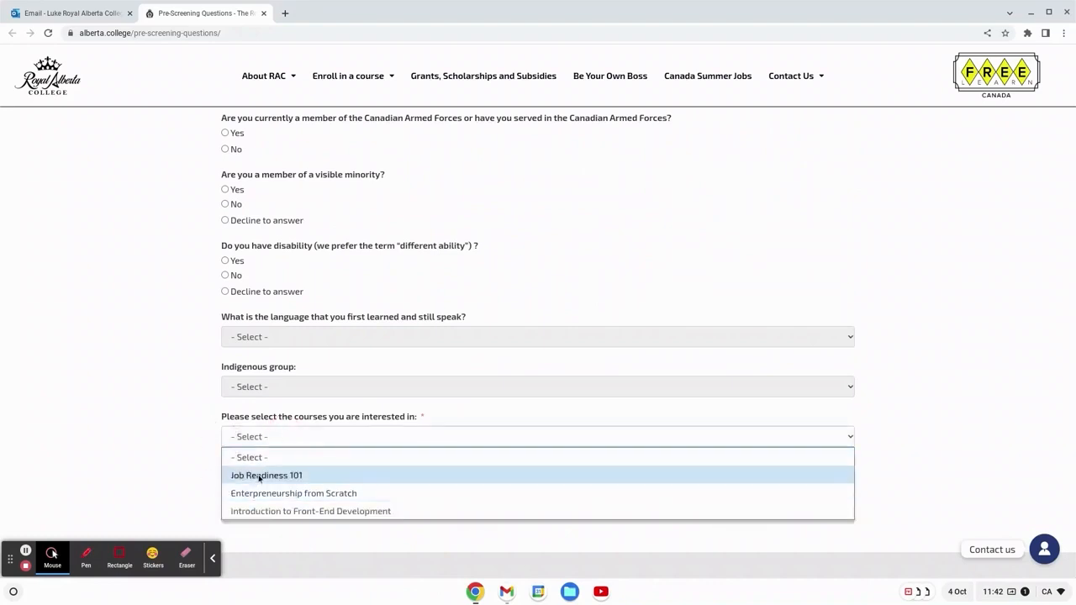
click(266, 474)
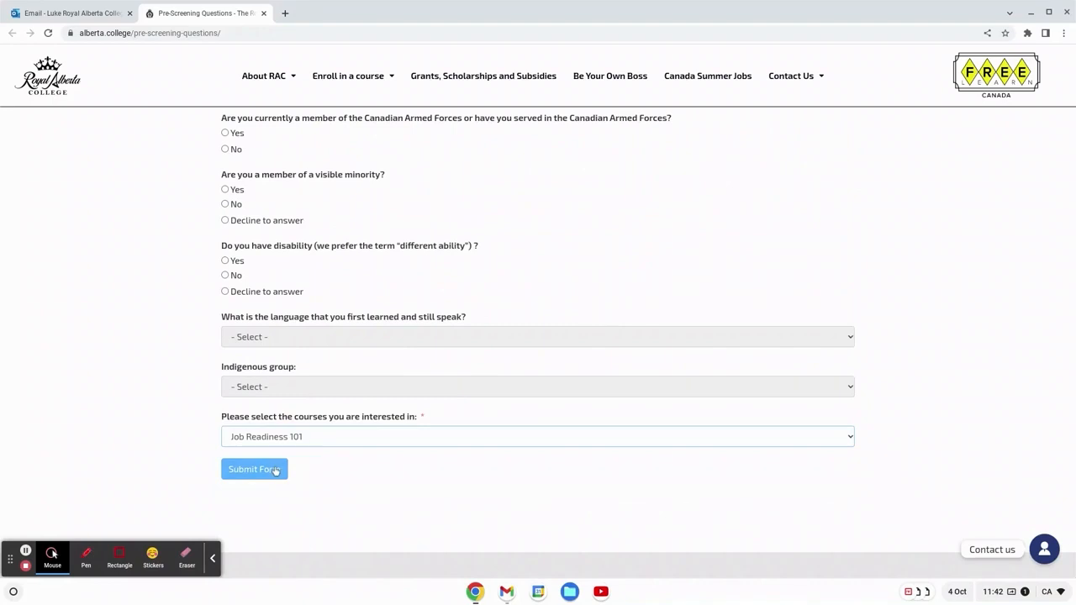
mouse_move(504, 260)
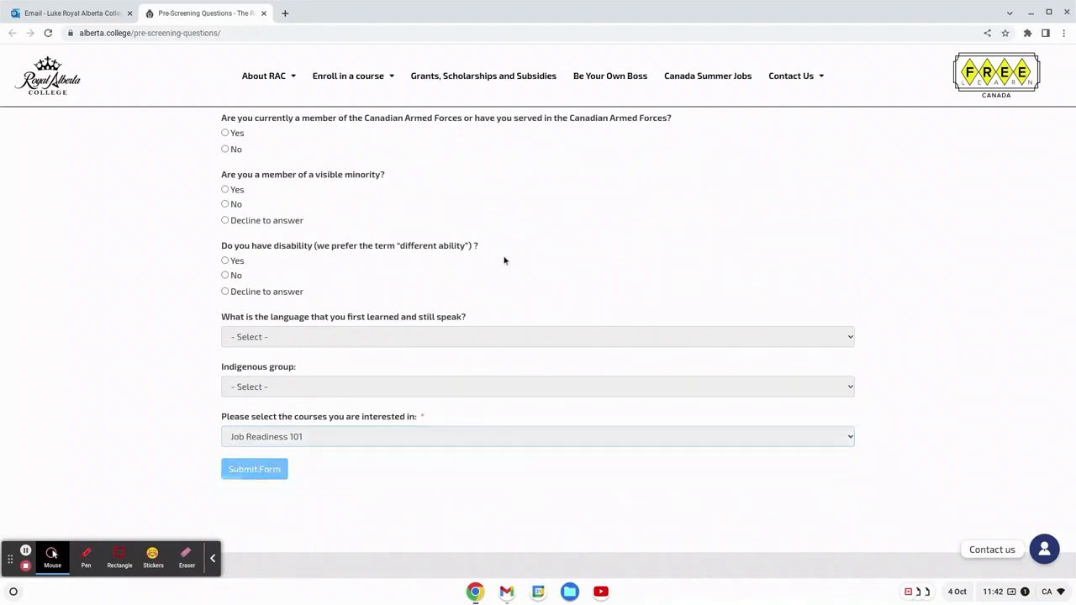
mouse_move(349, 533)
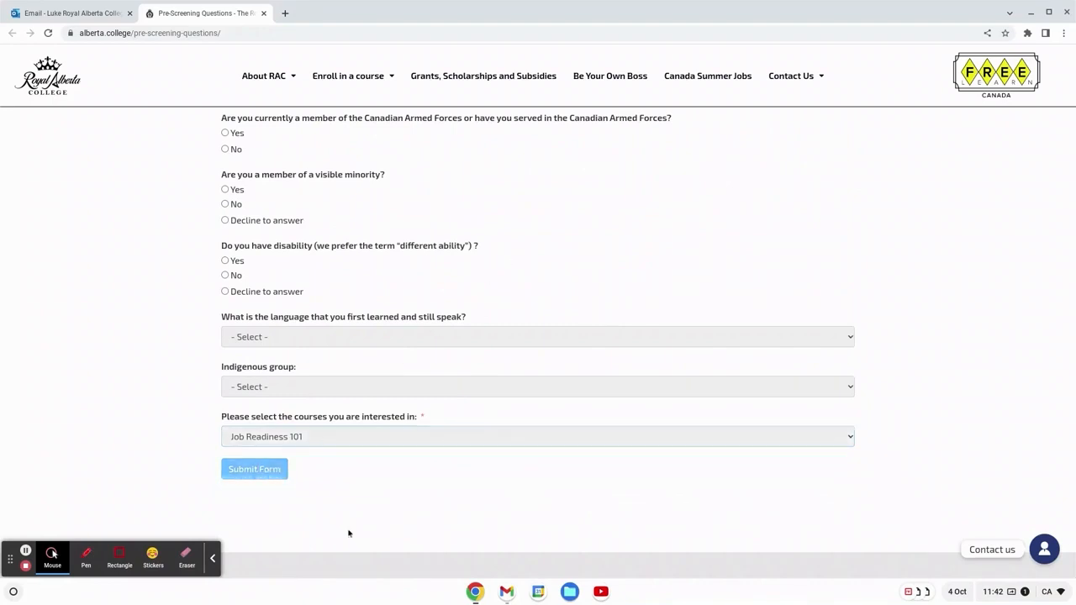
click(254, 469)
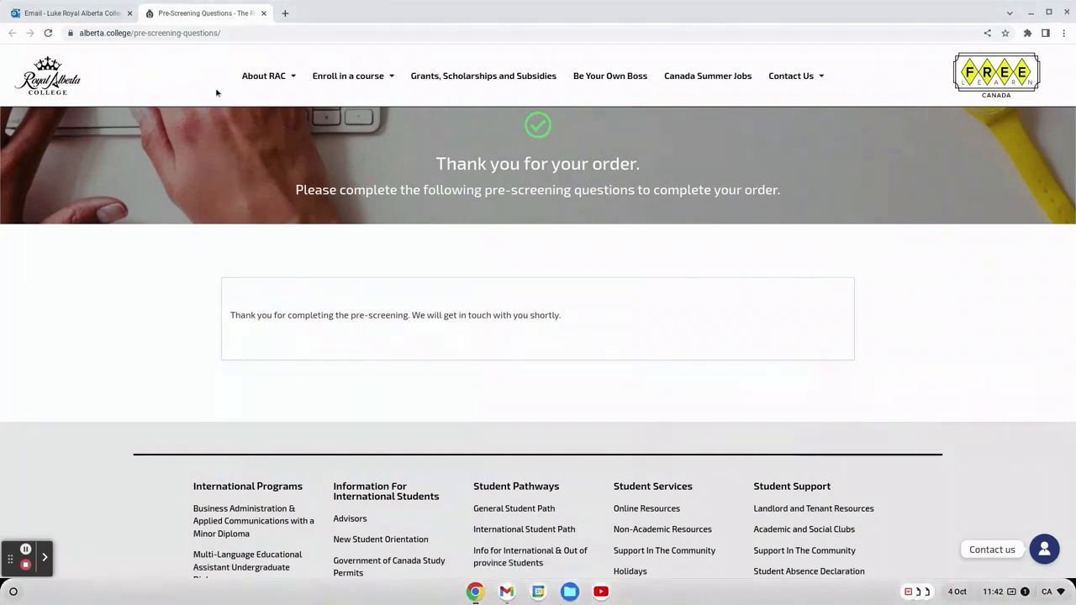
click(71, 14)
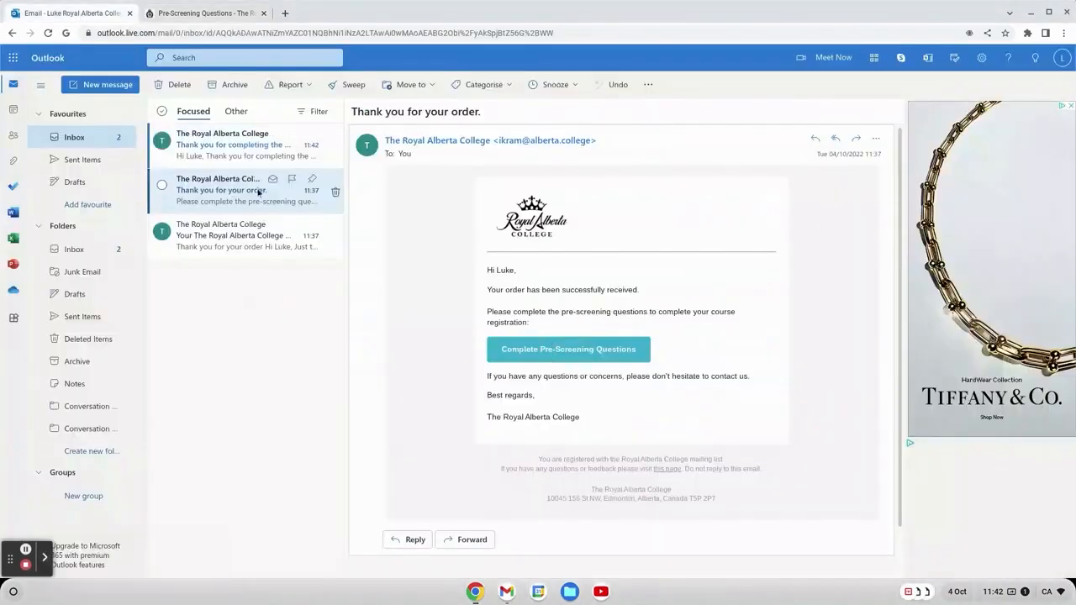
click(234, 145)
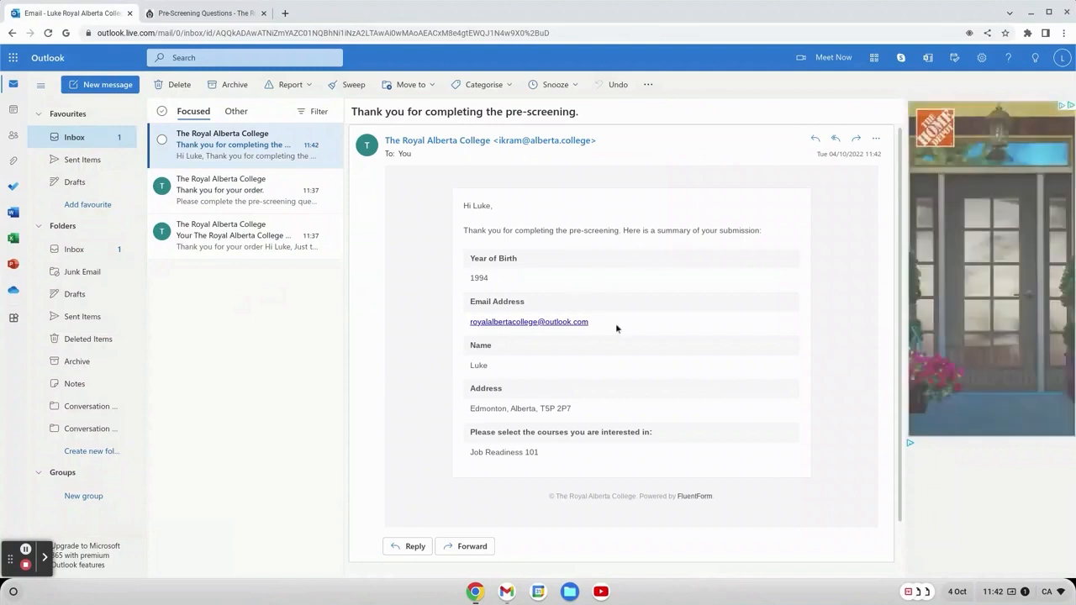
mouse_move(259, 244)
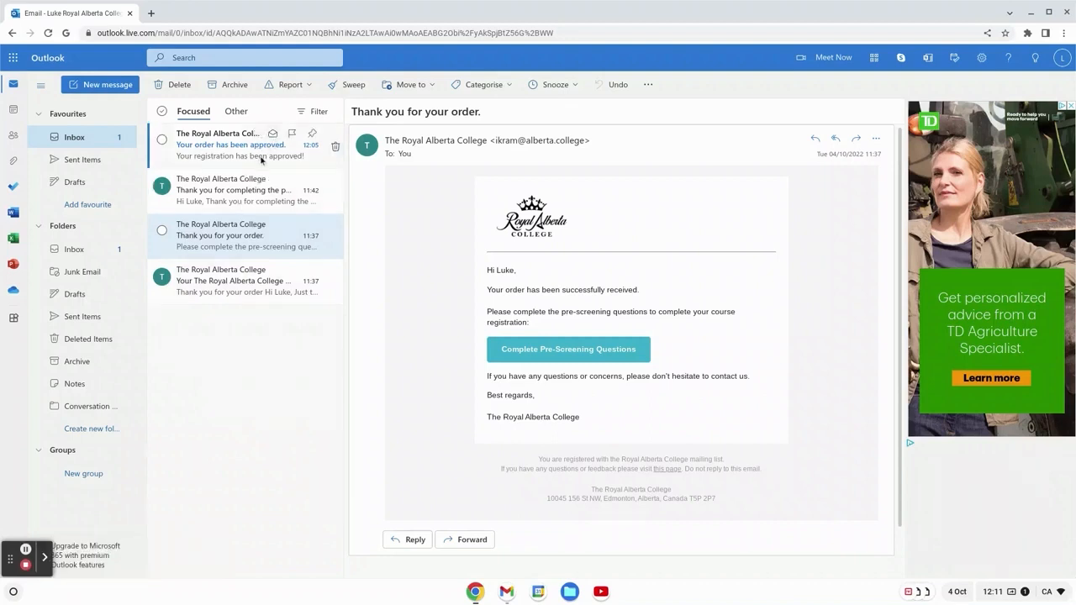
- From the approval email, follow the IBM SkillsBuild Sign Up button
click(244, 144)
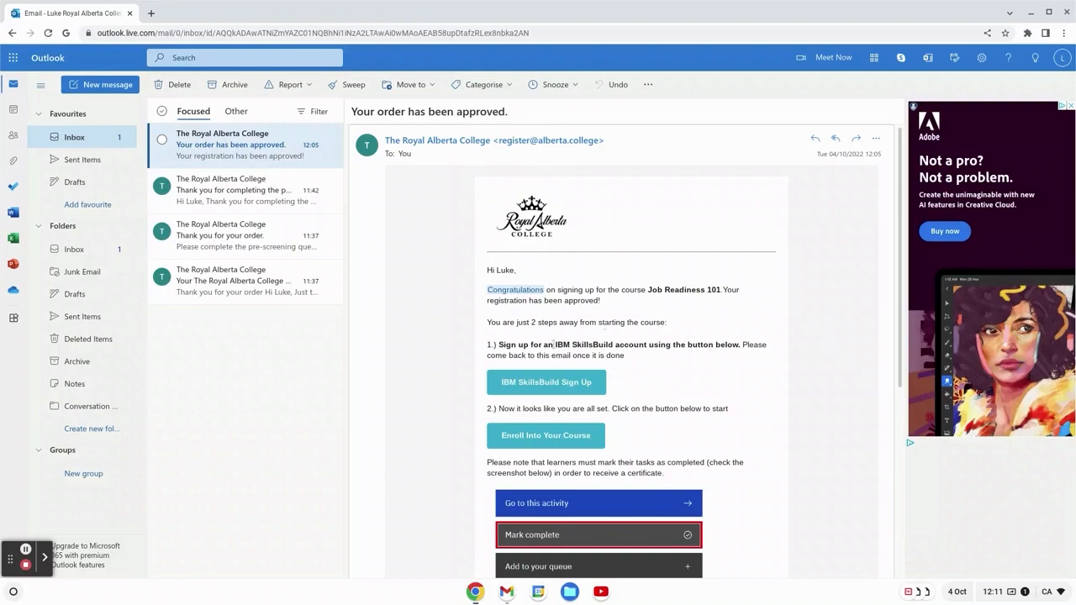
mouse_move(686, 361)
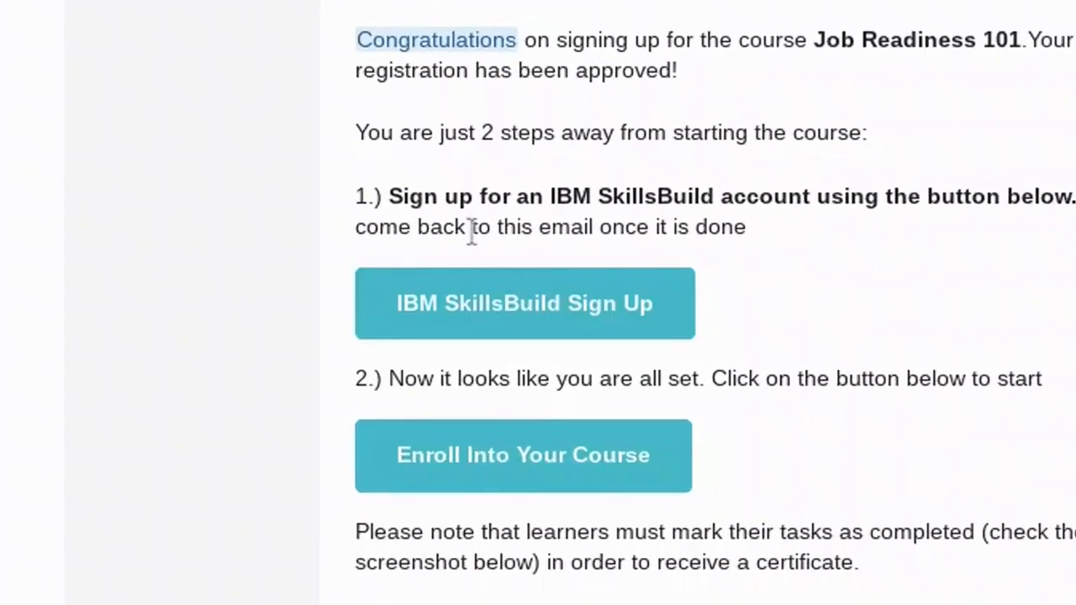
click(525, 302)
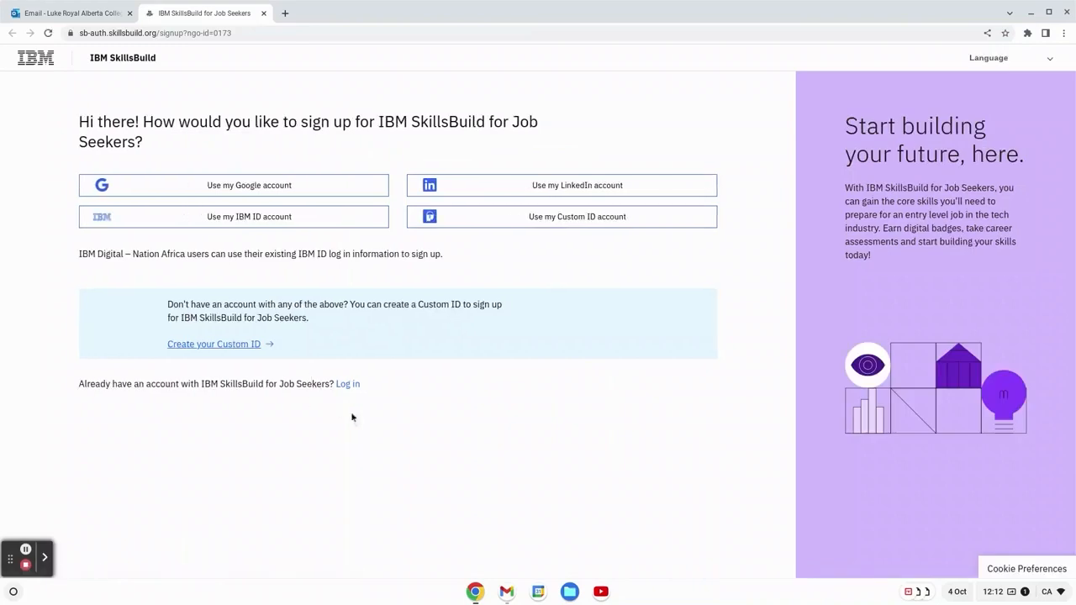
mouse_move(214, 343)
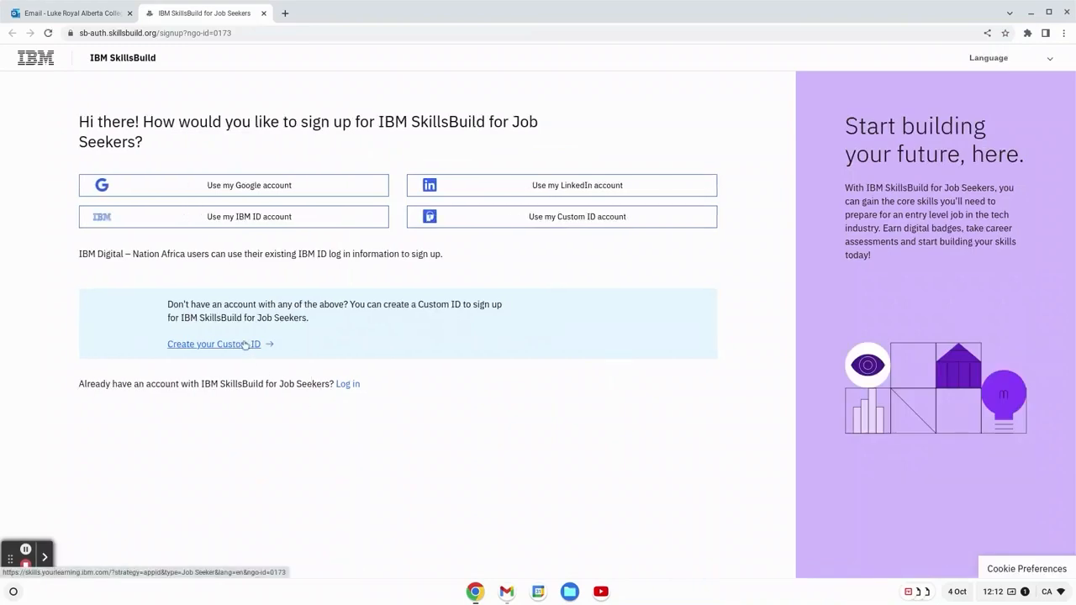
- Choose the Create your Custom ID option to reach the SkillsBuild login page
click(213, 343)
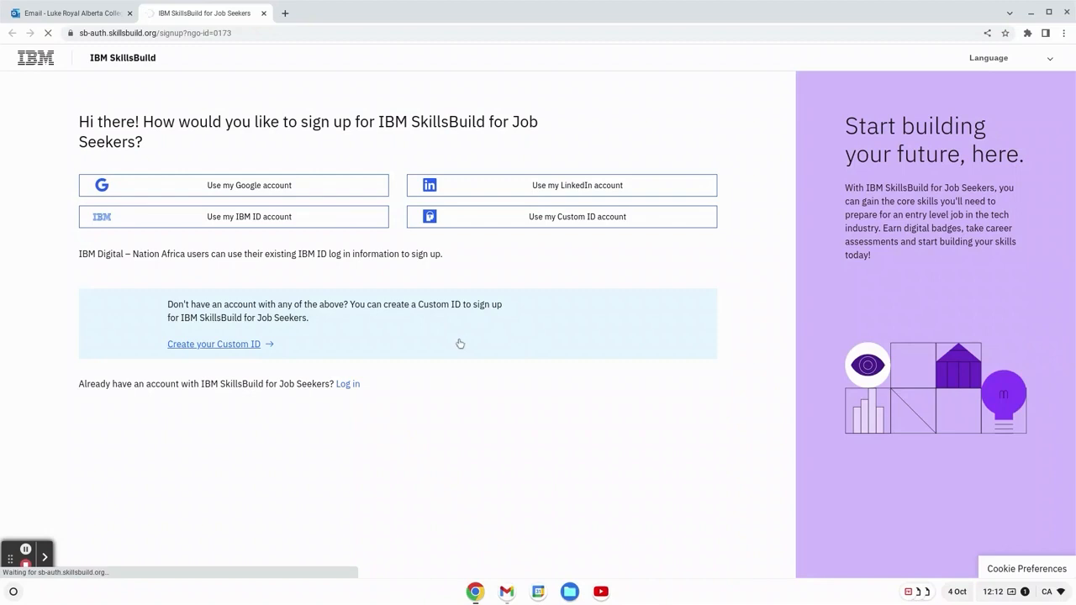
click(248, 184)
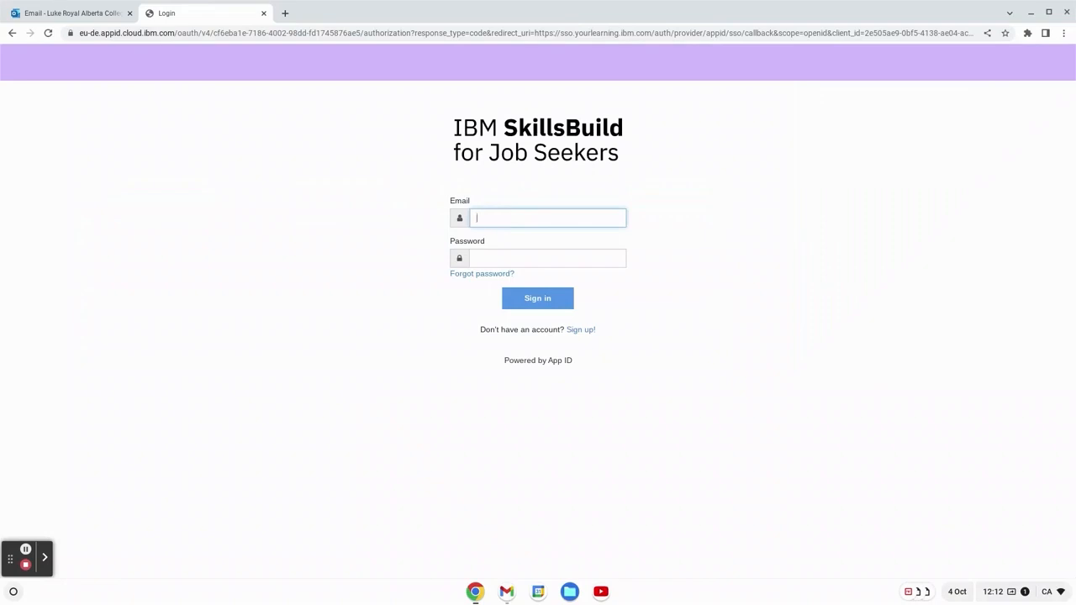
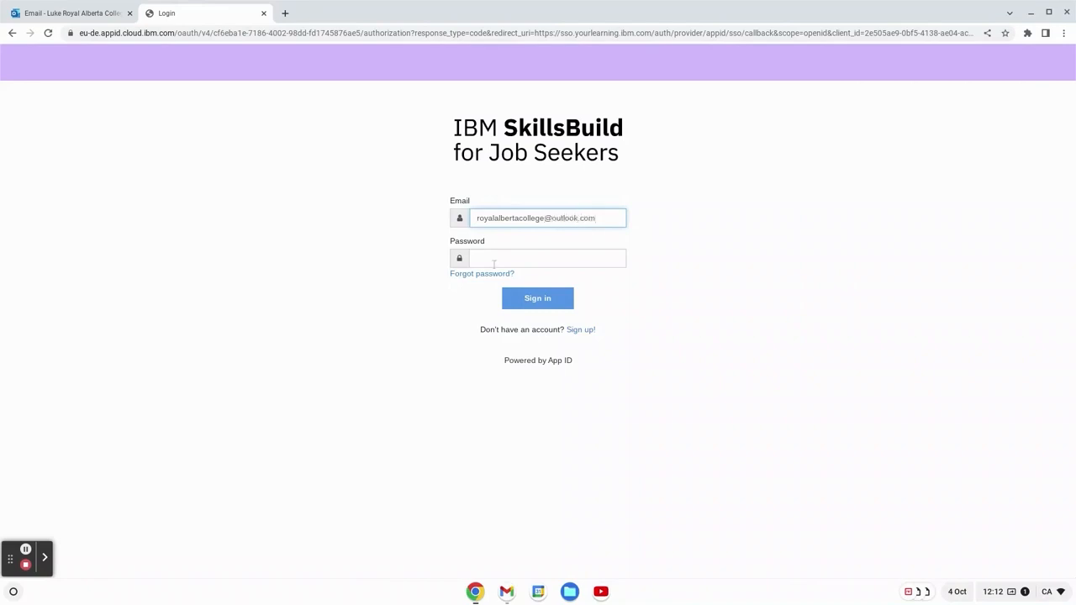
click(538, 259)
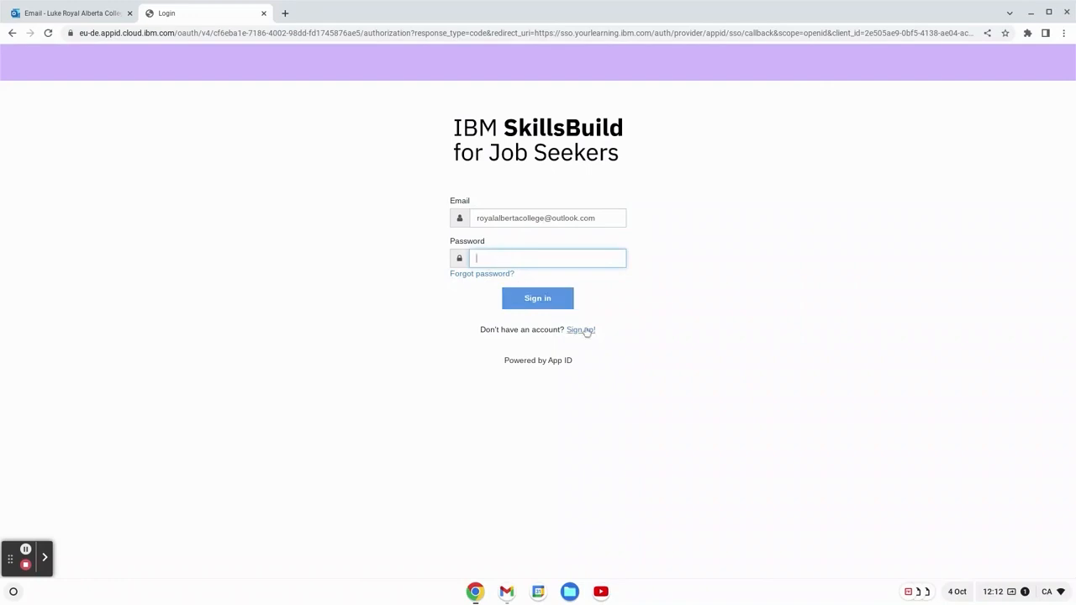
click(580, 330)
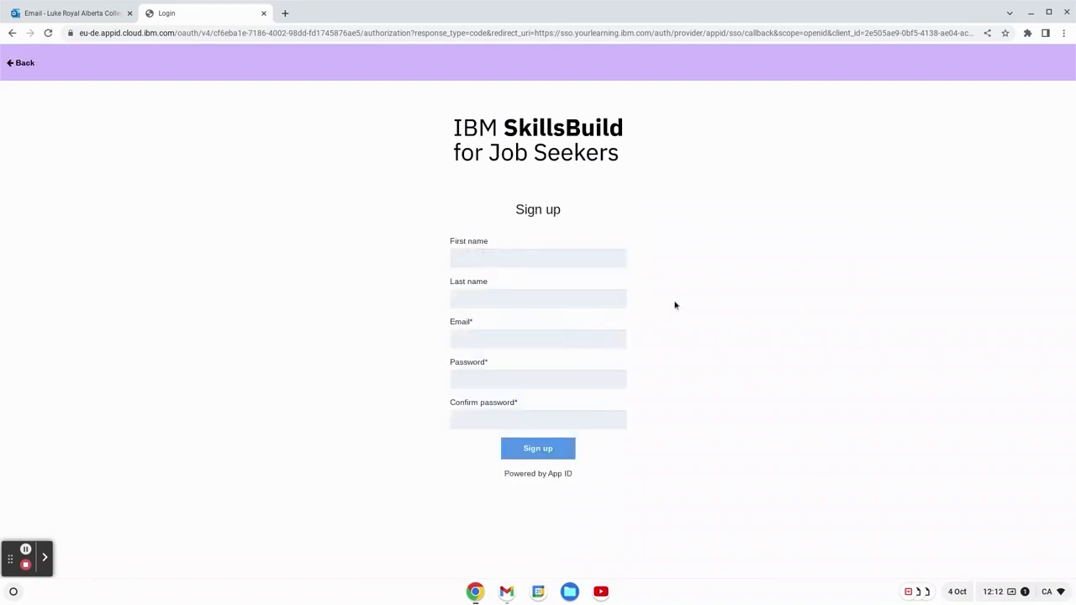
click(538, 259)
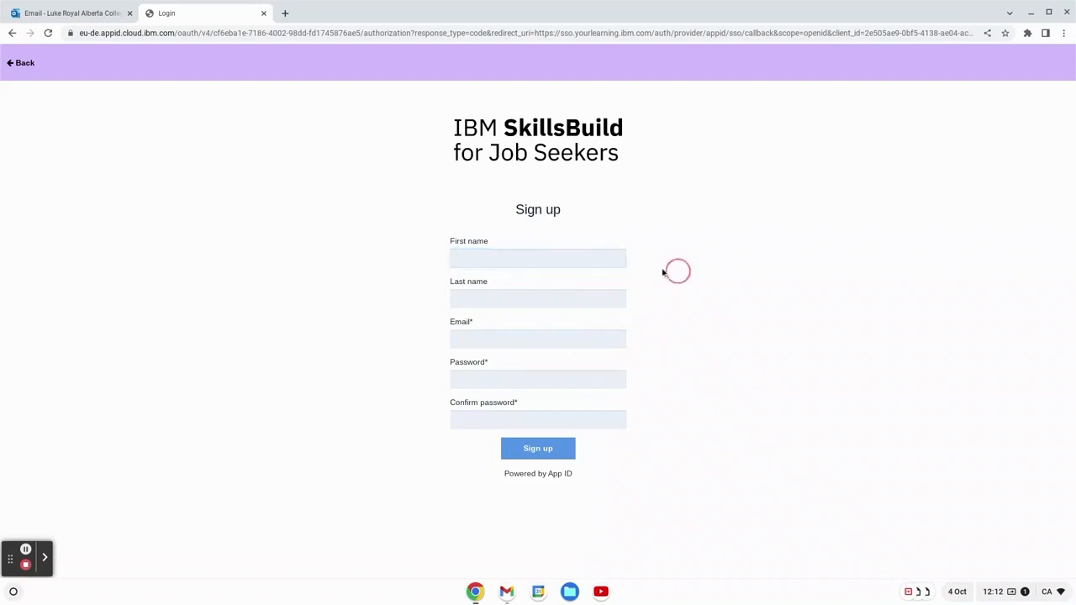
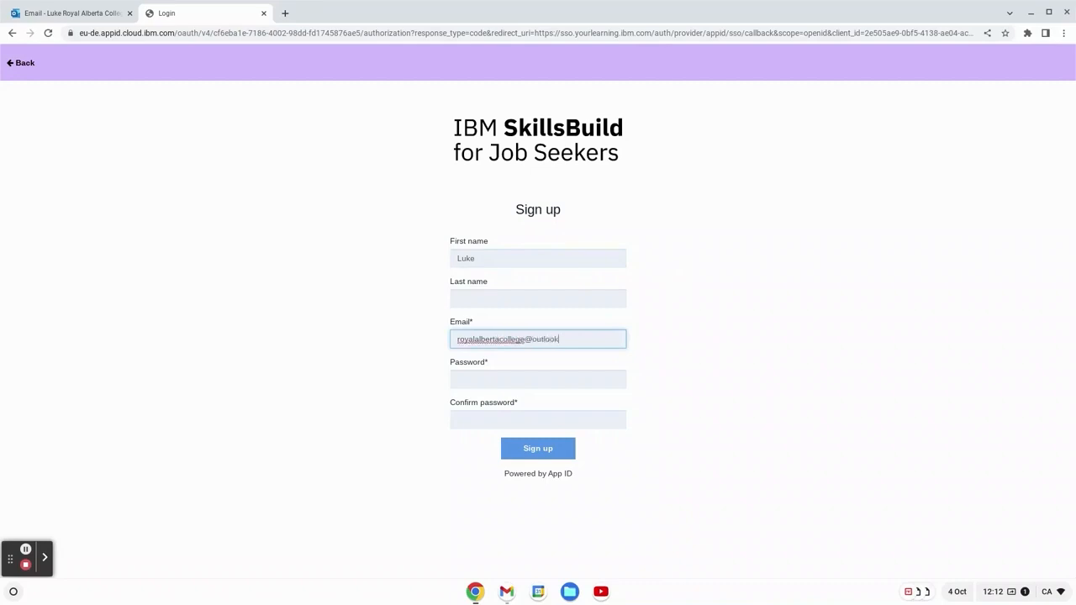
click(538, 380)
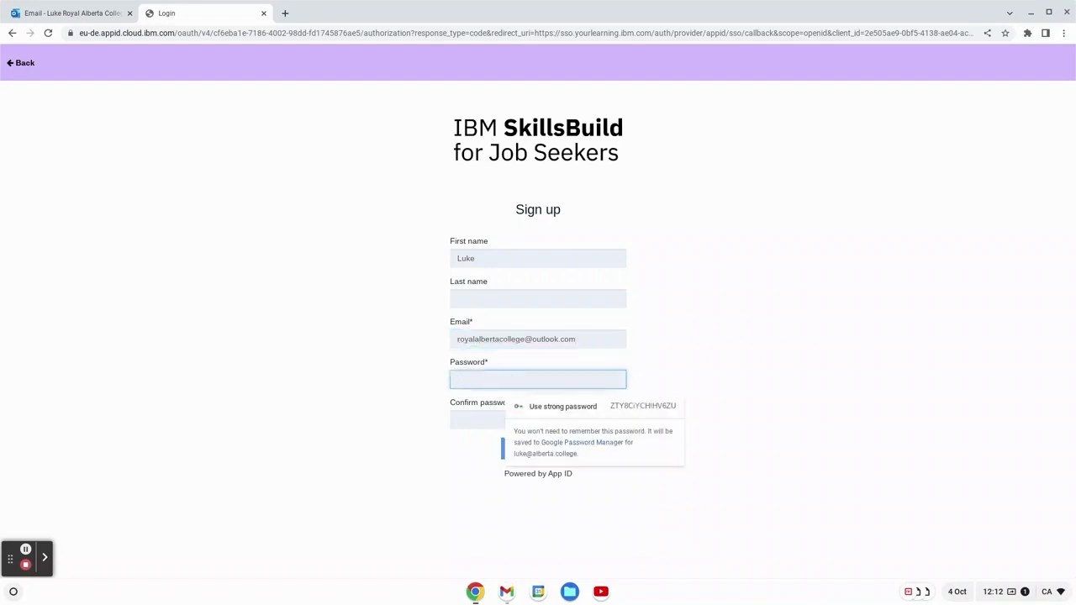
text(••••••)
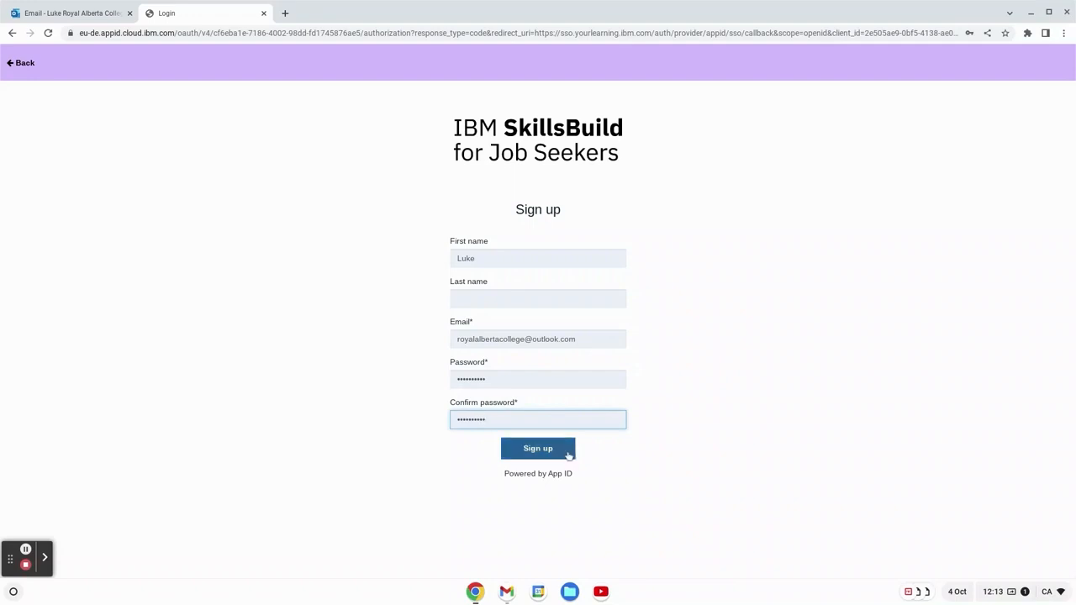
click(538, 447)
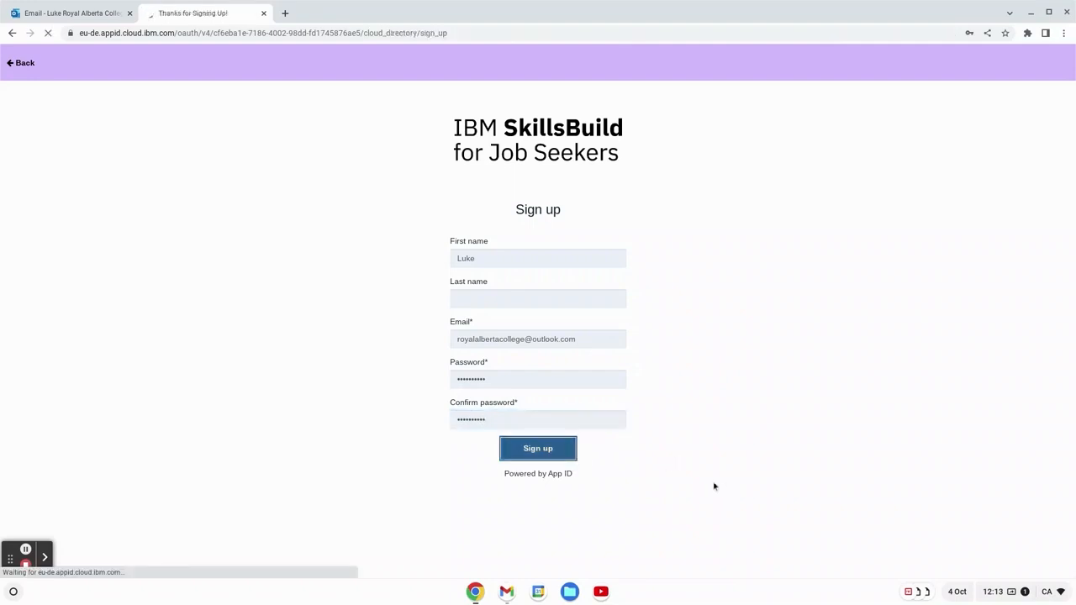
- Save the password in the browser, then verify the account via the SkillsBuild email in Outlook
click(538, 447)
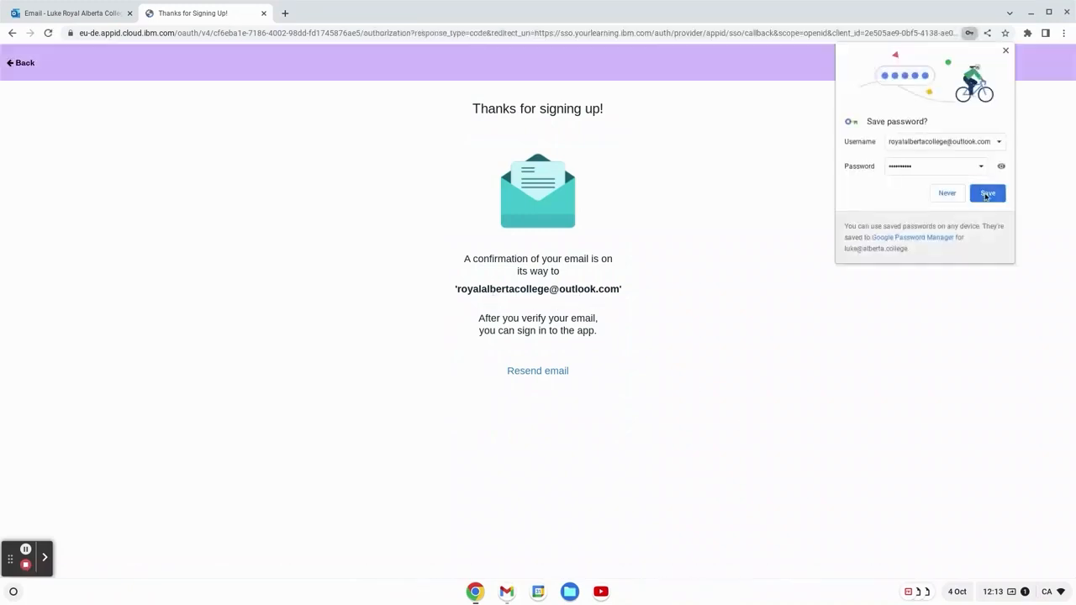
click(986, 192)
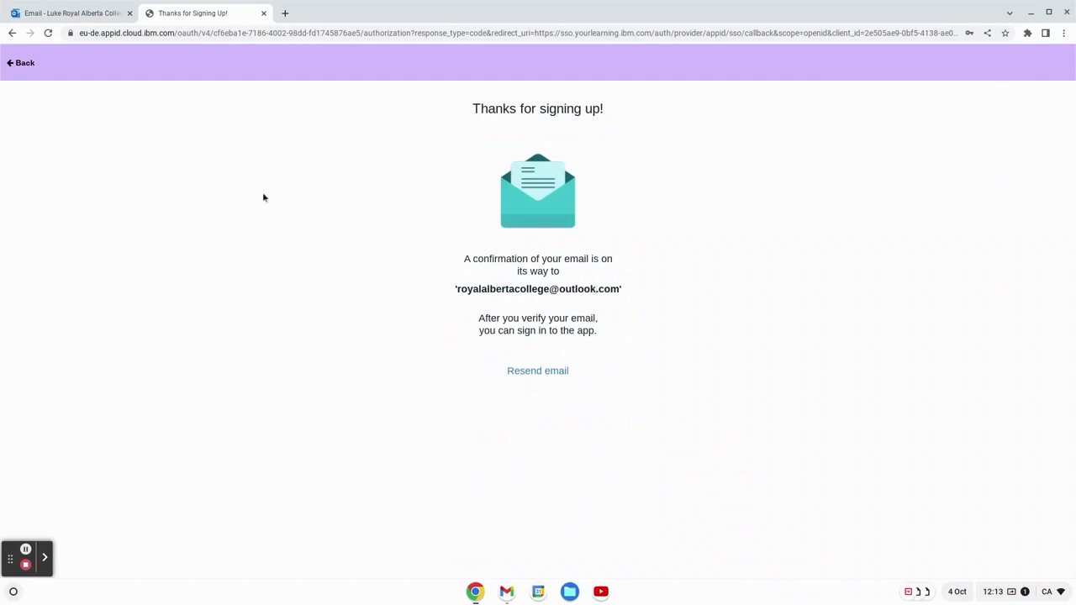
mouse_move(71, 14)
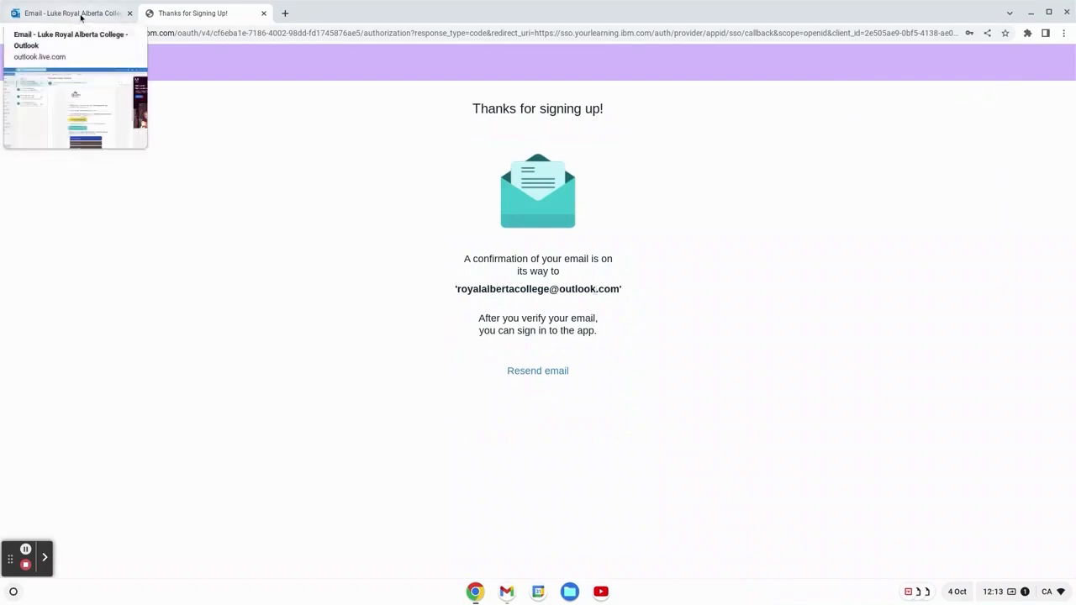
click(70, 14)
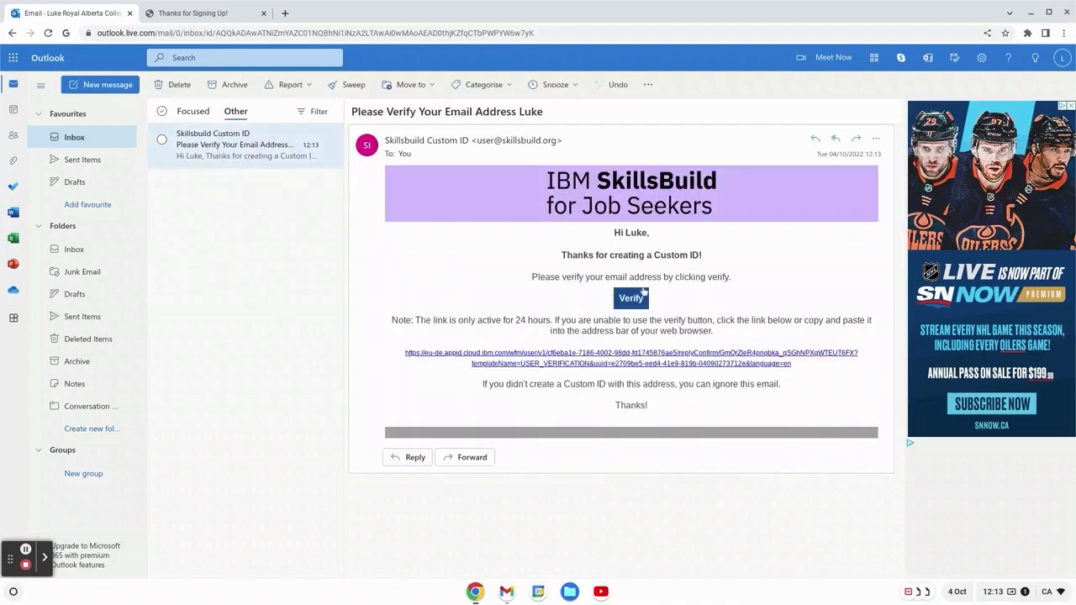
click(631, 297)
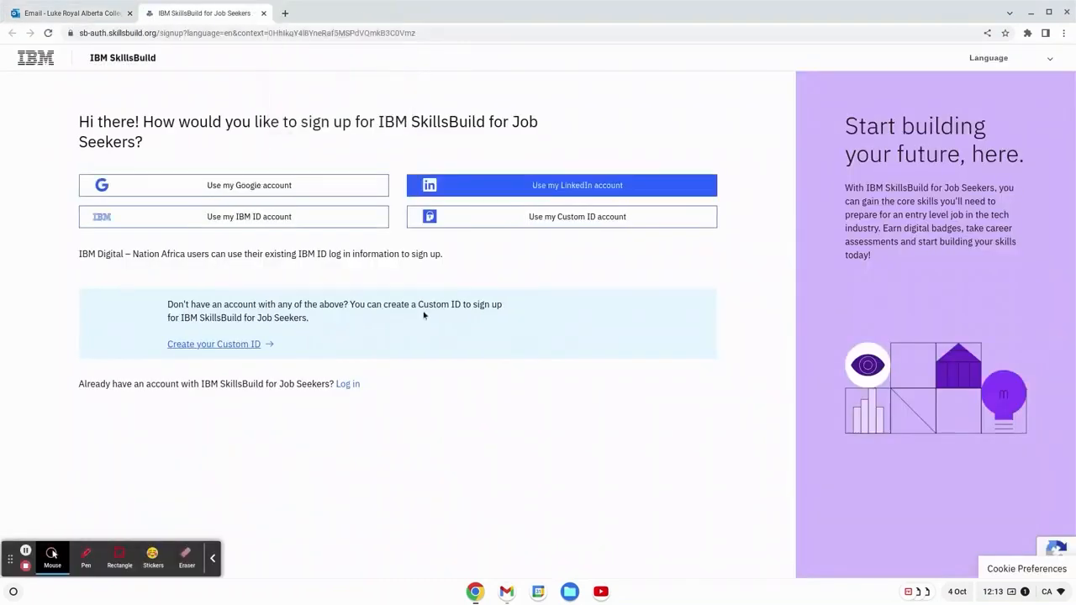
mouse_move(353, 404)
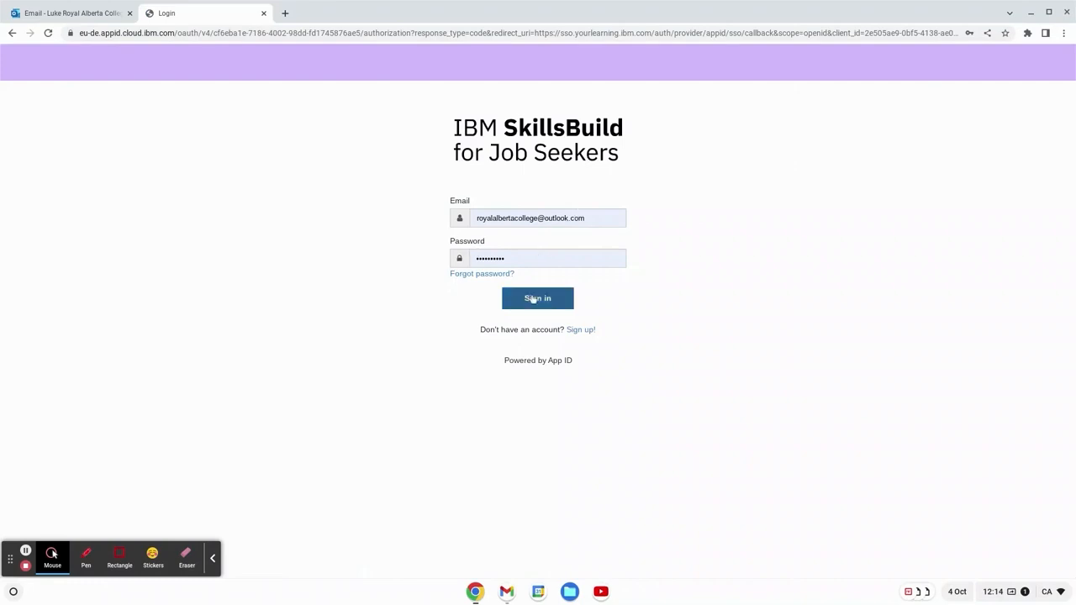
- Sign in with the college email and password, reaching the MFA code prompt
click(538, 299)
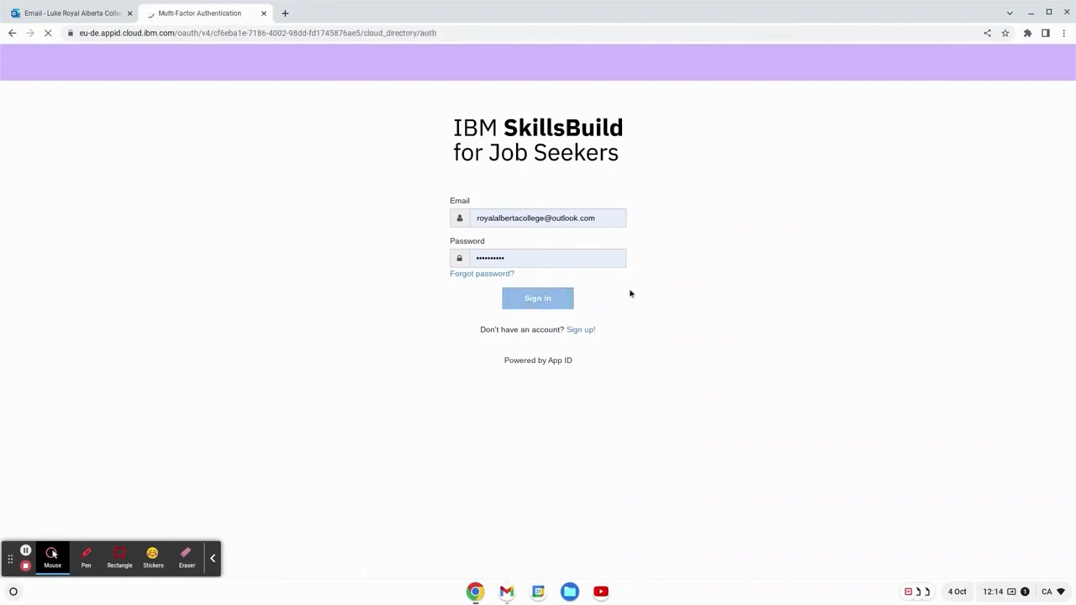
click(538, 299)
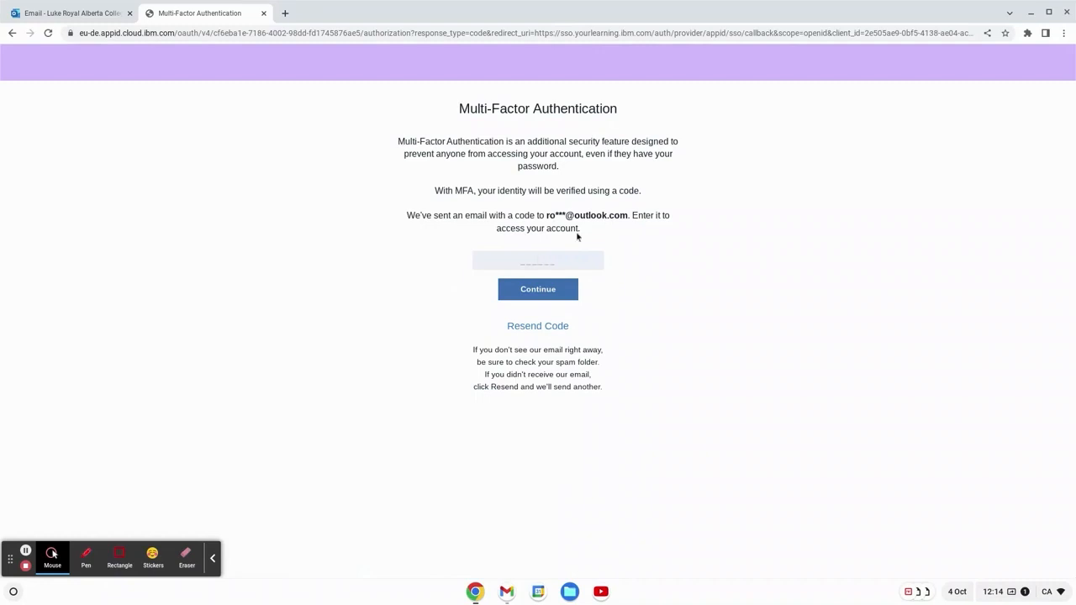
mouse_move(416, 481)
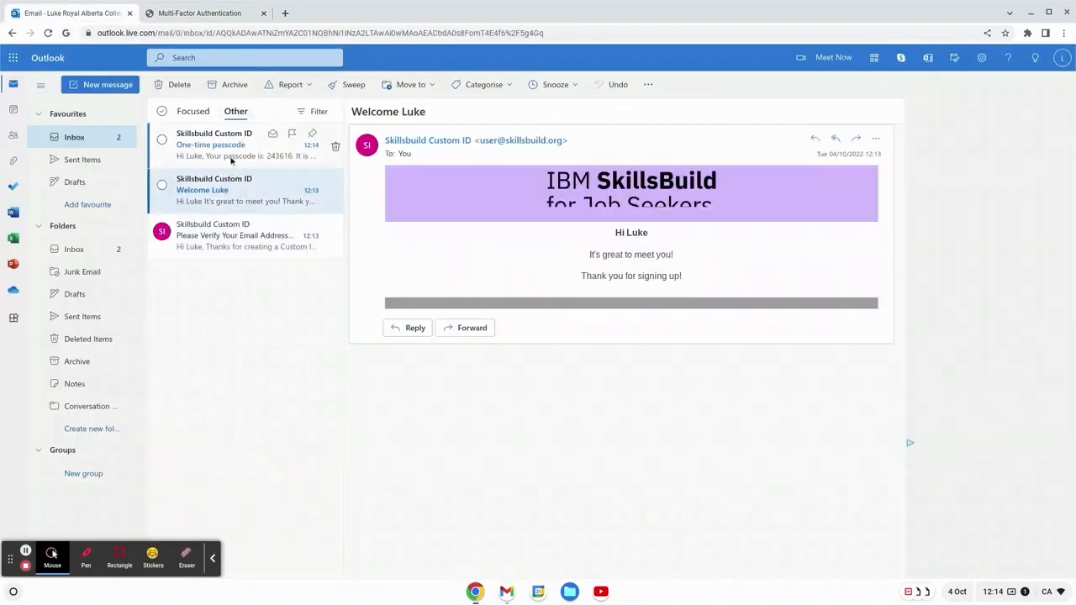
click(214, 145)
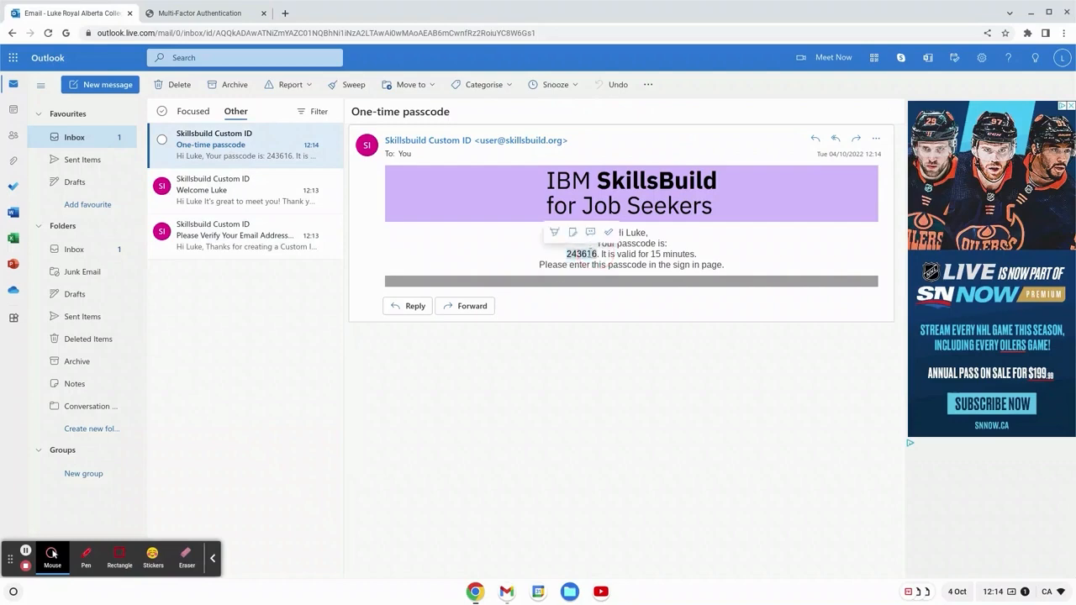
click(202, 13)
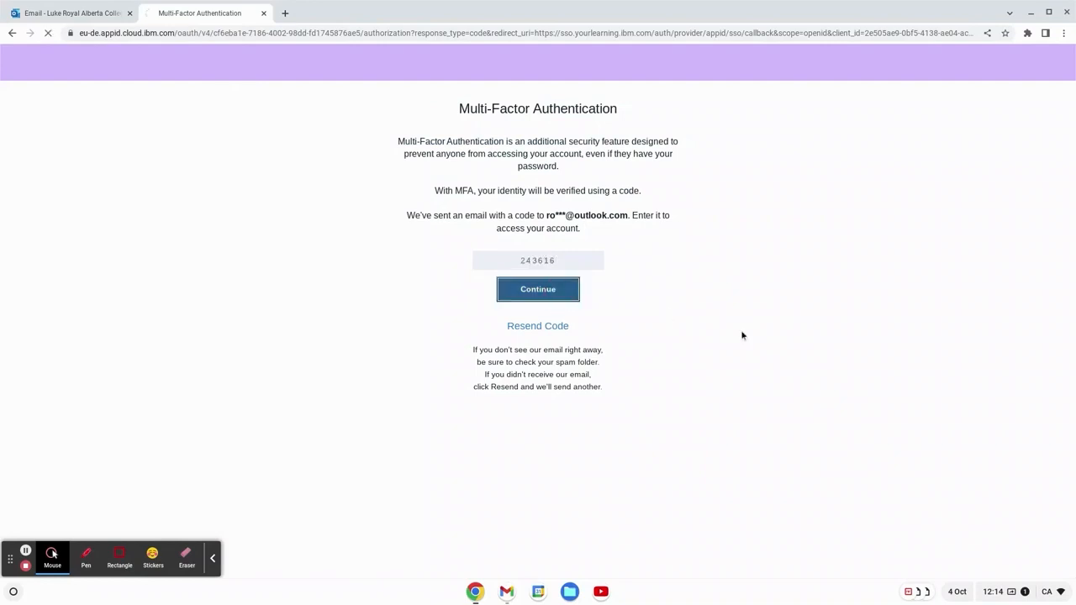
click(538, 289)
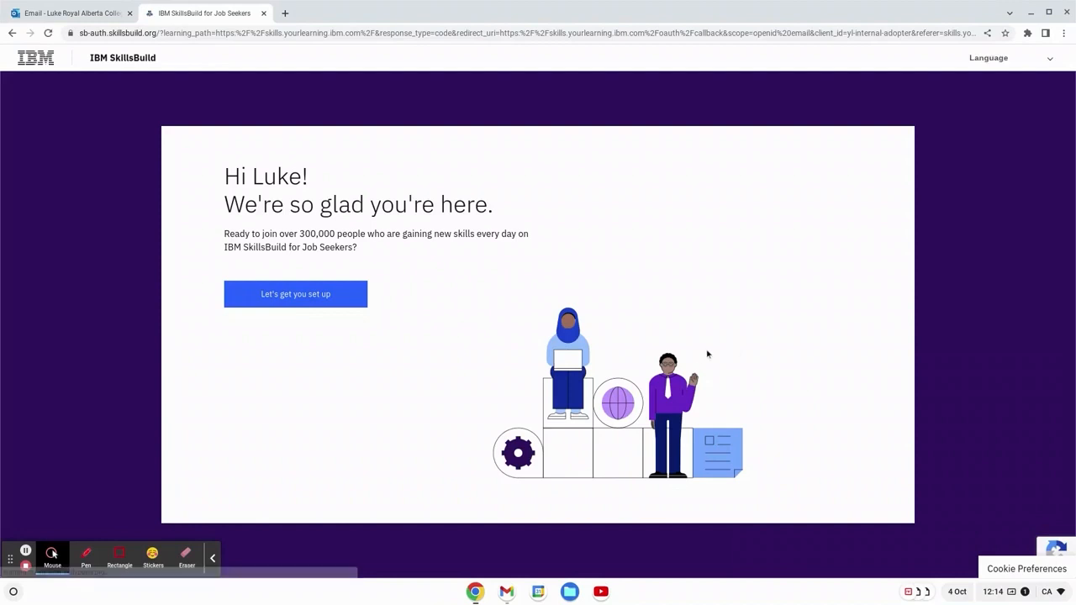
mouse_move(340, 286)
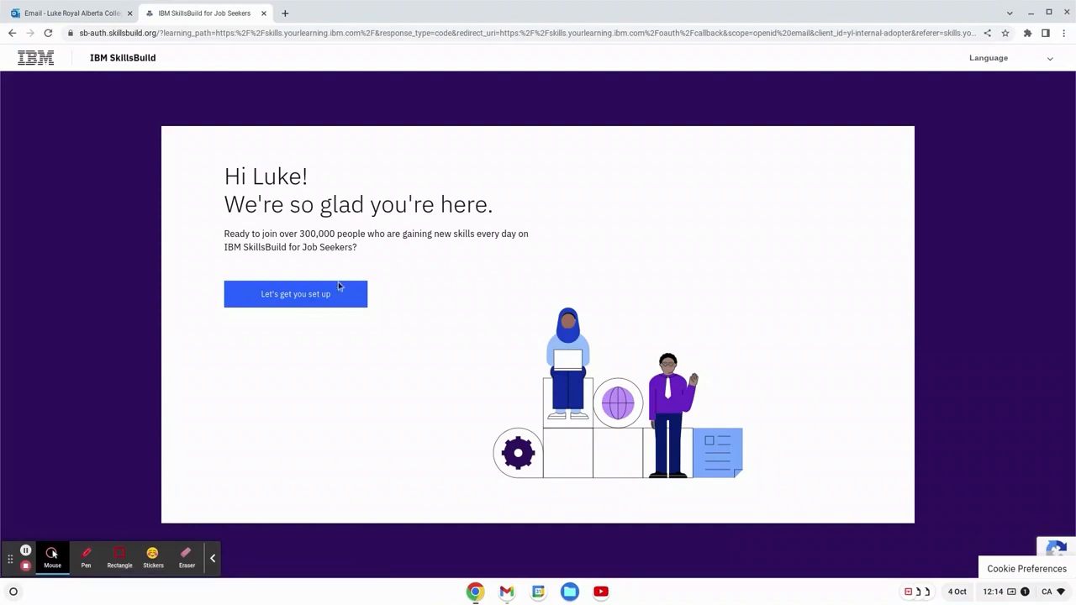
- Start profile setup with family name Denver and 'Looking for a job' ticked
click(296, 293)
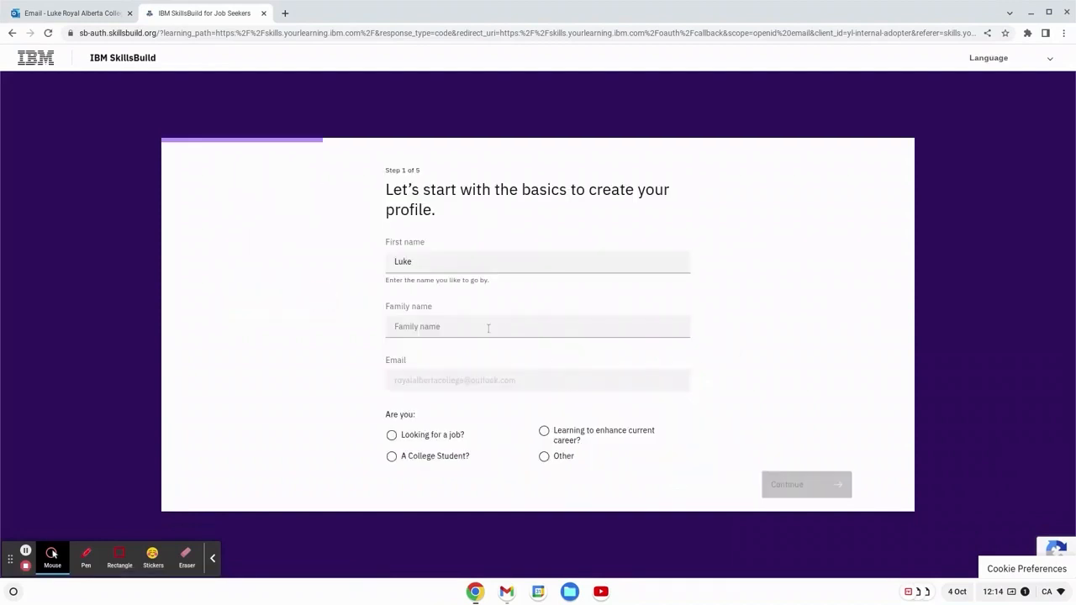
click(538, 326)
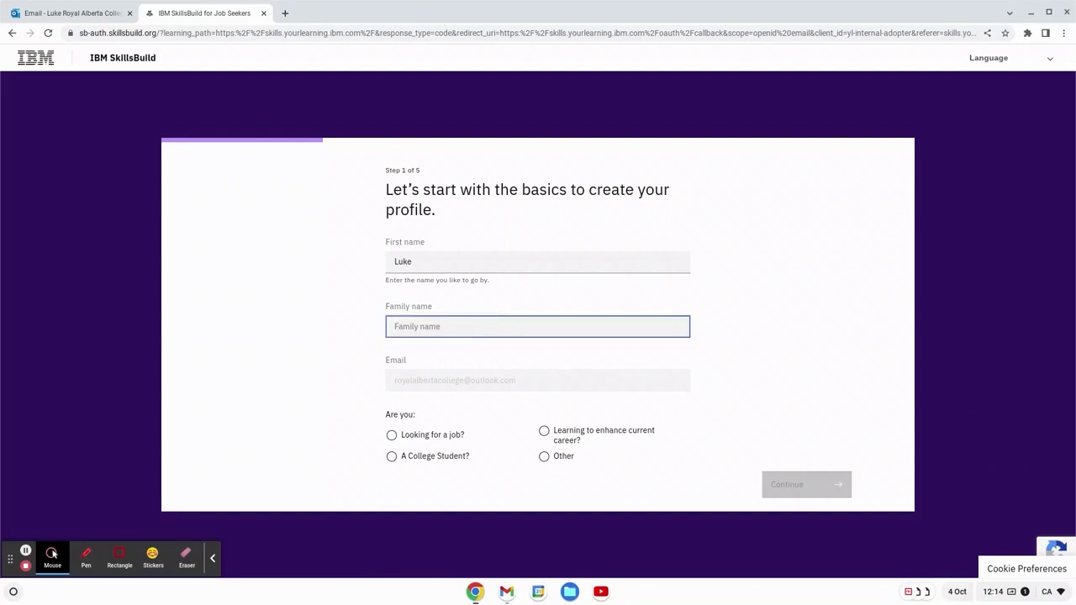
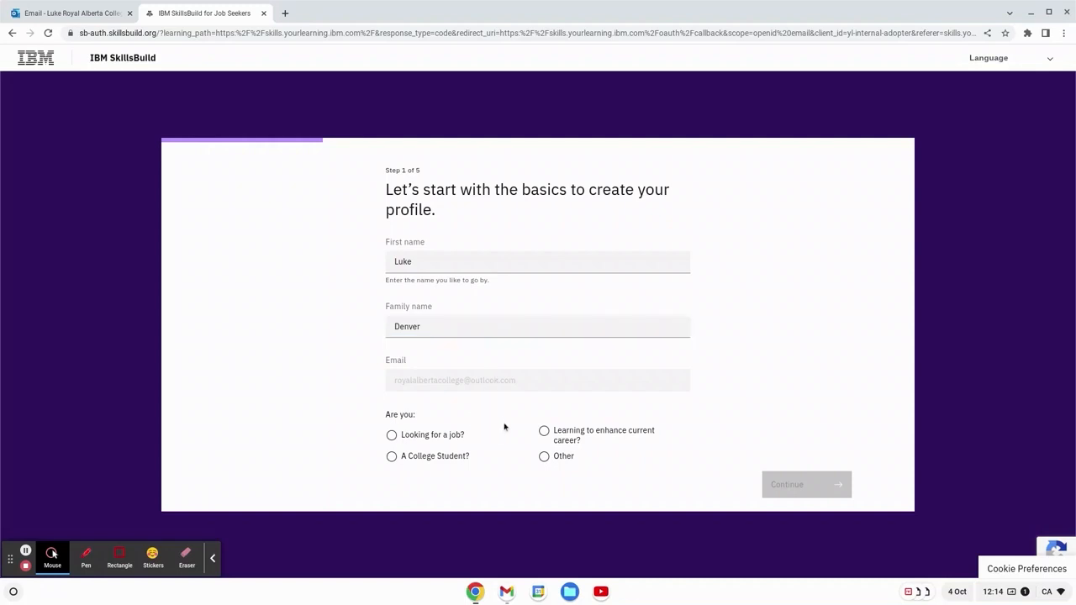
click(390, 434)
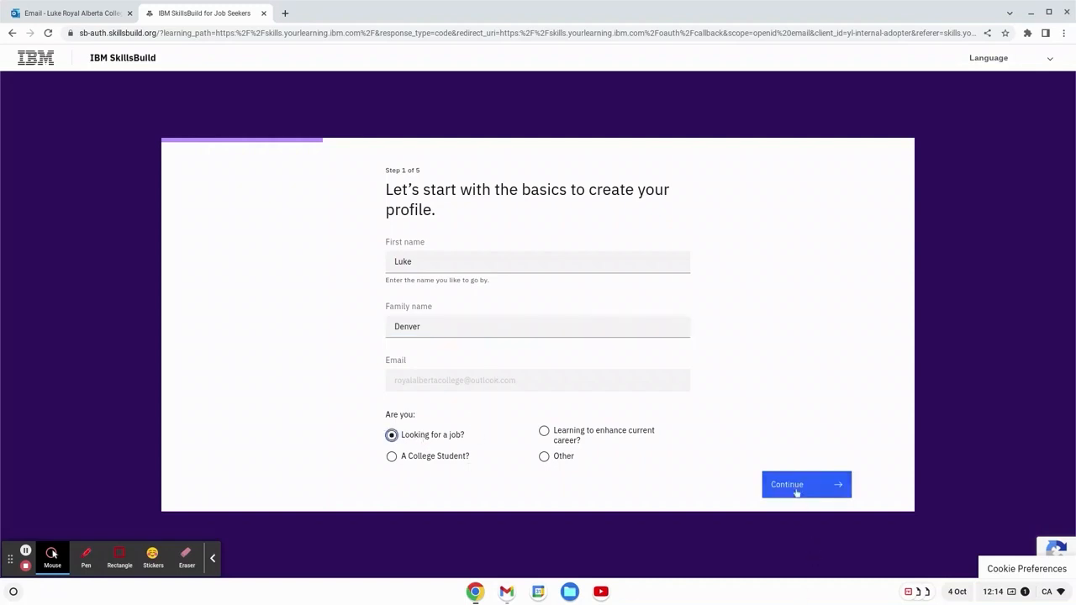
click(797, 484)
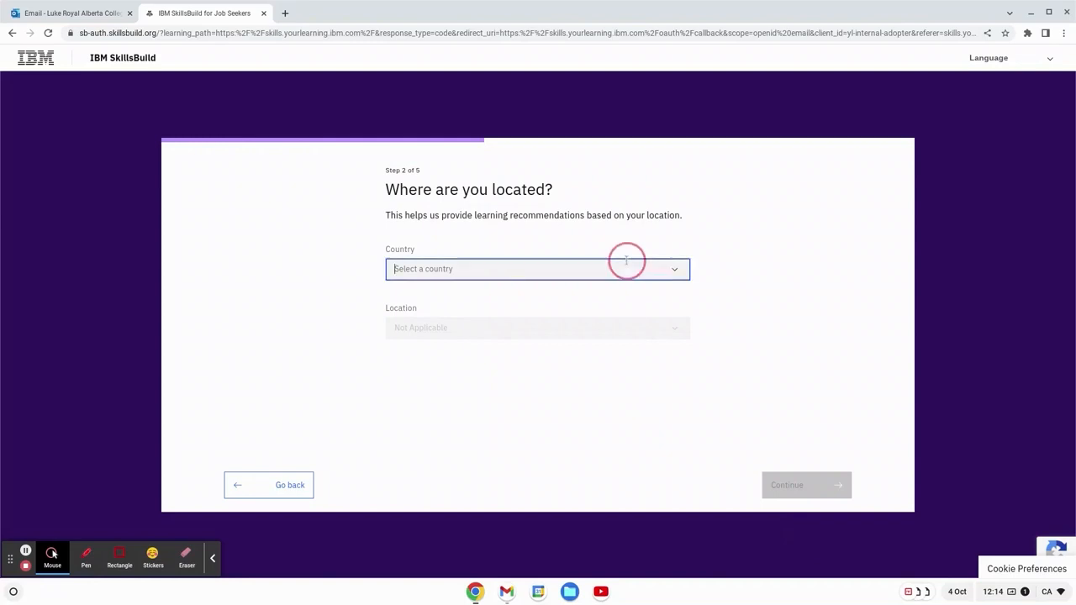
- Set the country to Canada and choose a province for the location
text(Cana)
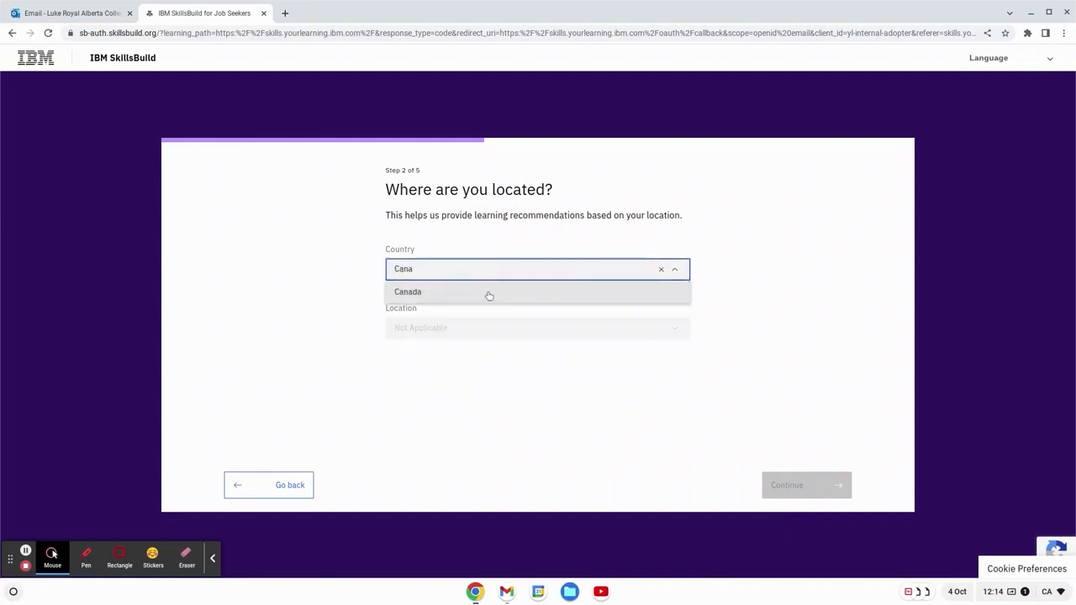
click(407, 293)
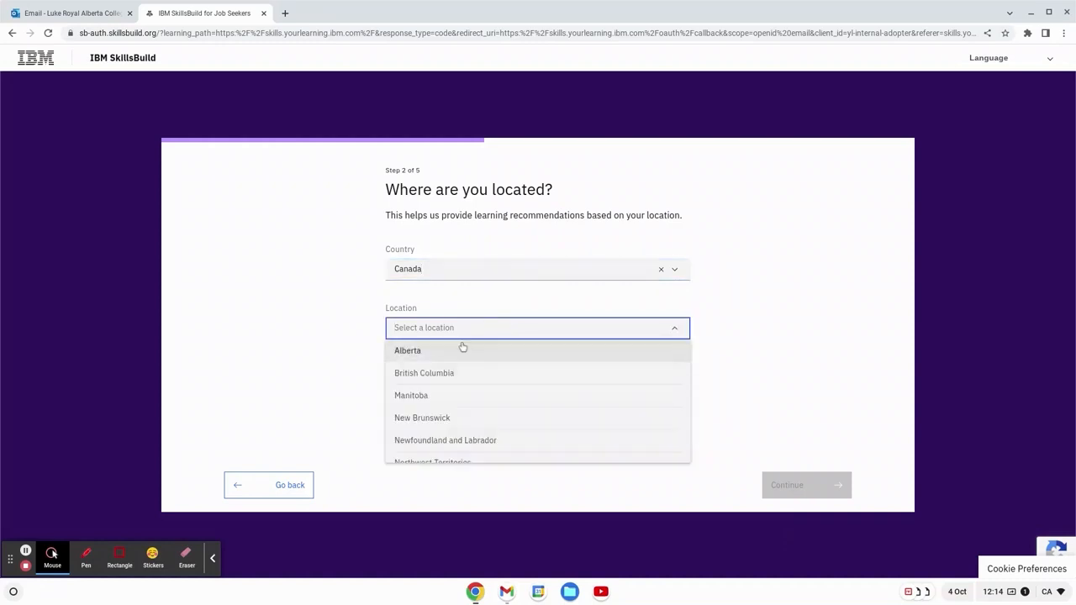
click(407, 352)
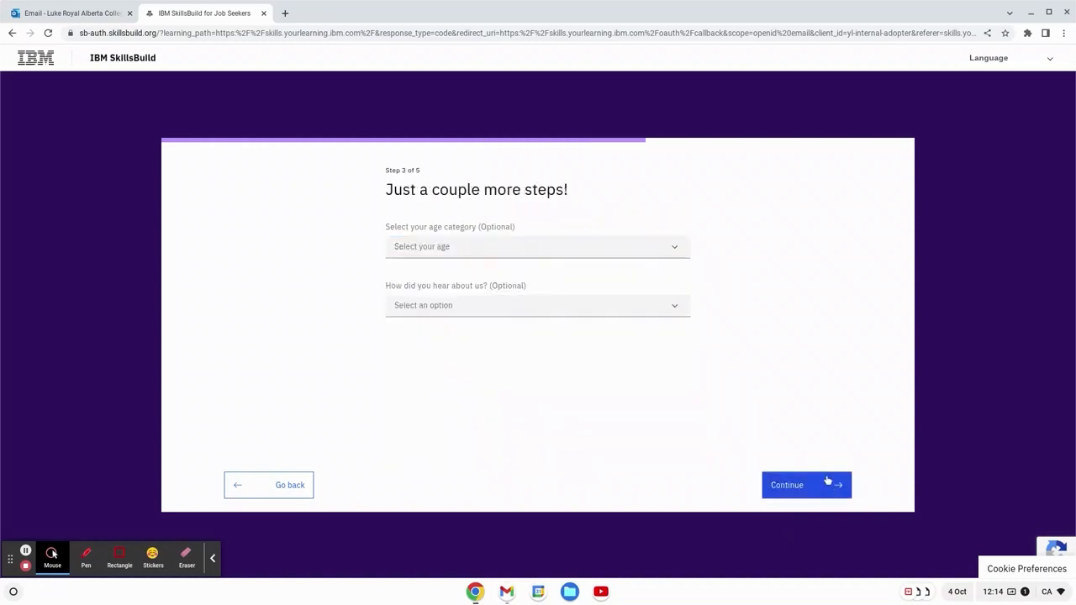
- Set the age category to 26-40 and continue to the email updates step
click(538, 245)
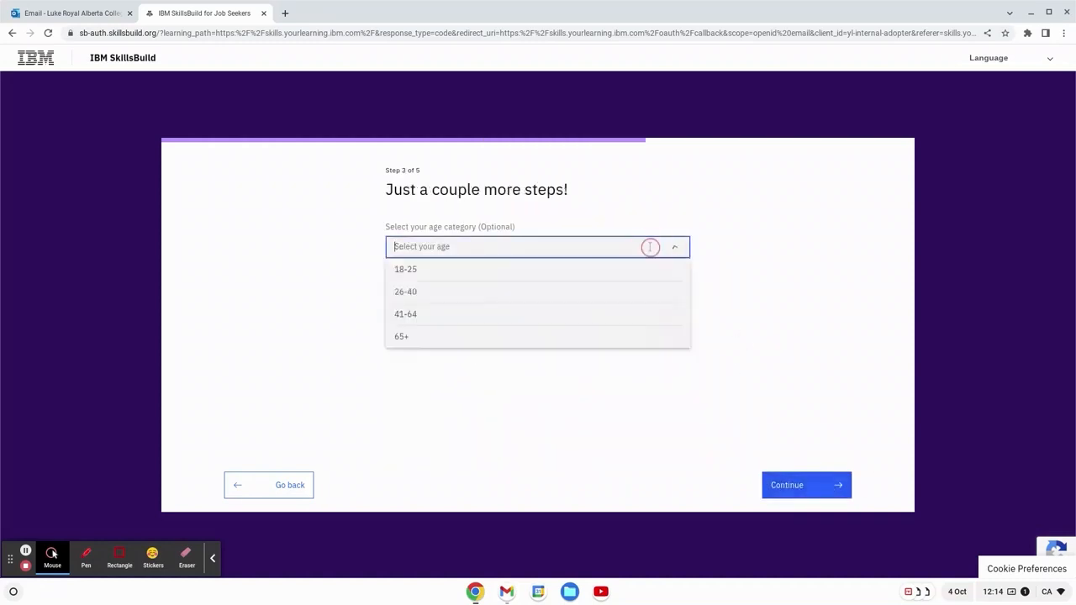
click(405, 292)
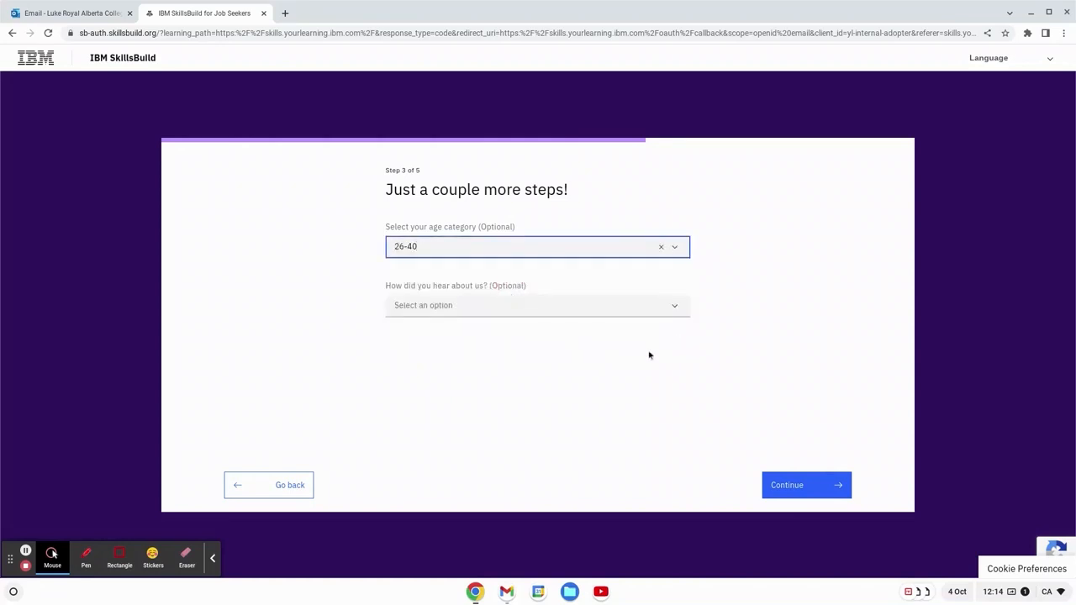
click(536, 305)
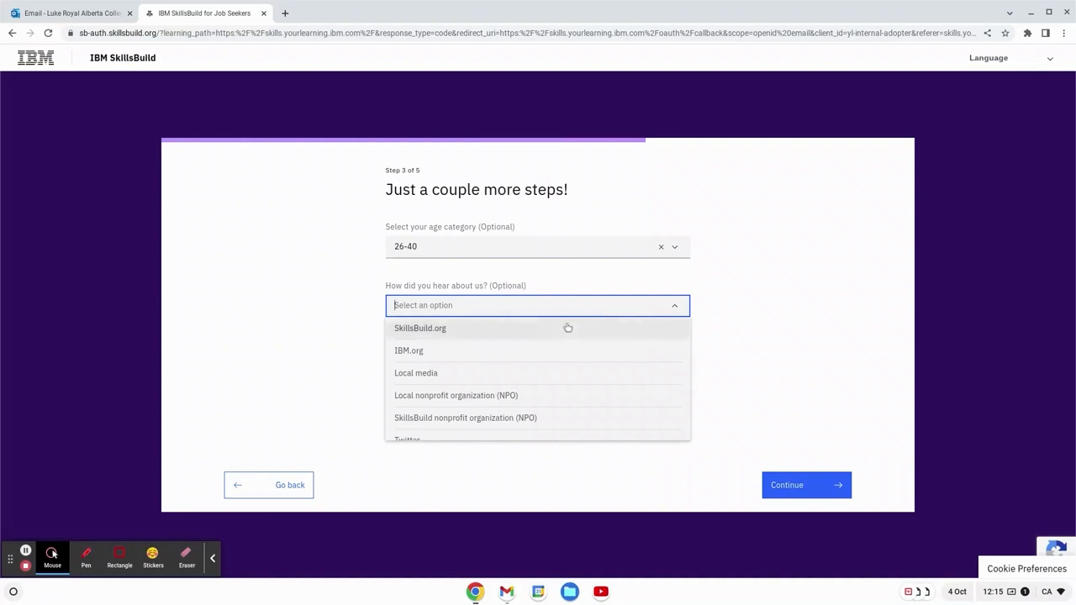
scroll(down, 3)
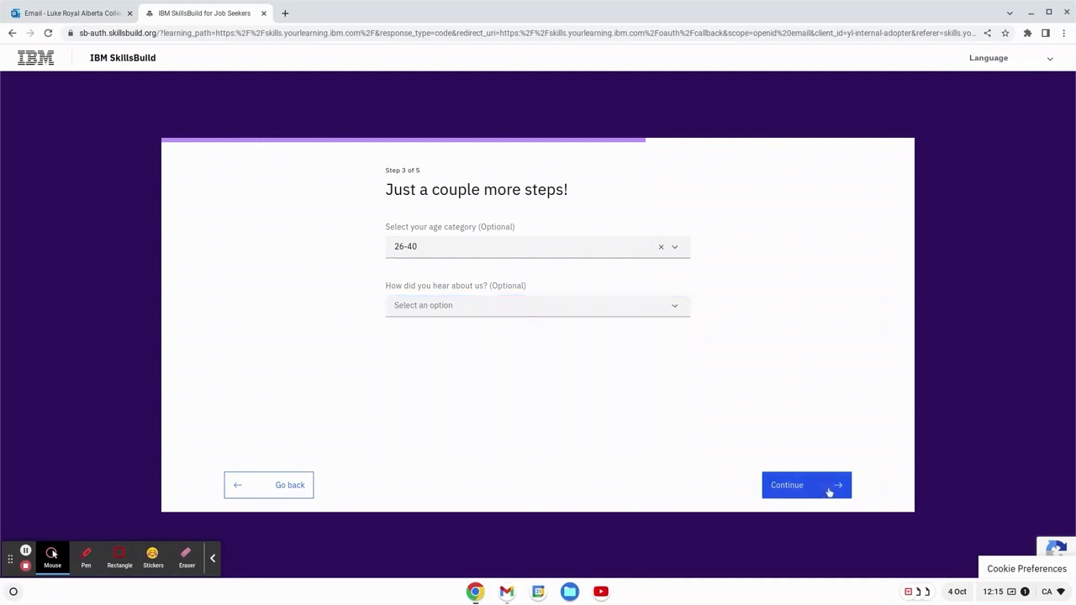
click(805, 484)
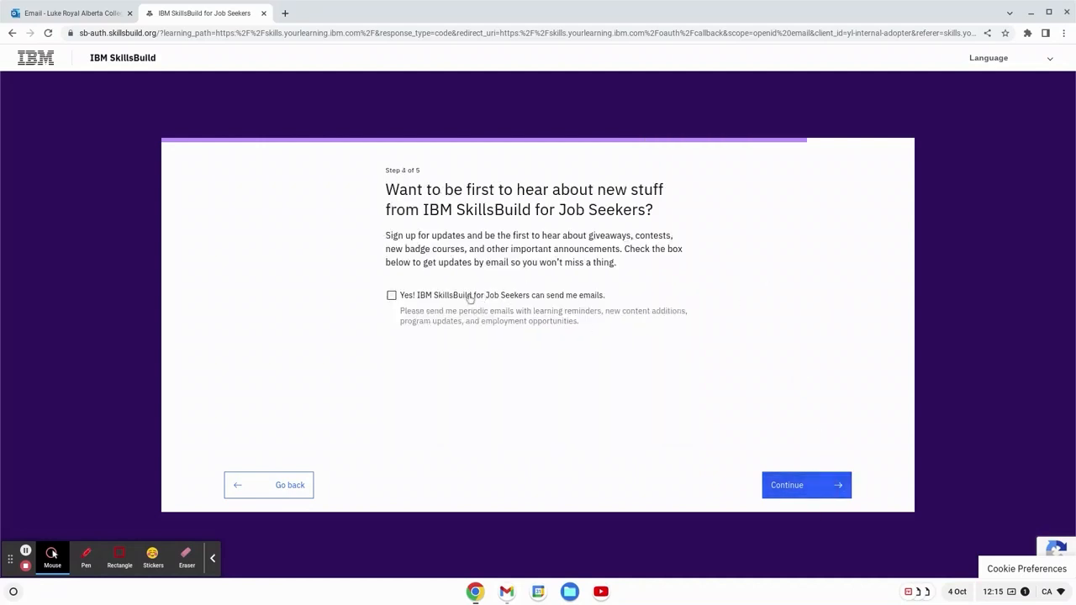
mouse_move(837, 477)
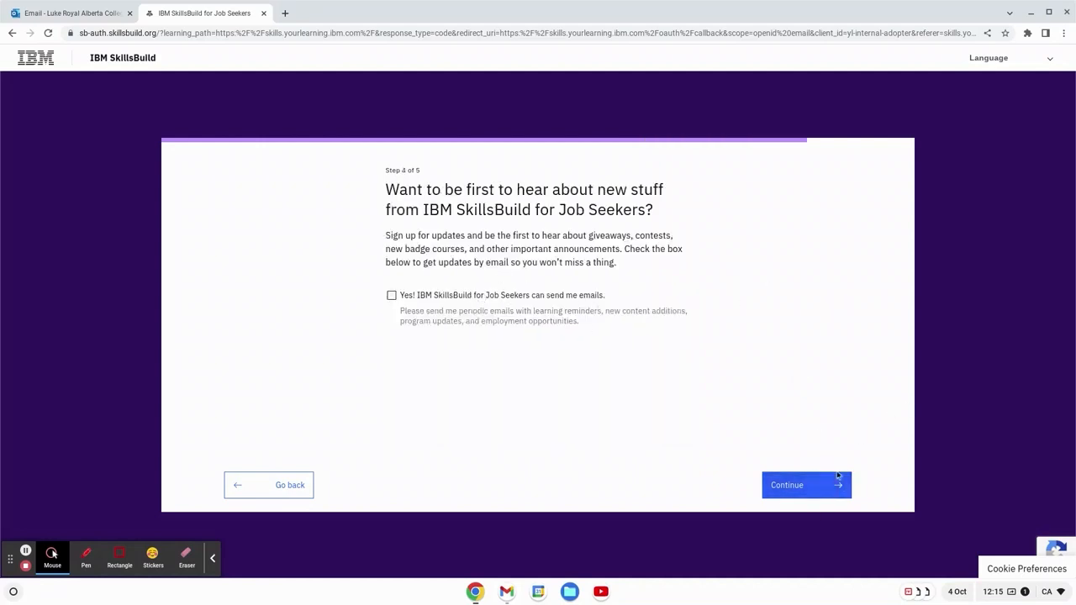
- Skip email updates, confirm the digital age of consent and terms, and submit registration
click(805, 484)
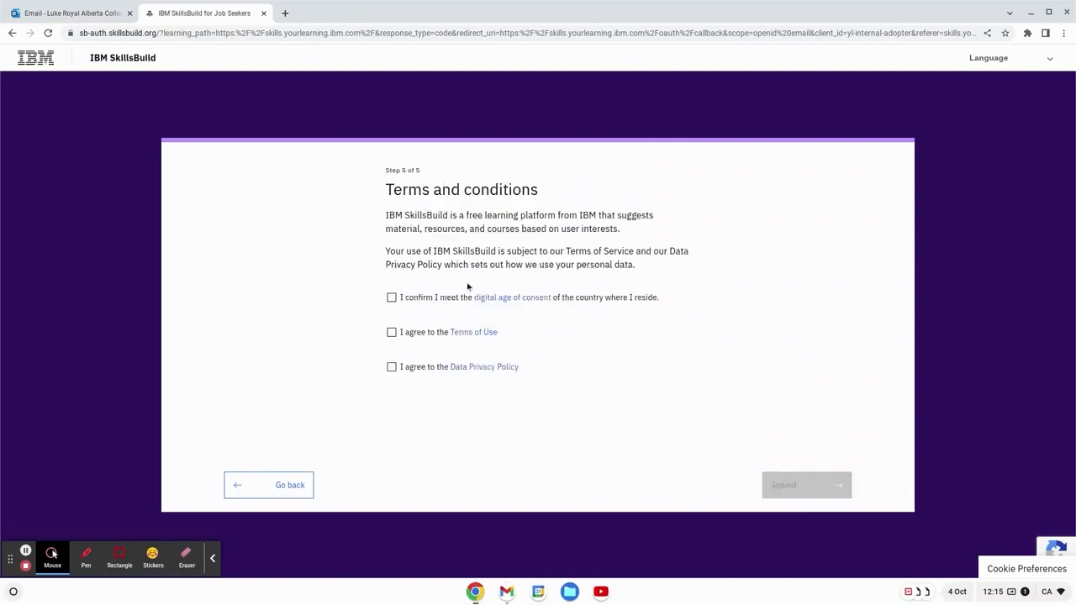
click(390, 296)
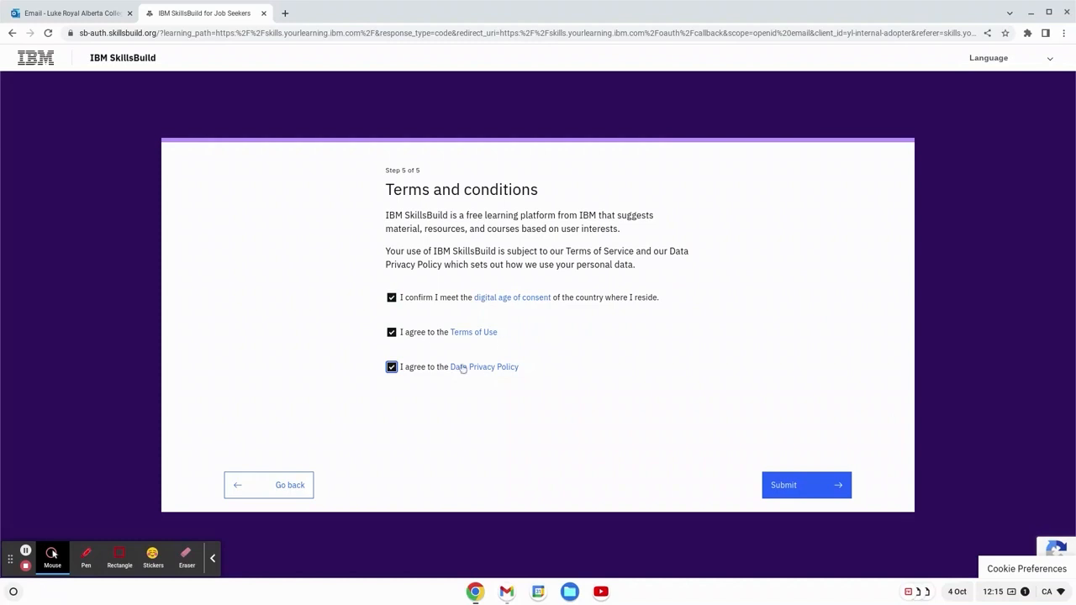
mouse_move(494, 379)
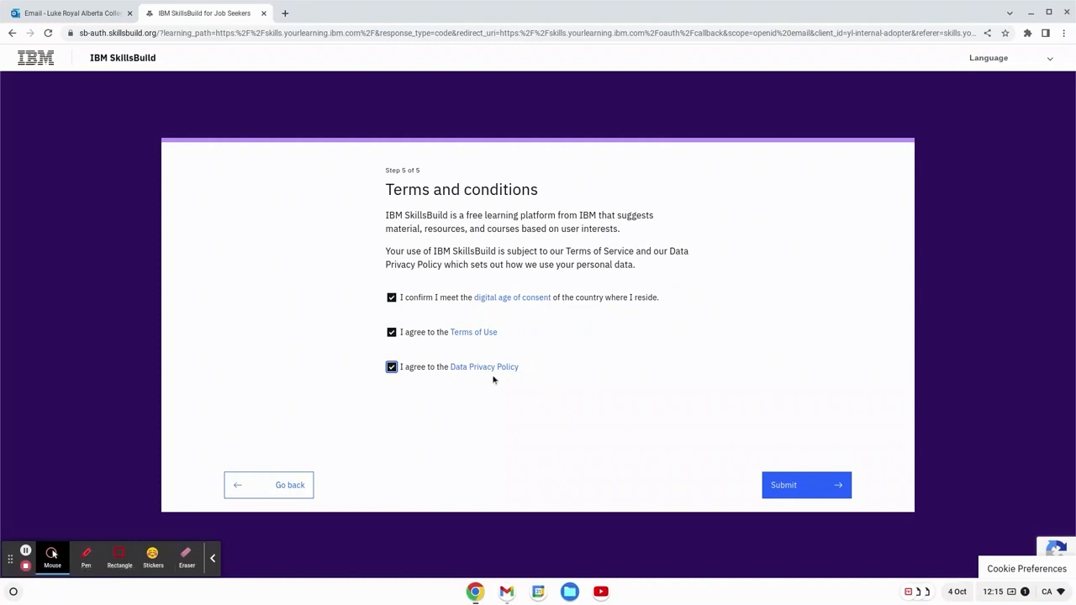
mouse_move(515, 383)
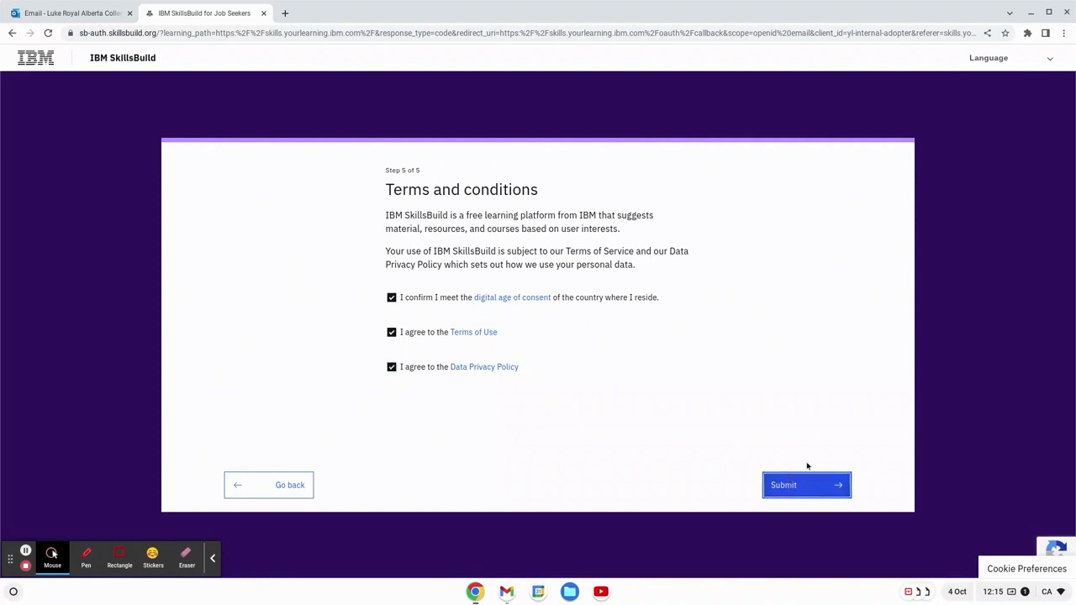
click(805, 484)
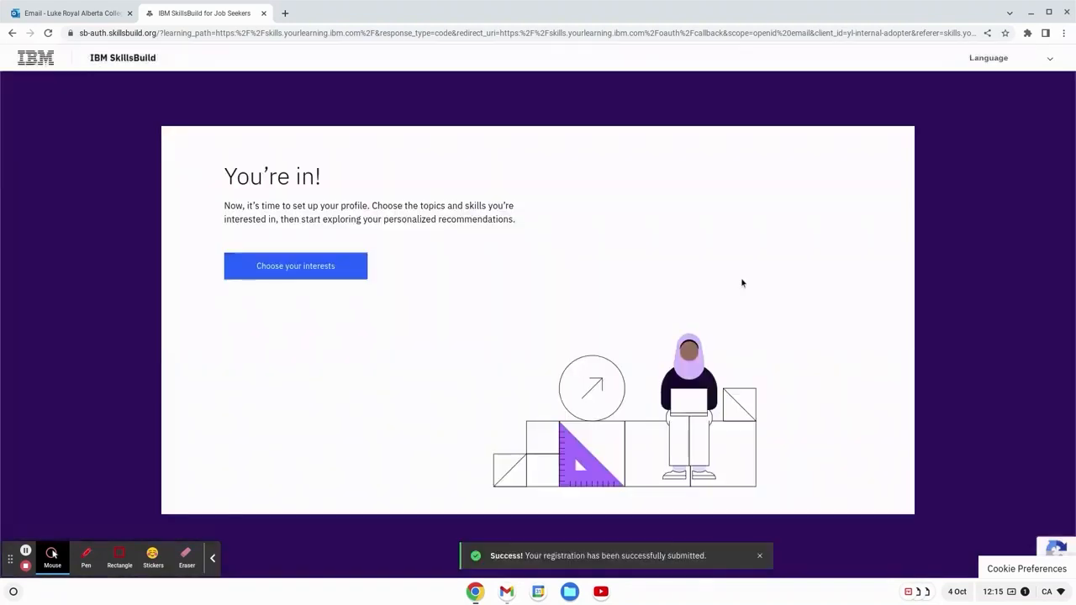
mouse_move(527, 276)
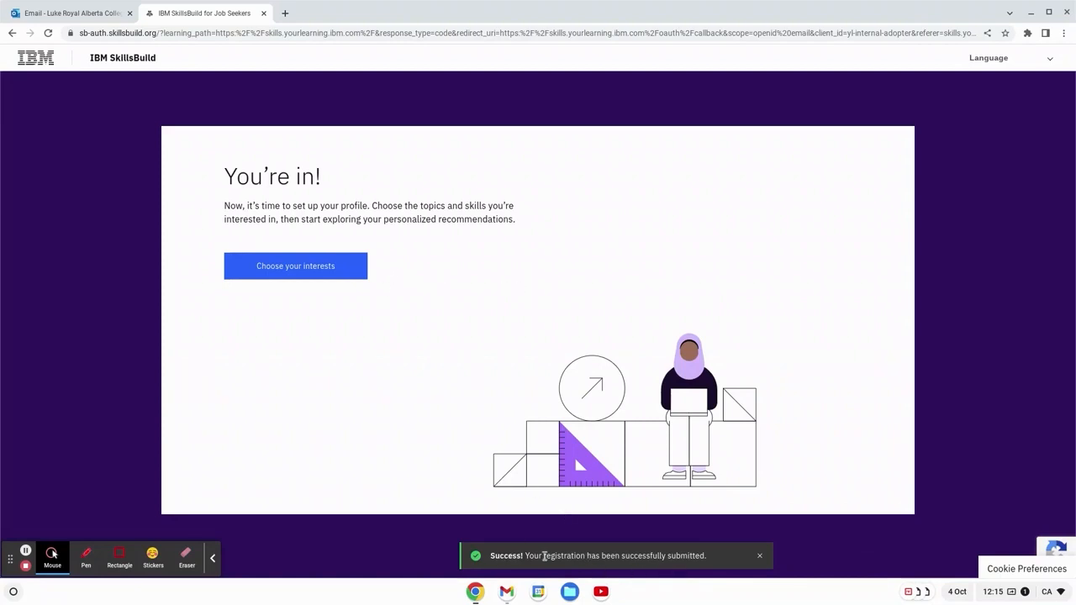
mouse_move(269, 145)
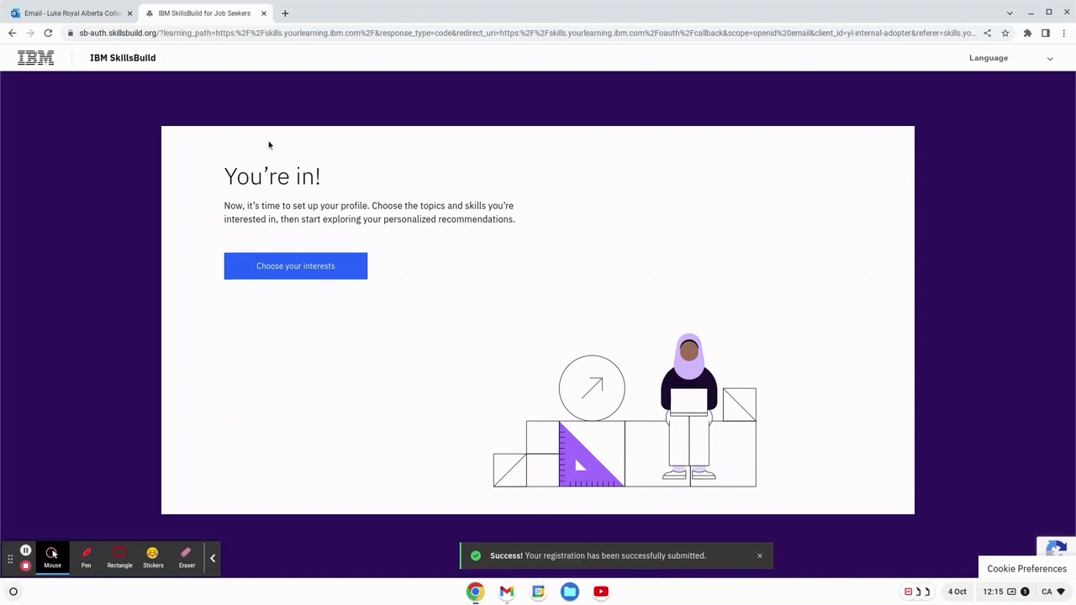
mouse_move(437, 359)
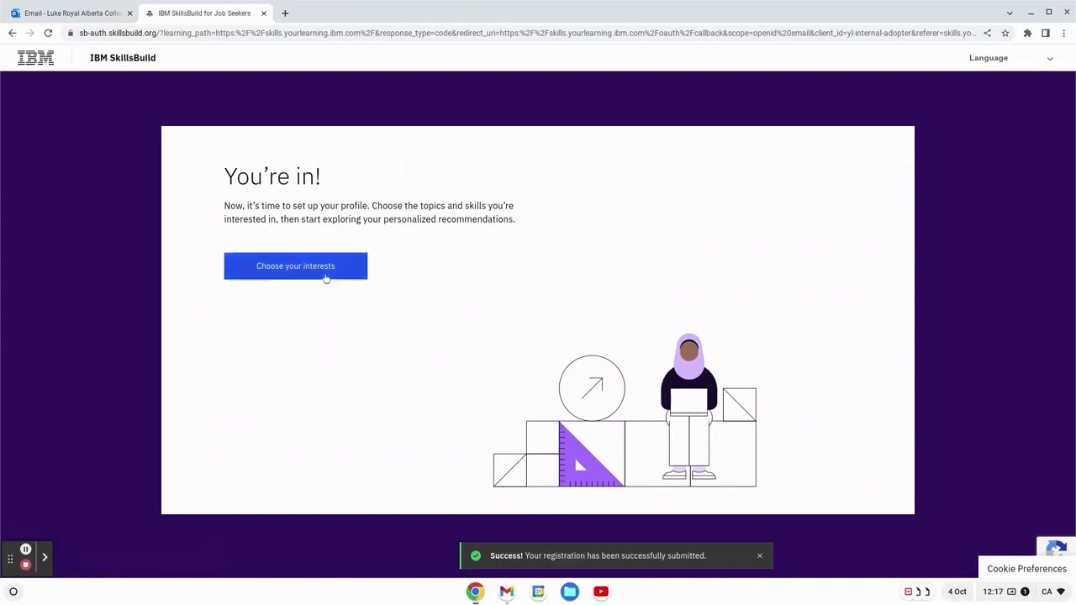
- Choose interests from the 'You're in!' page to reach the language selection
click(295, 266)
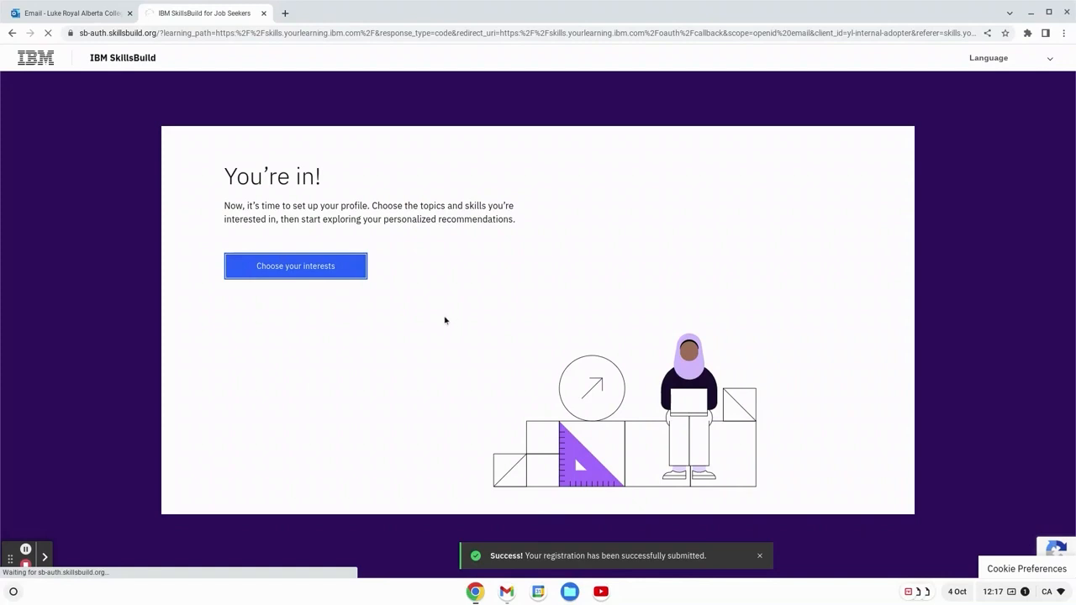
click(296, 266)
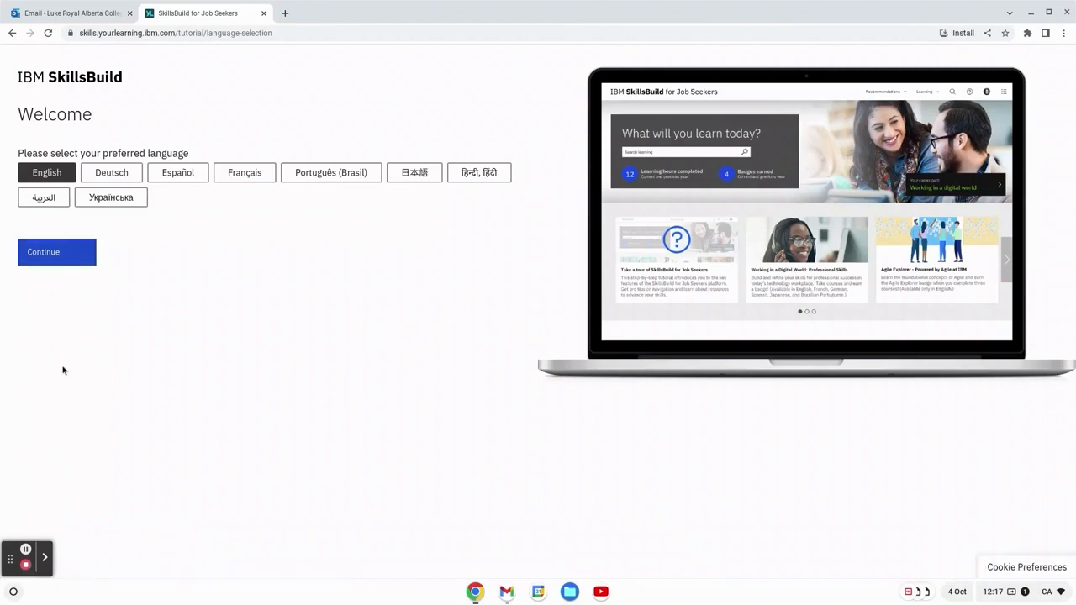
- Keep English, then pick Project manager, Problem solving, AI and Design thinking as interests
click(57, 252)
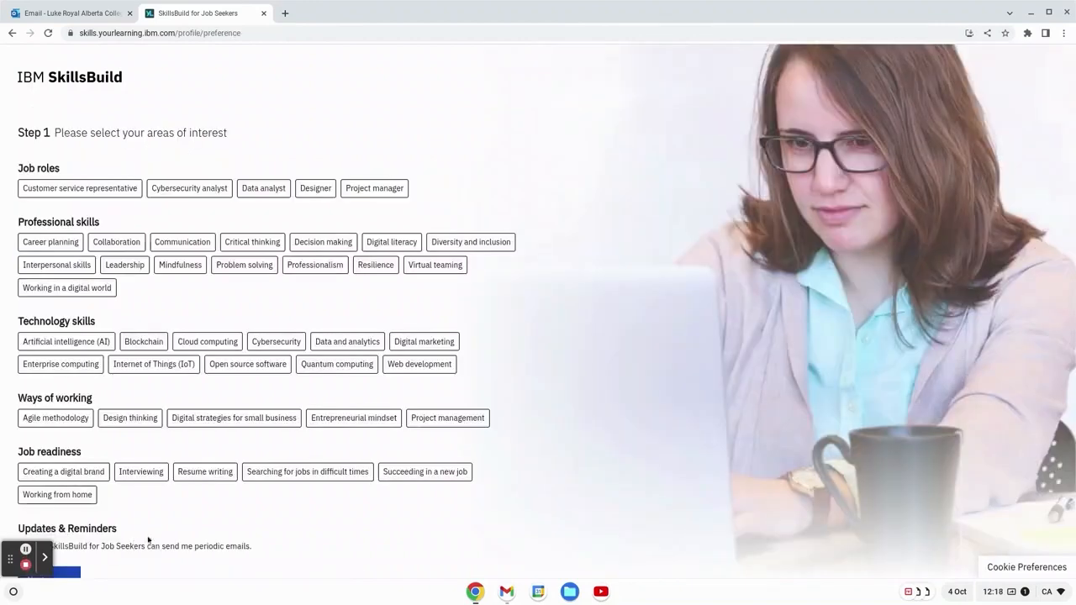
scroll(down, 3)
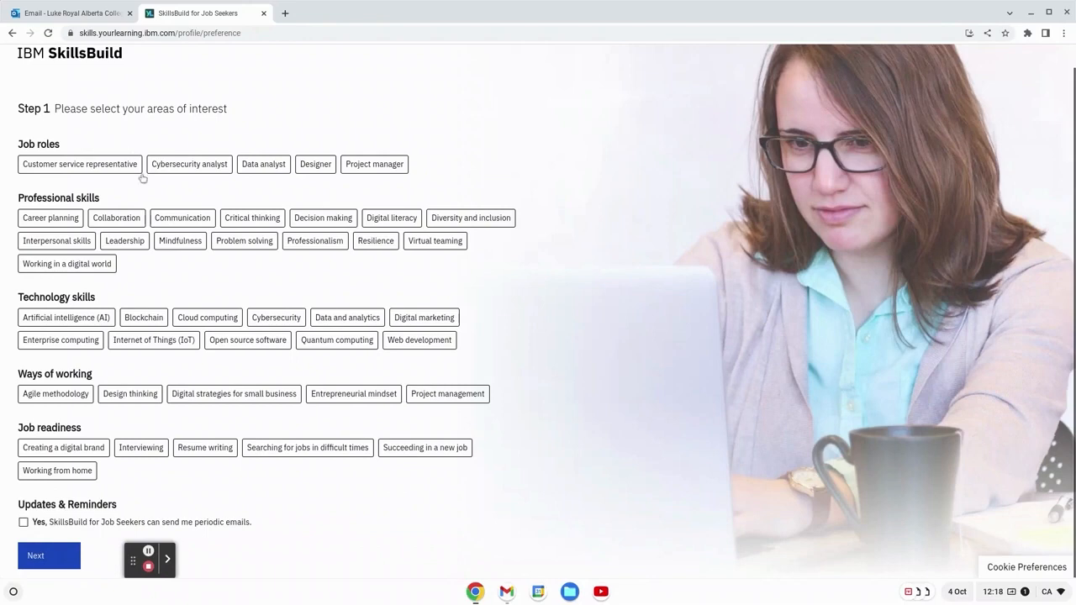
mouse_move(329, 184)
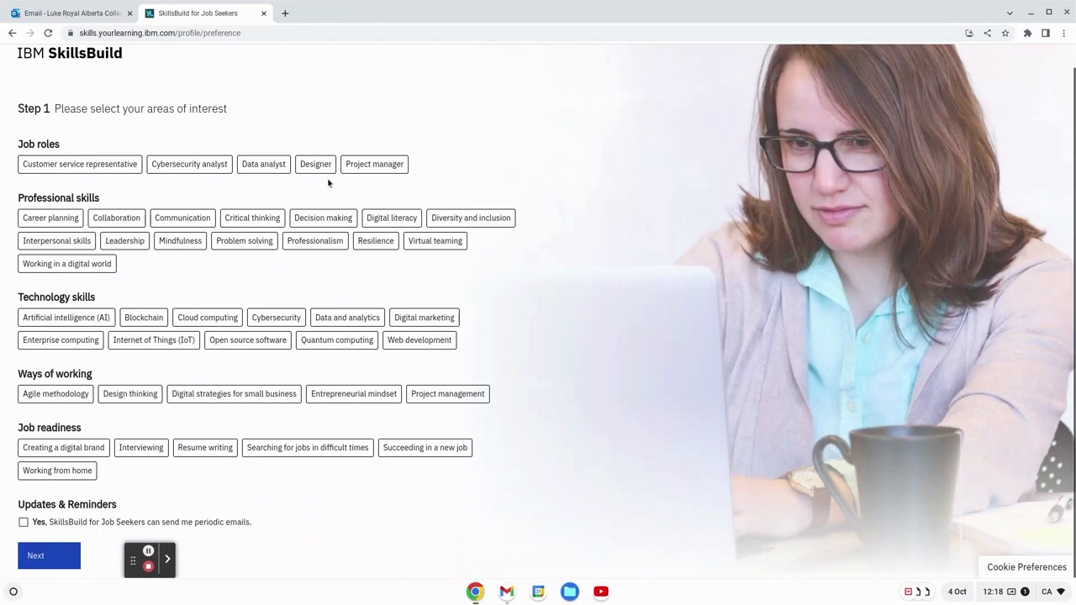
click(373, 165)
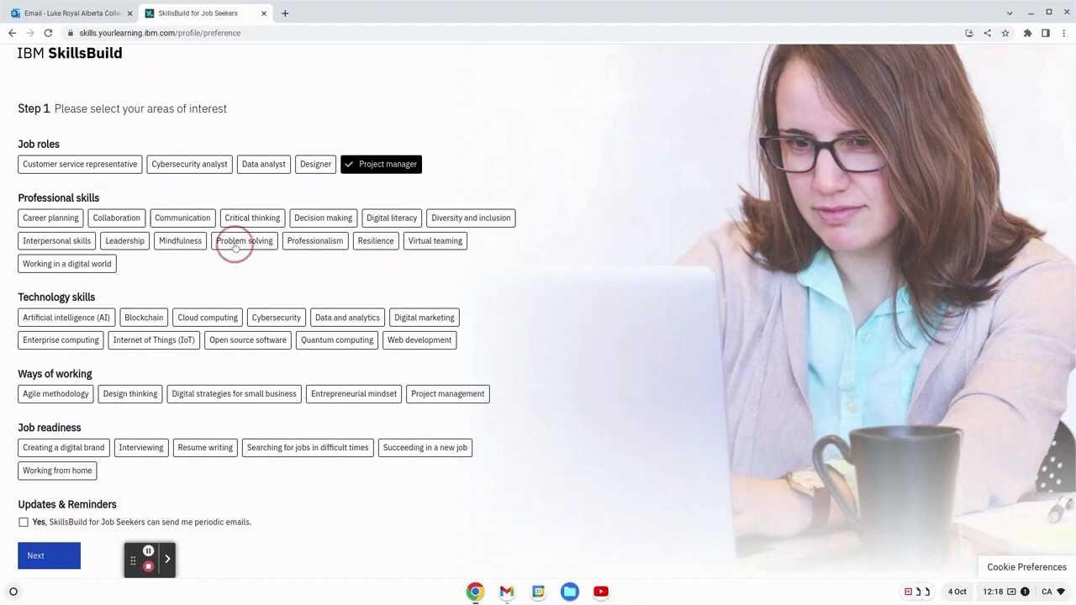
click(245, 241)
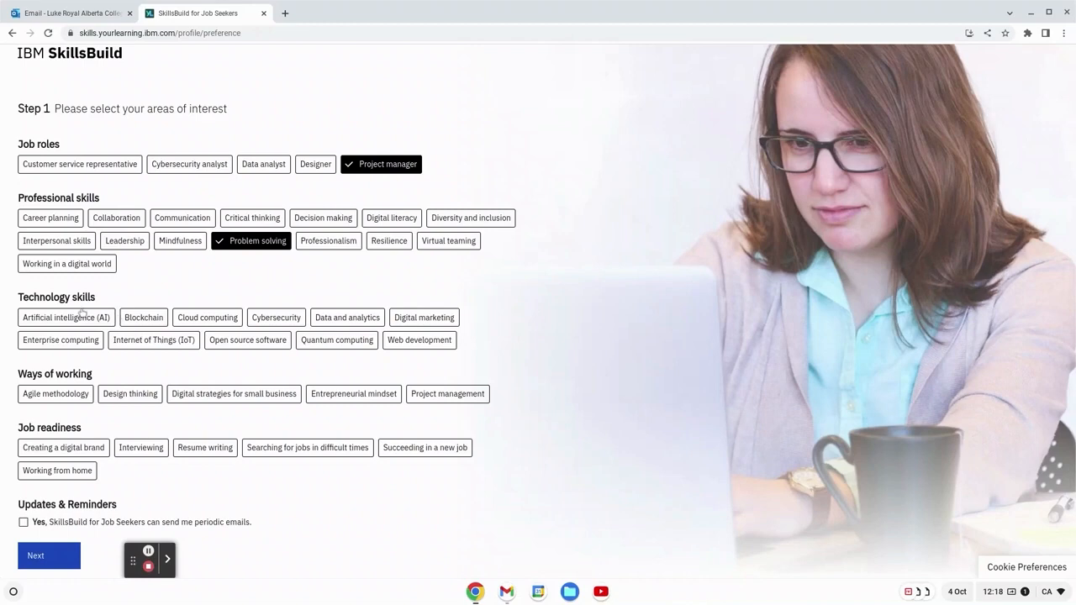
click(66, 316)
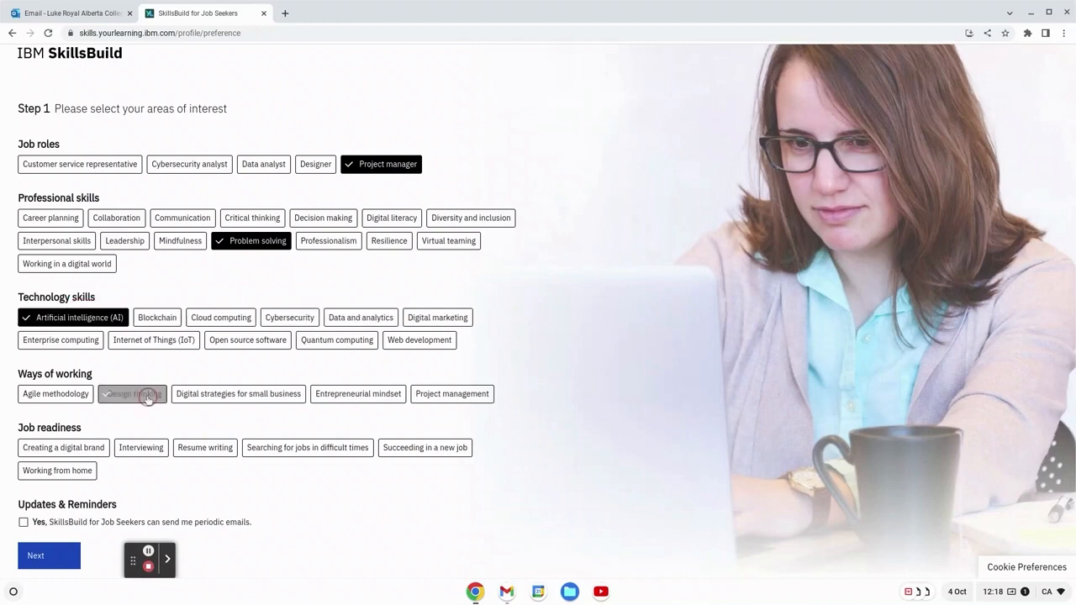
click(131, 393)
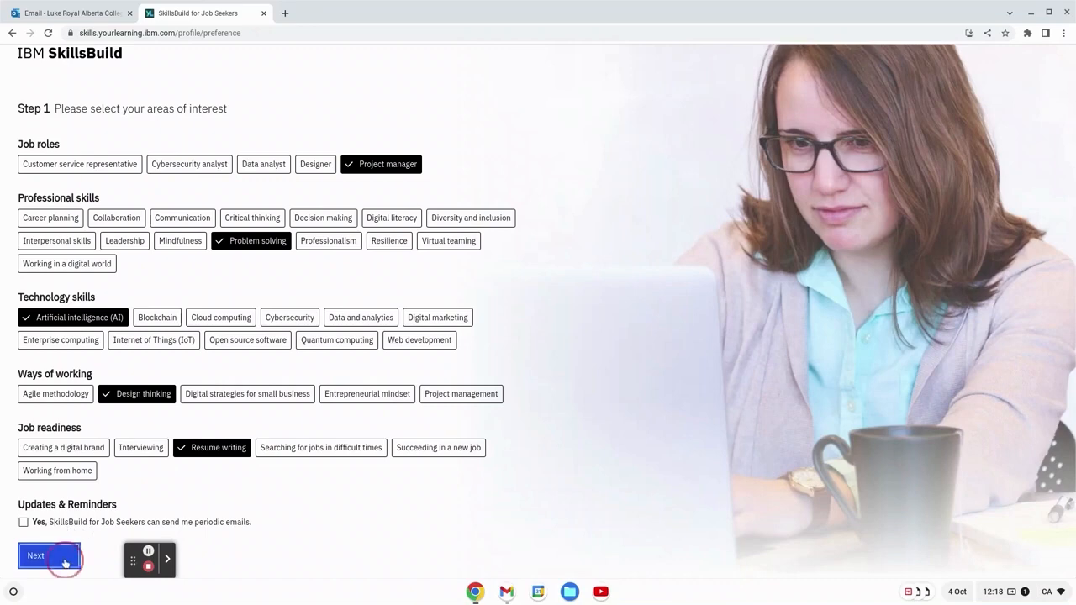
- Submit the chosen interests and confirm the basic profile information
click(49, 554)
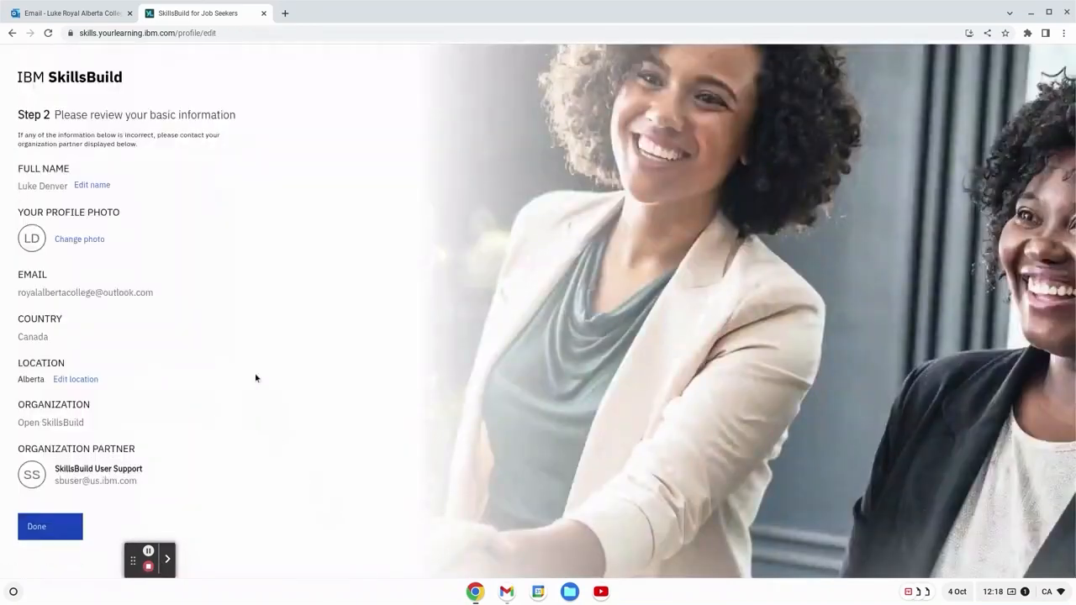
mouse_move(125, 202)
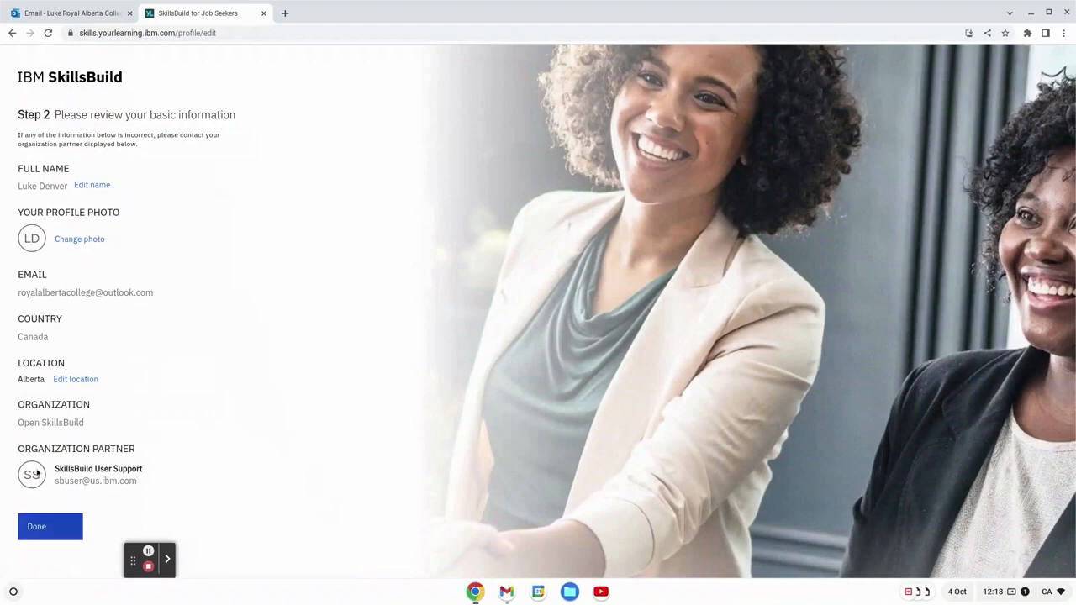
click(50, 526)
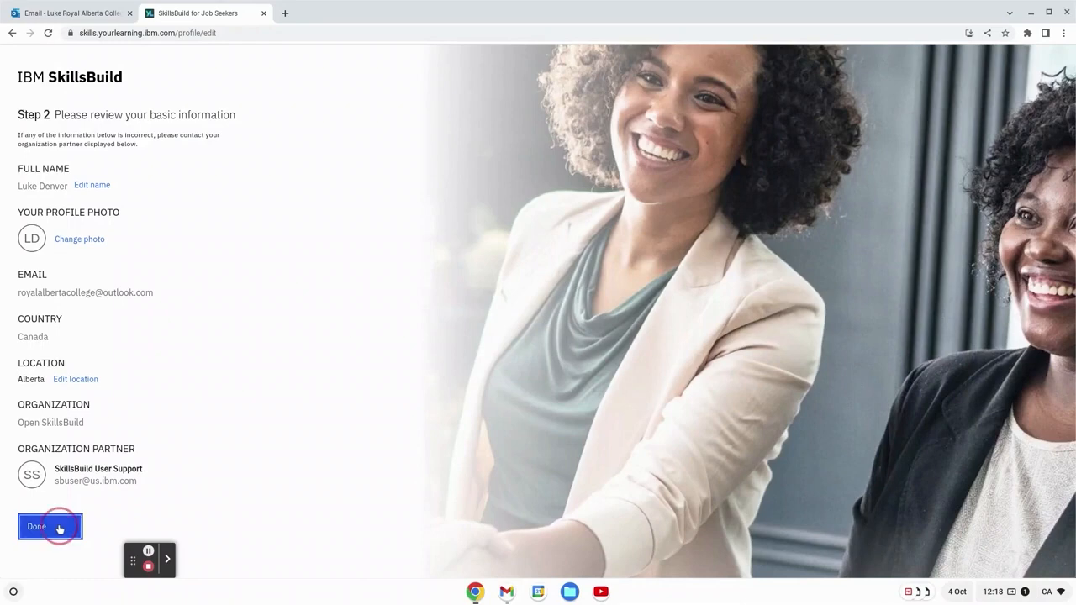
click(50, 527)
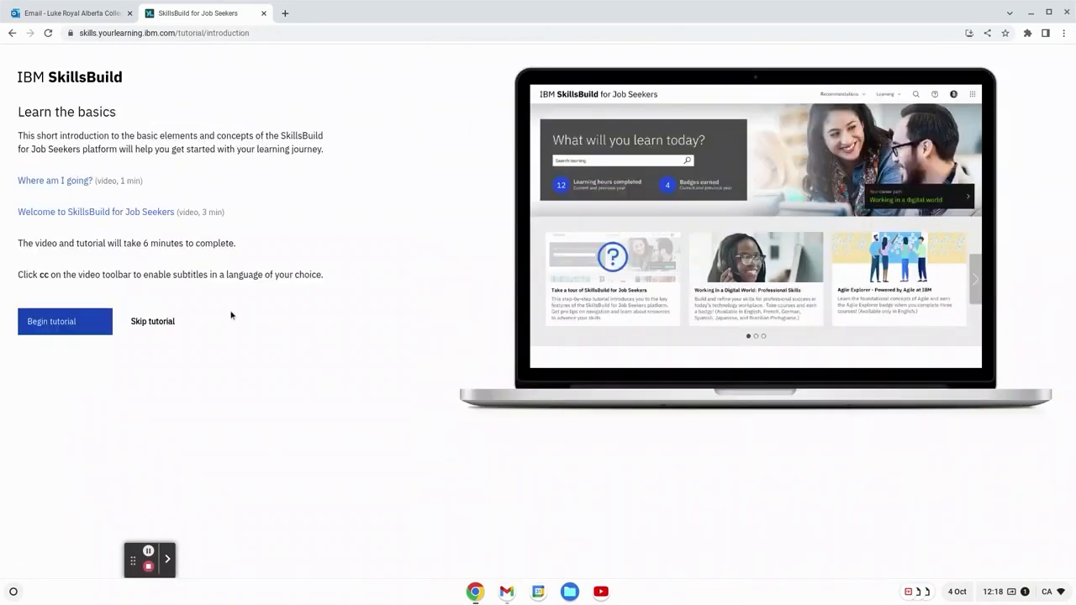
mouse_move(151, 321)
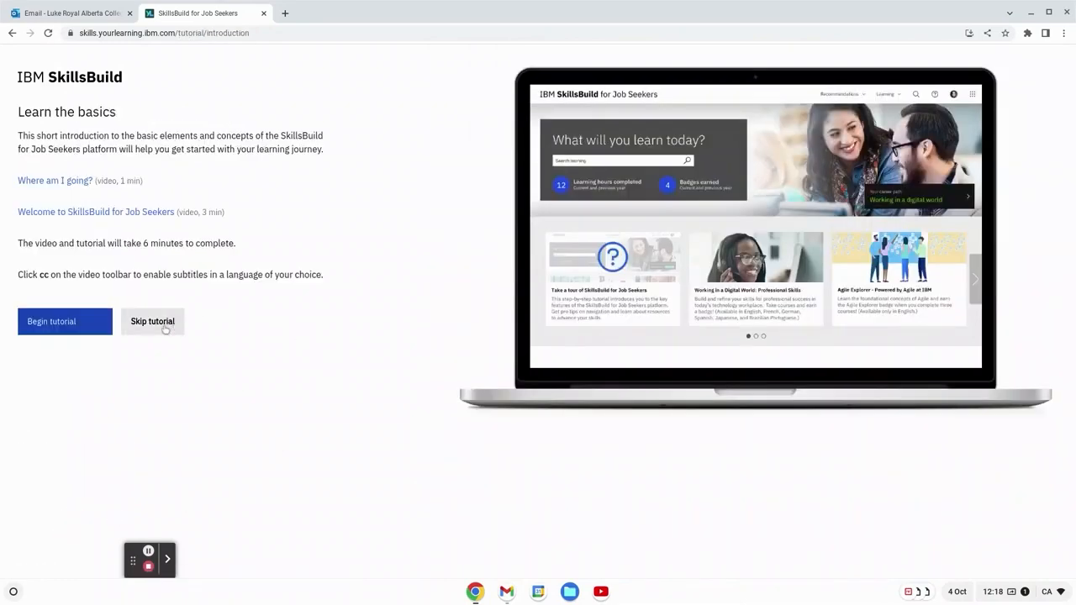
- Skip the introductory tutorial to land on the learning dashboard
click(151, 321)
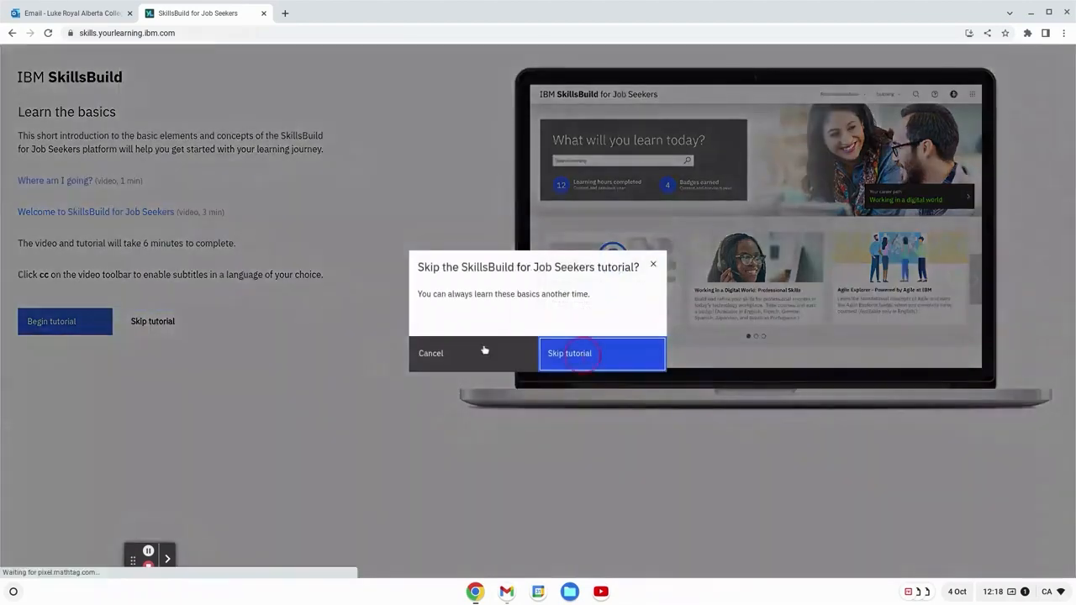
click(568, 353)
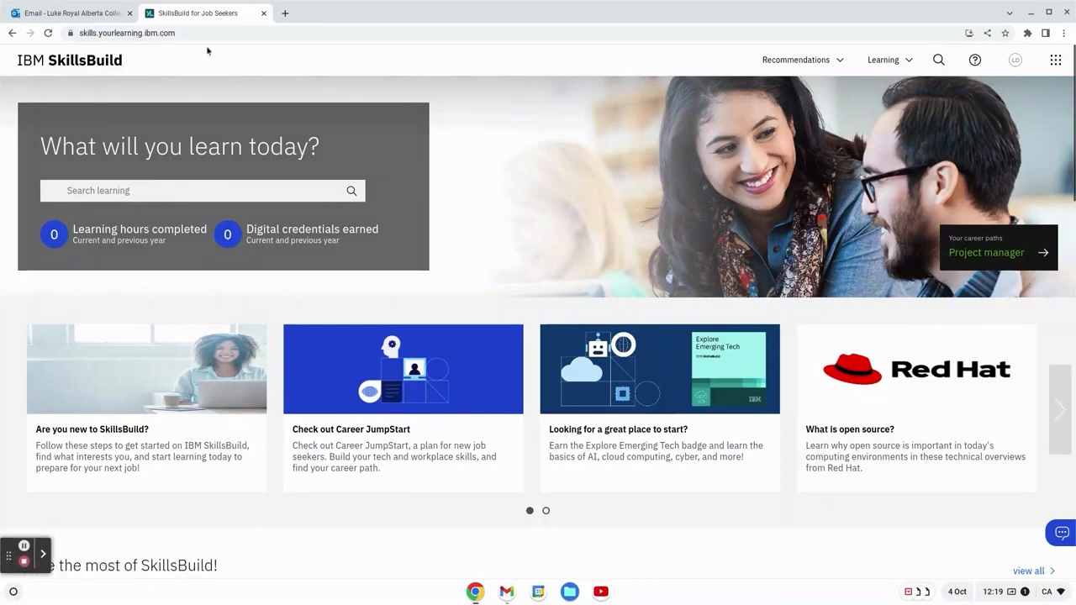
- From the order-approved email in Outlook, follow 'Enroll Into Your Course' to the RAC Job Readiness plan
click(70, 13)
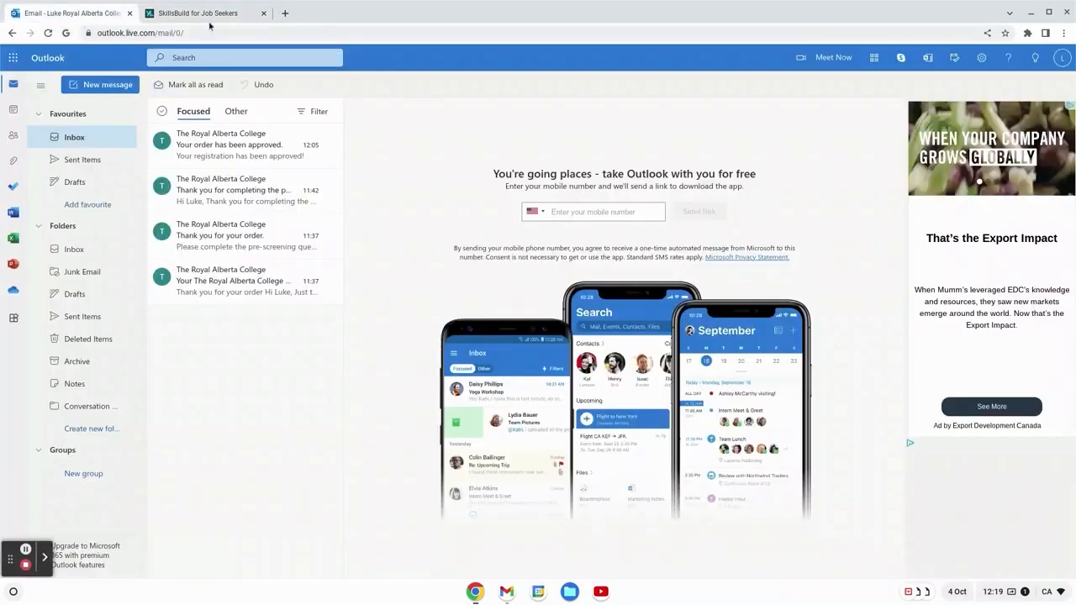
click(238, 144)
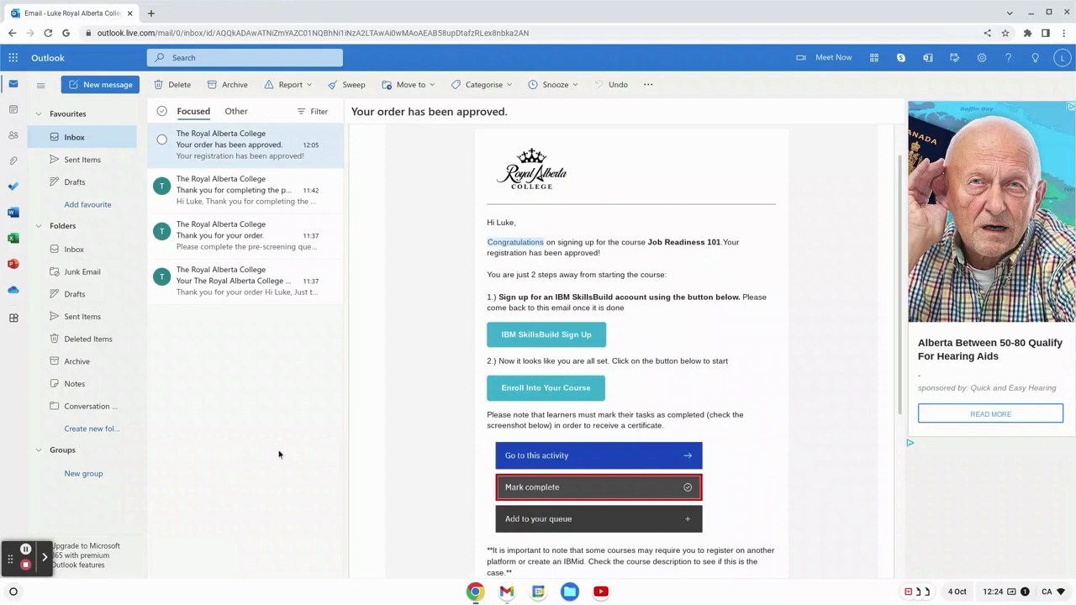
mouse_move(508, 318)
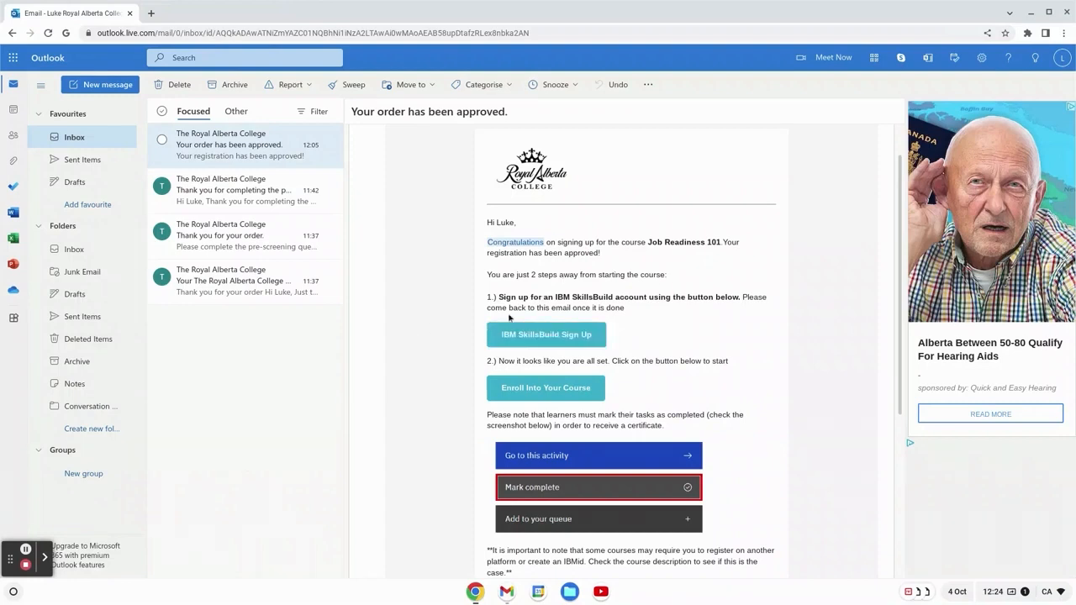
mouse_move(544, 370)
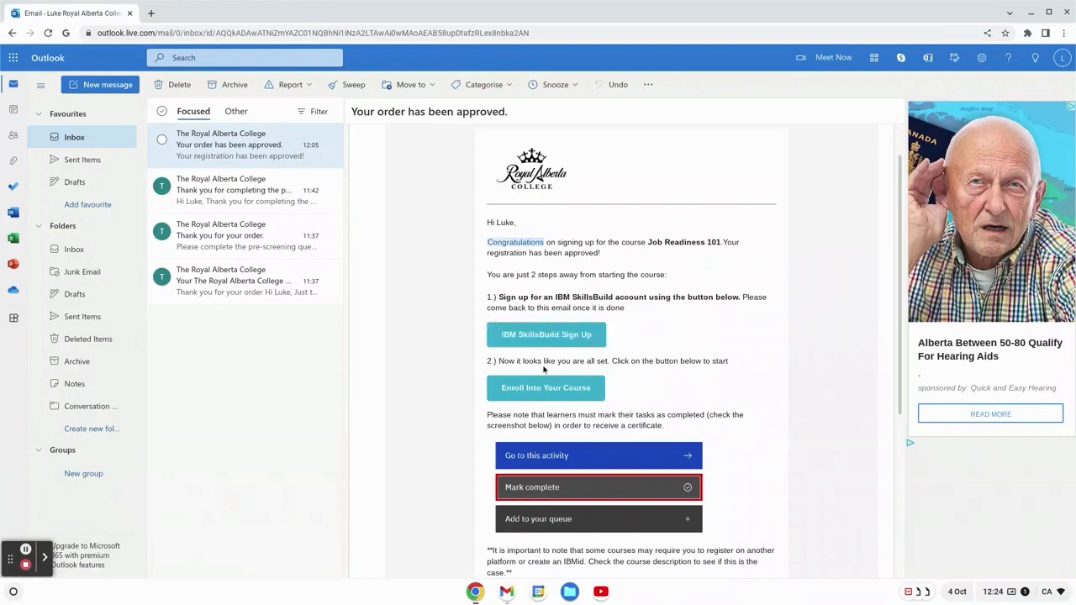
mouse_move(545, 387)
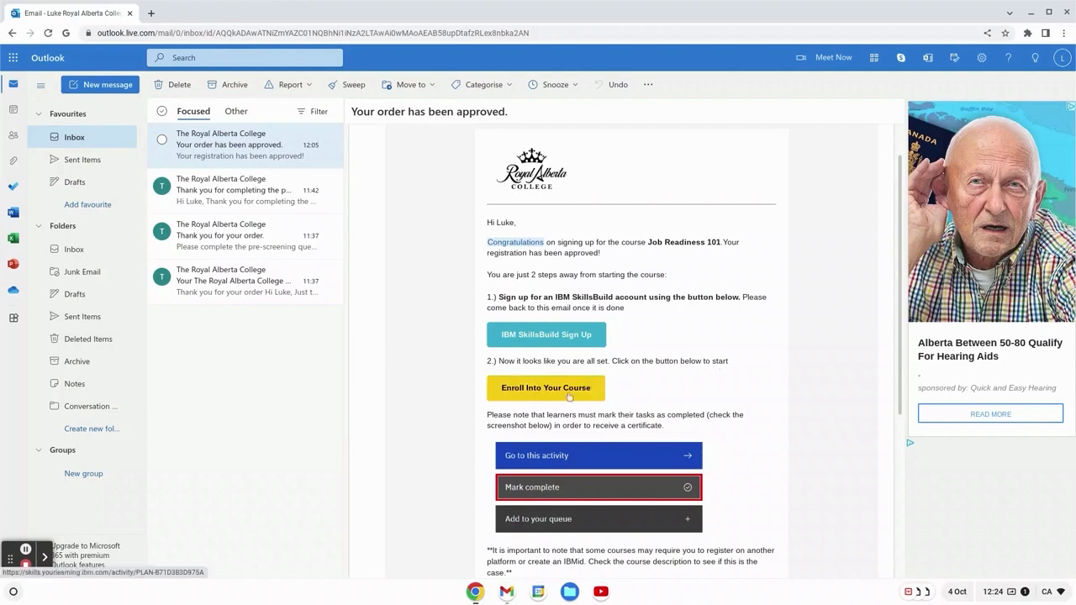
scroll(down, 3)
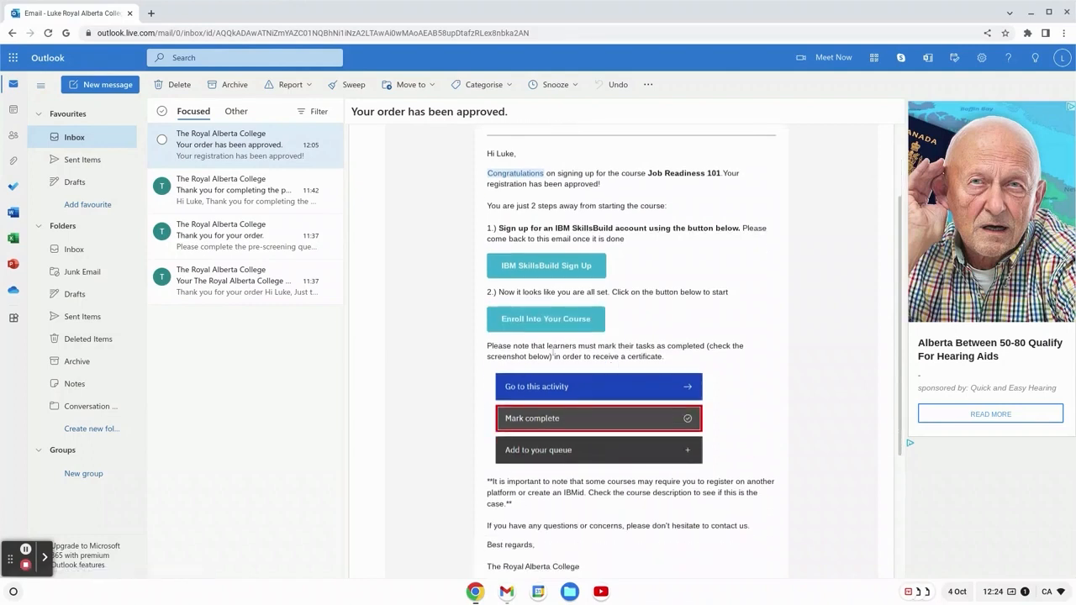
mouse_move(703, 358)
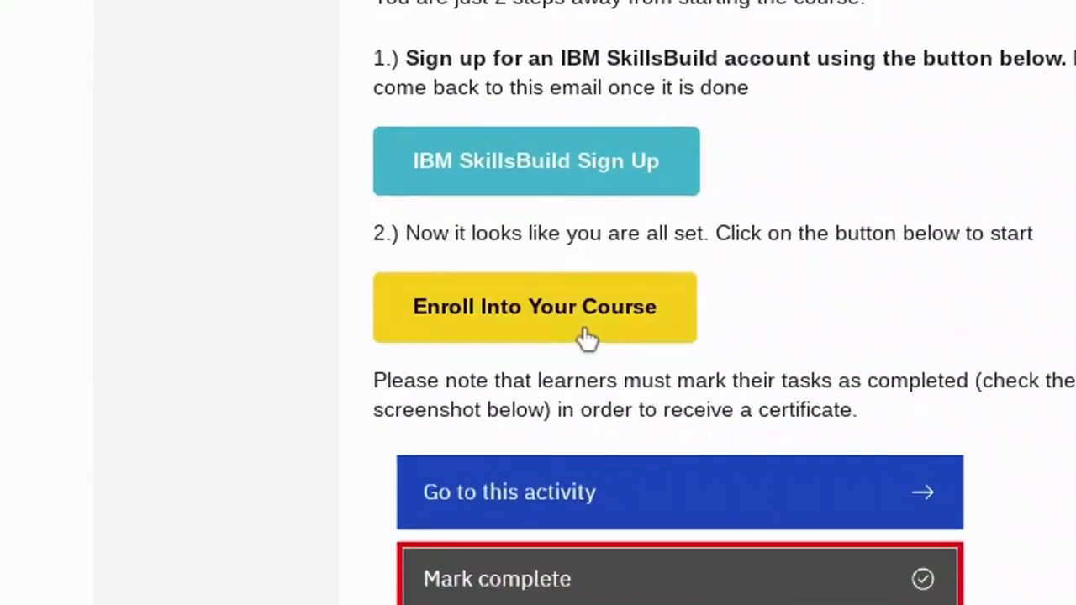
click(534, 306)
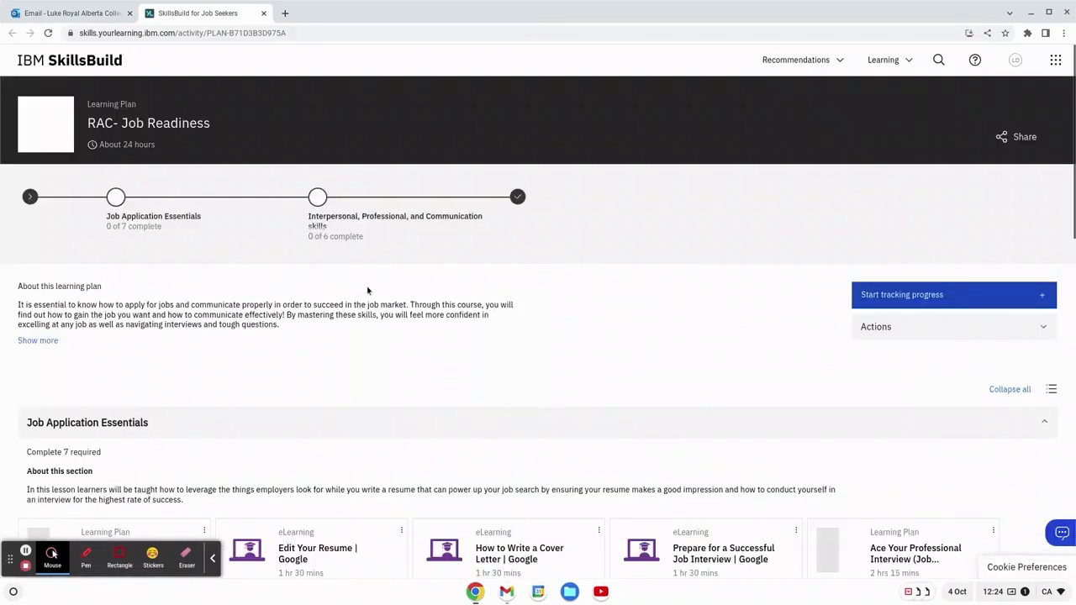
scroll(down, 3)
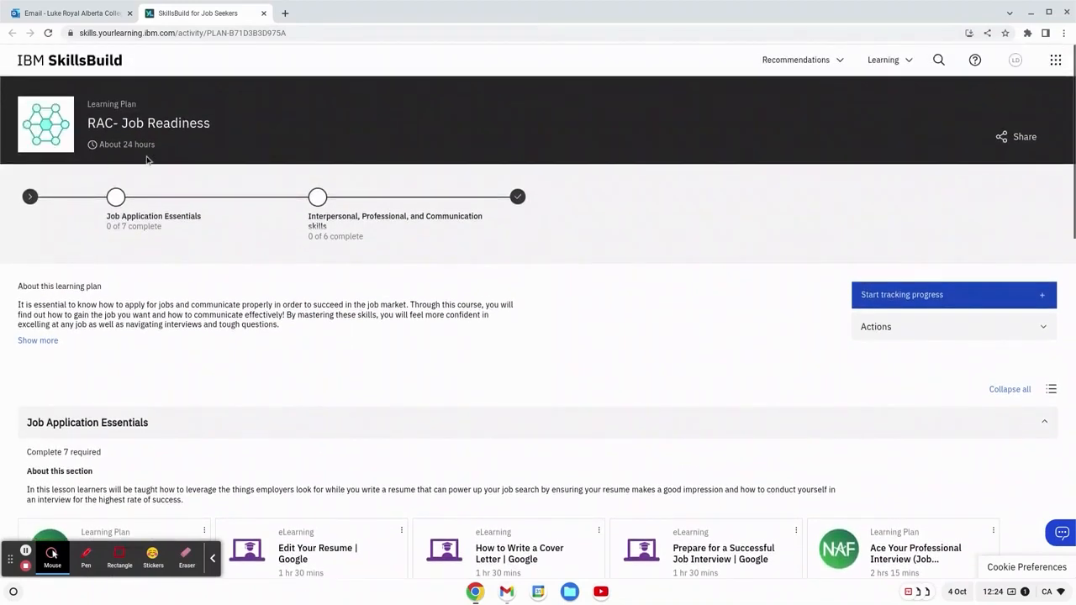
mouse_move(259, 233)
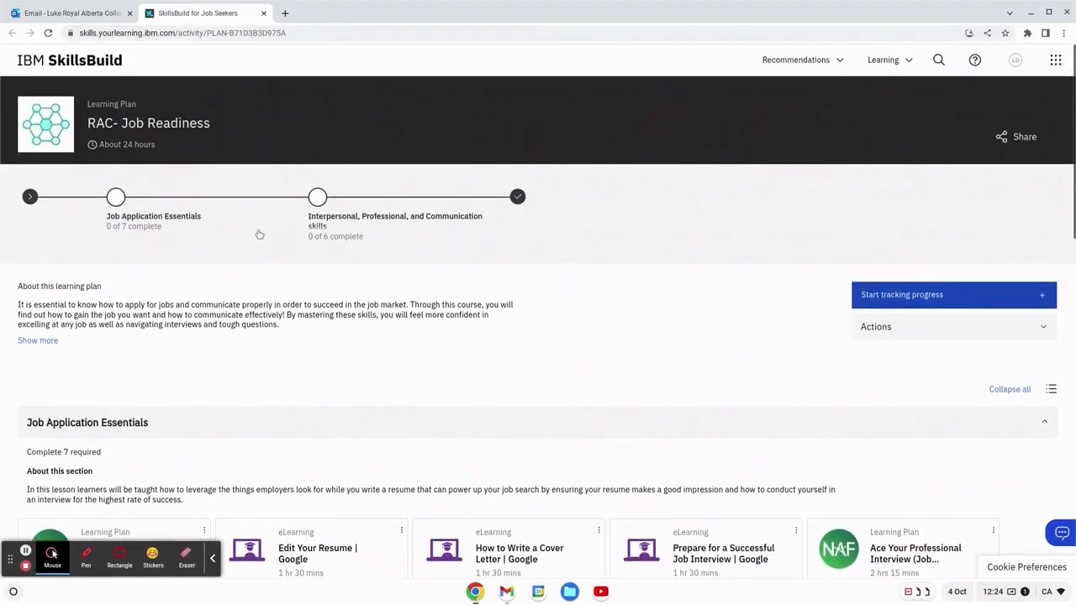
- Switch back to the Outlook tab with the order-approved email
click(70, 13)
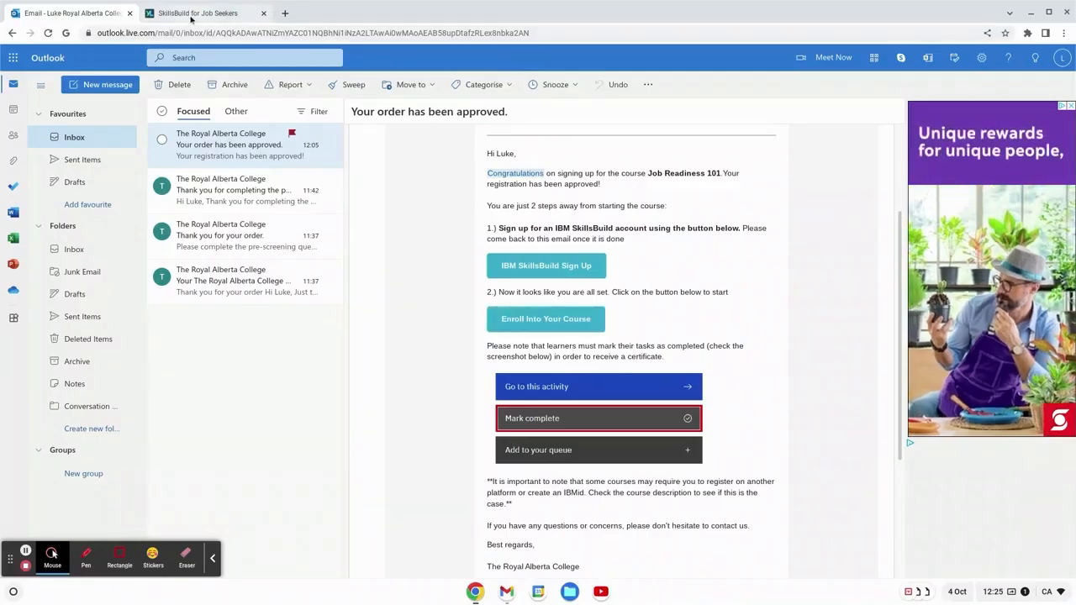
- Return to the SkillsBuild tab showing the Introduction to Job Interview Skills plan, 0 of 3 complete
click(202, 13)
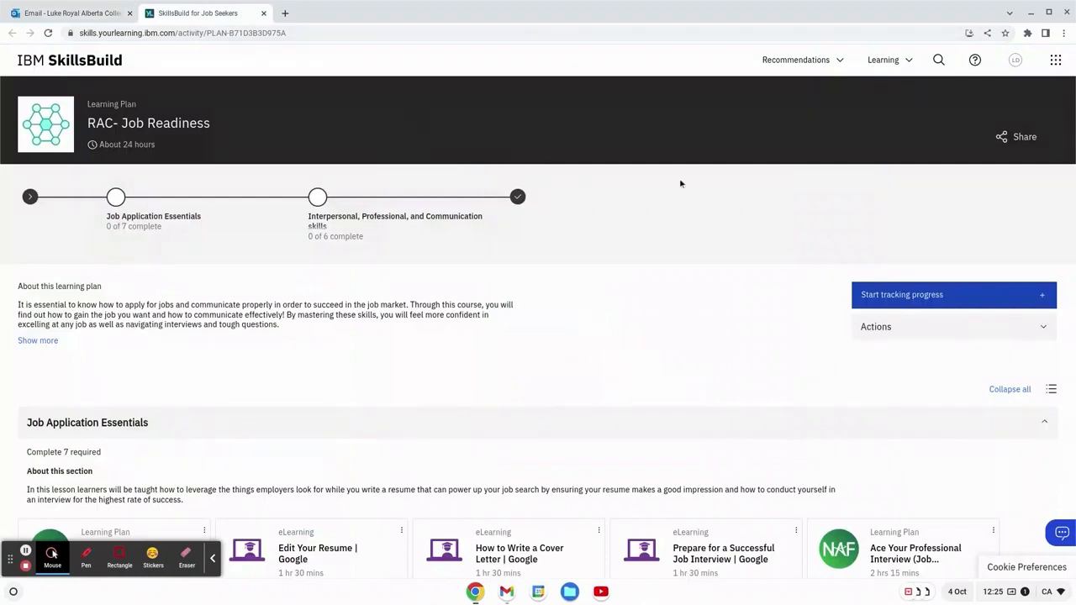
mouse_move(703, 244)
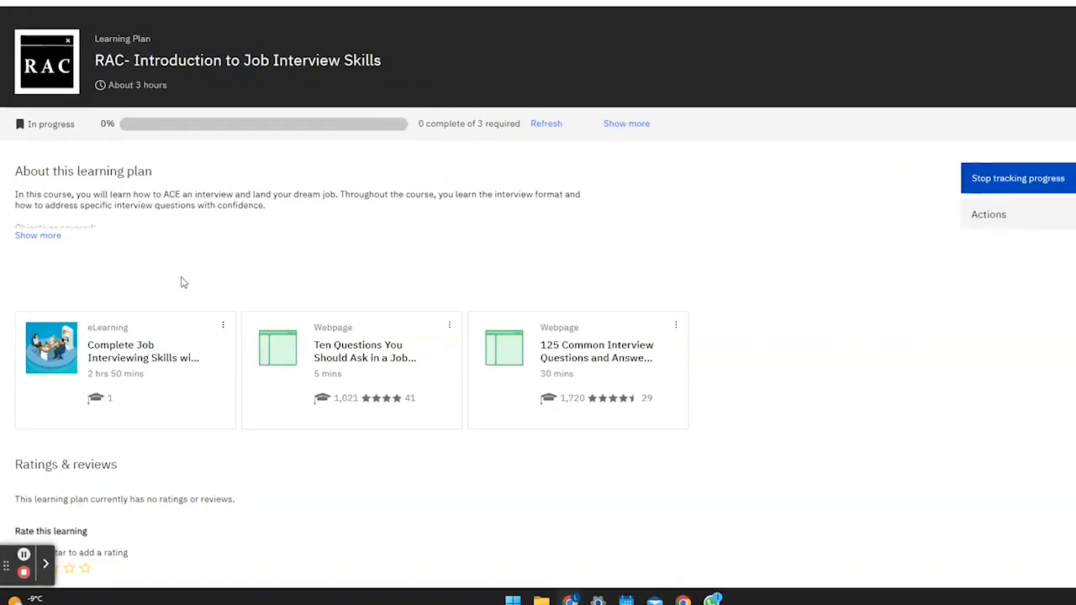
scroll(down, 3)
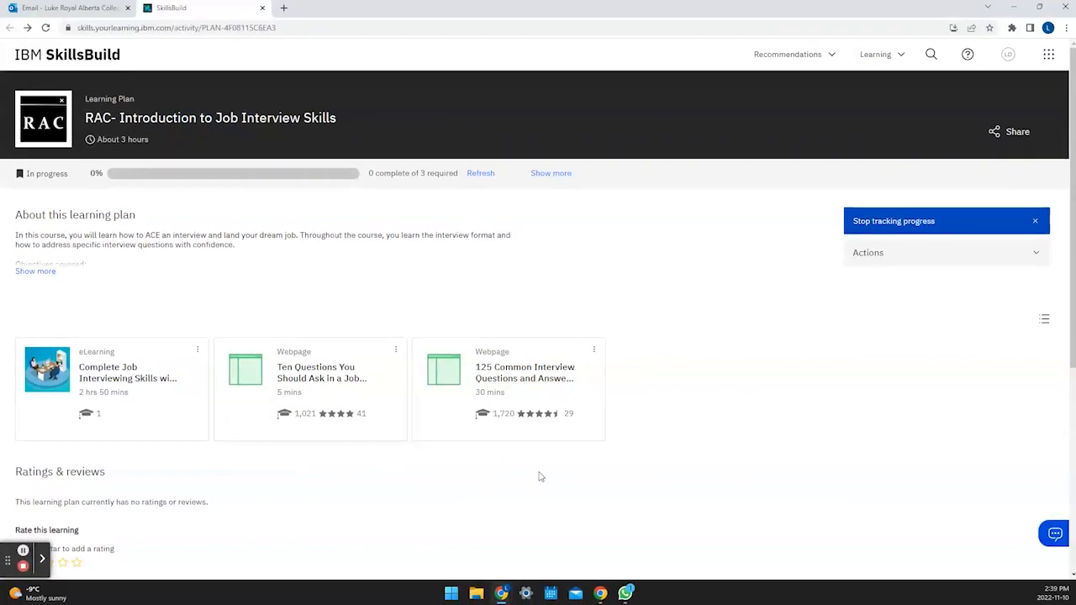
mouse_move(306, 279)
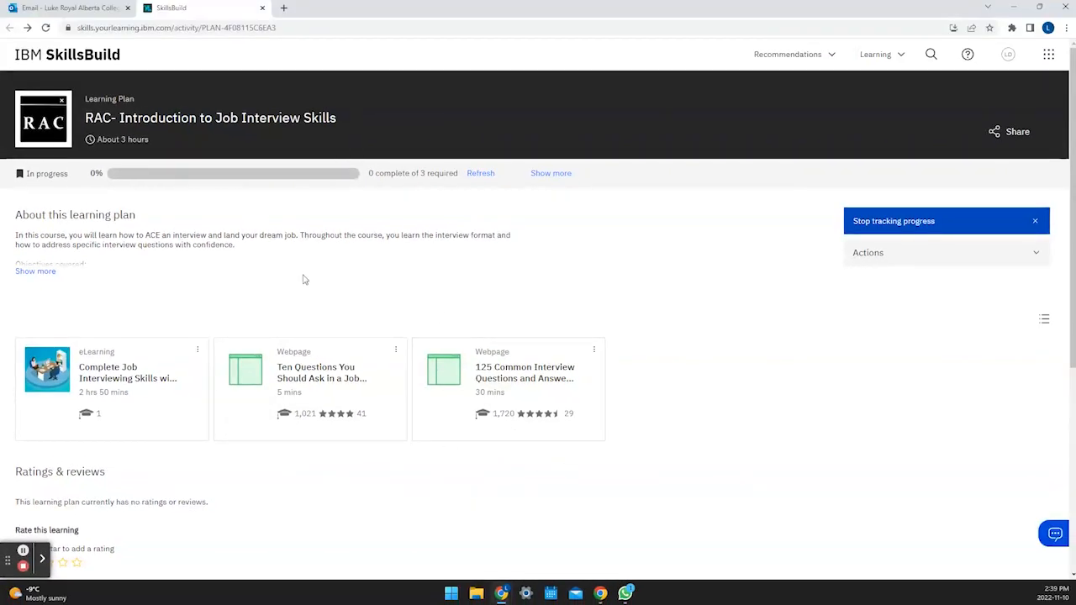
mouse_move(172, 316)
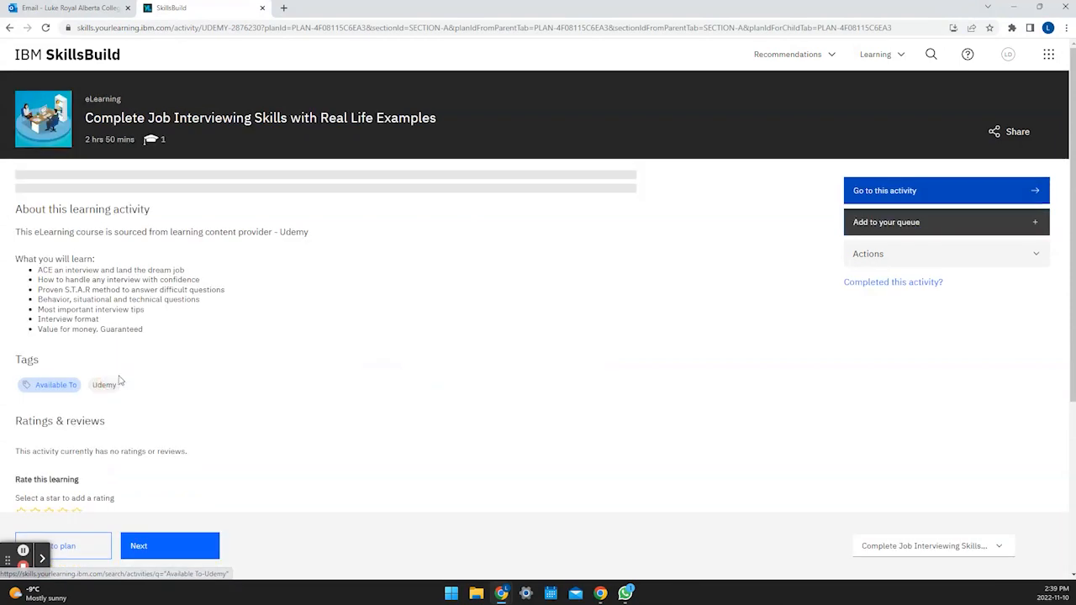
- Launch the course on Udemy Business and attempt 'Continue with SSO', ending on an error page
scroll(down, 3)
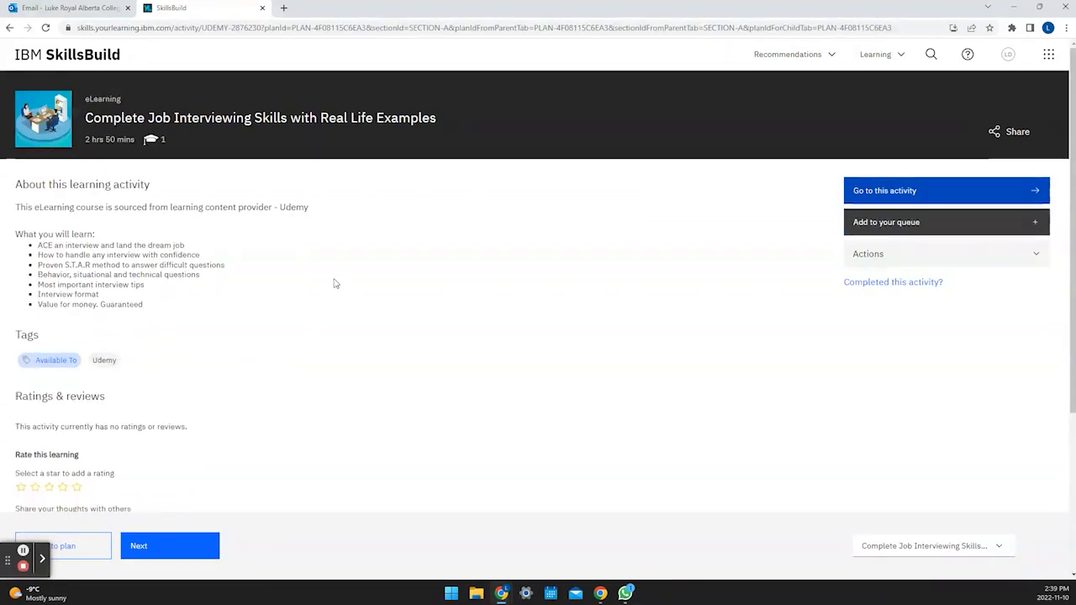
mouse_move(450, 328)
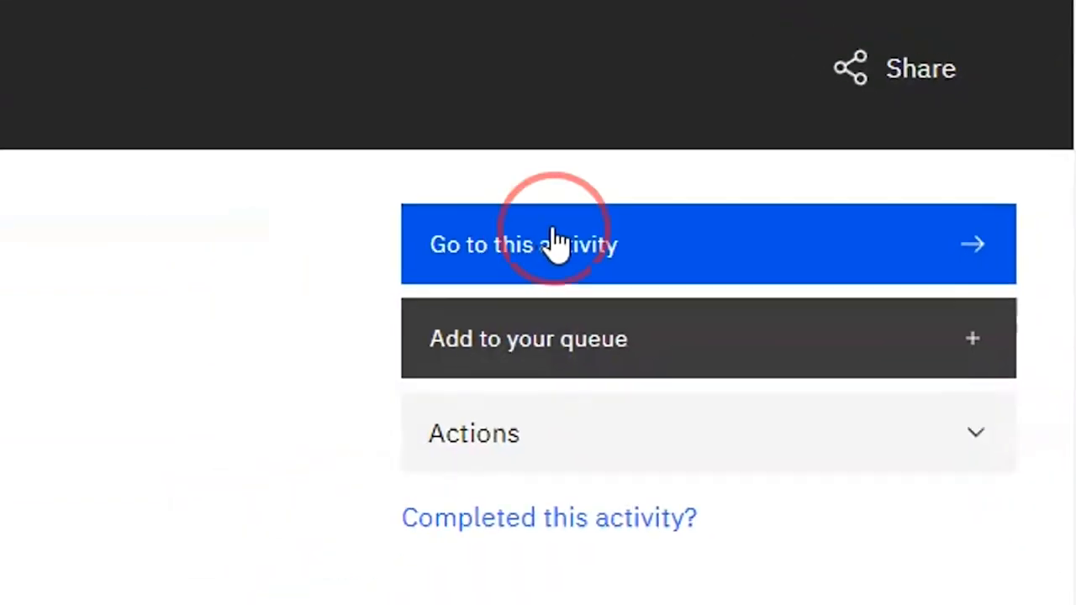
click(538, 244)
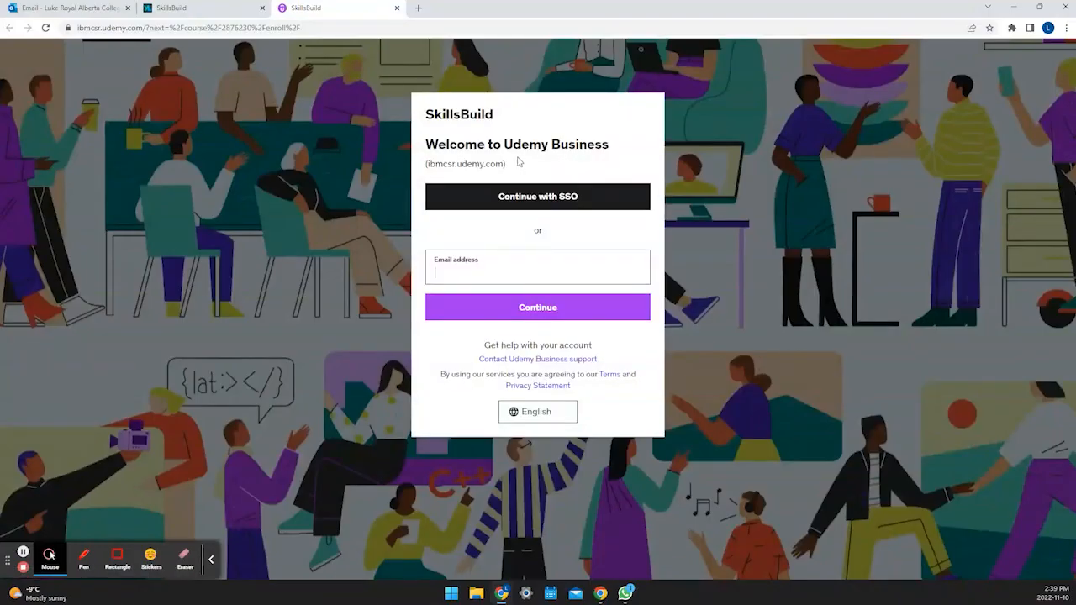
mouse_move(635, 160)
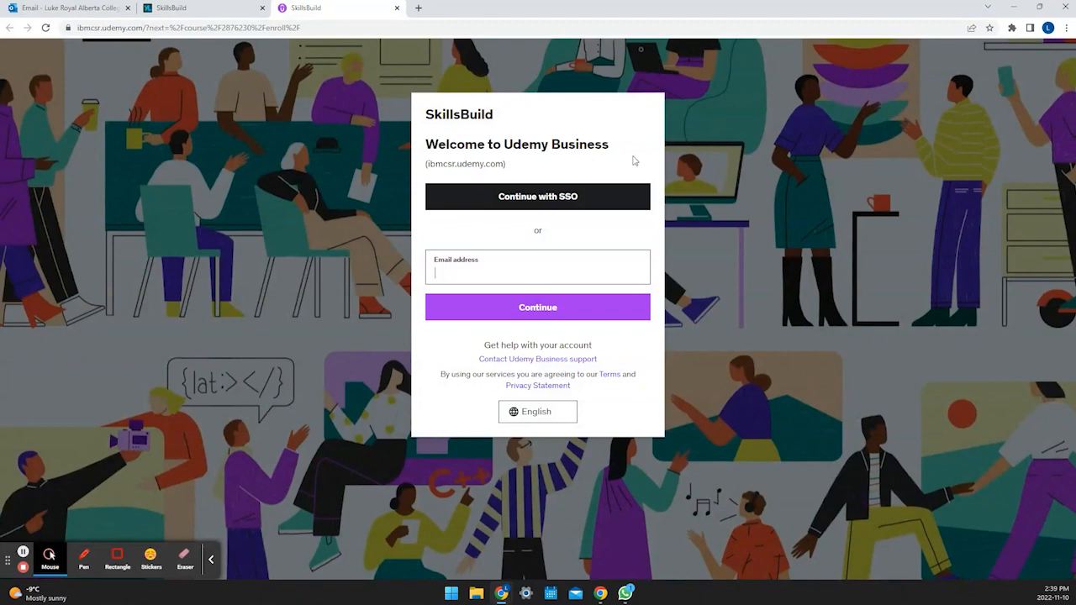
mouse_move(600, 205)
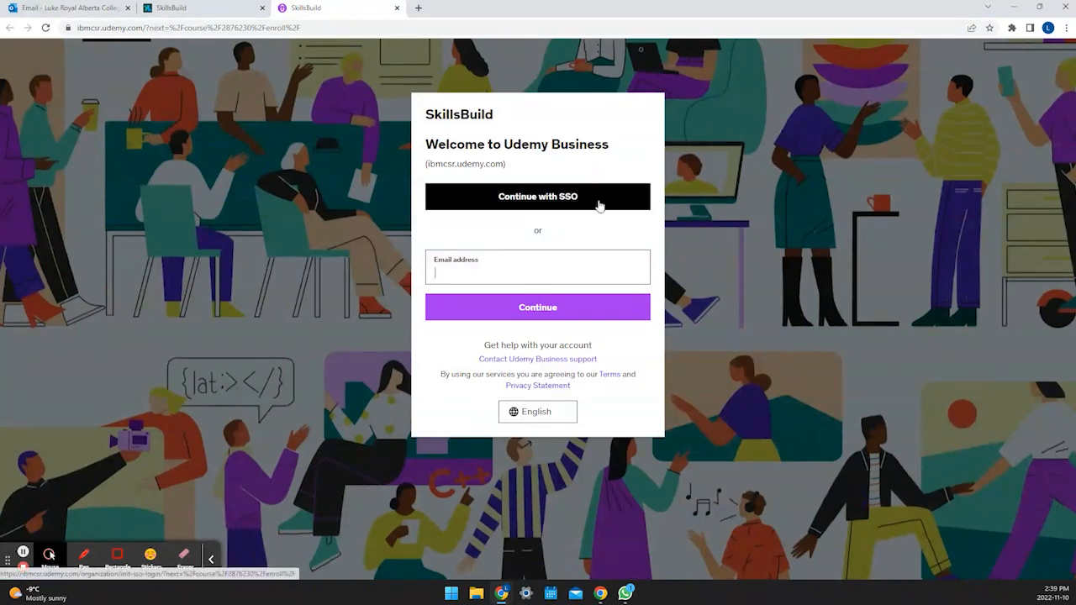
click(538, 194)
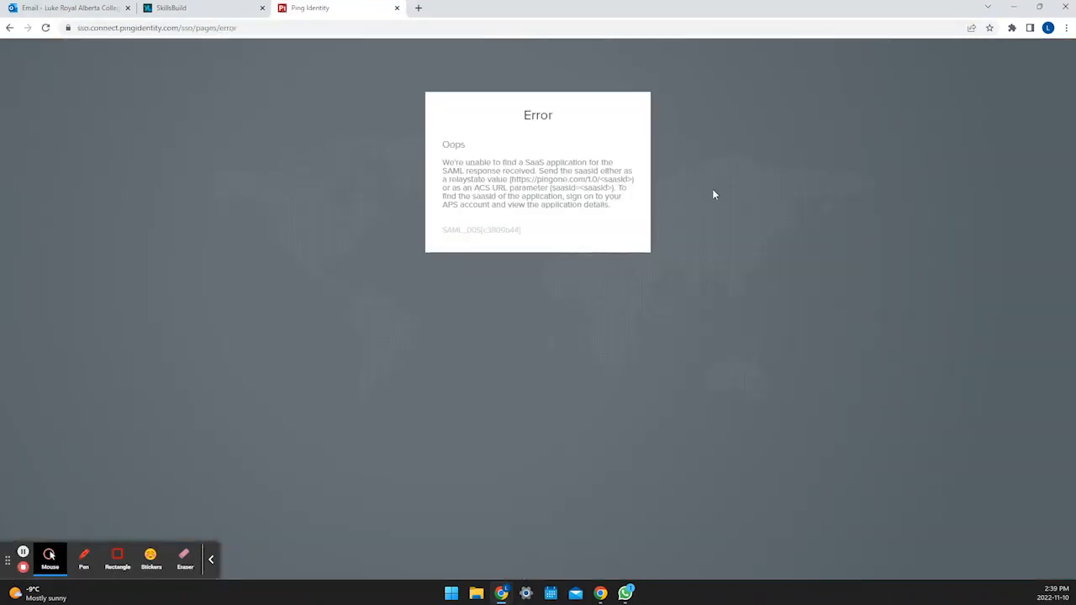
mouse_move(436, 180)
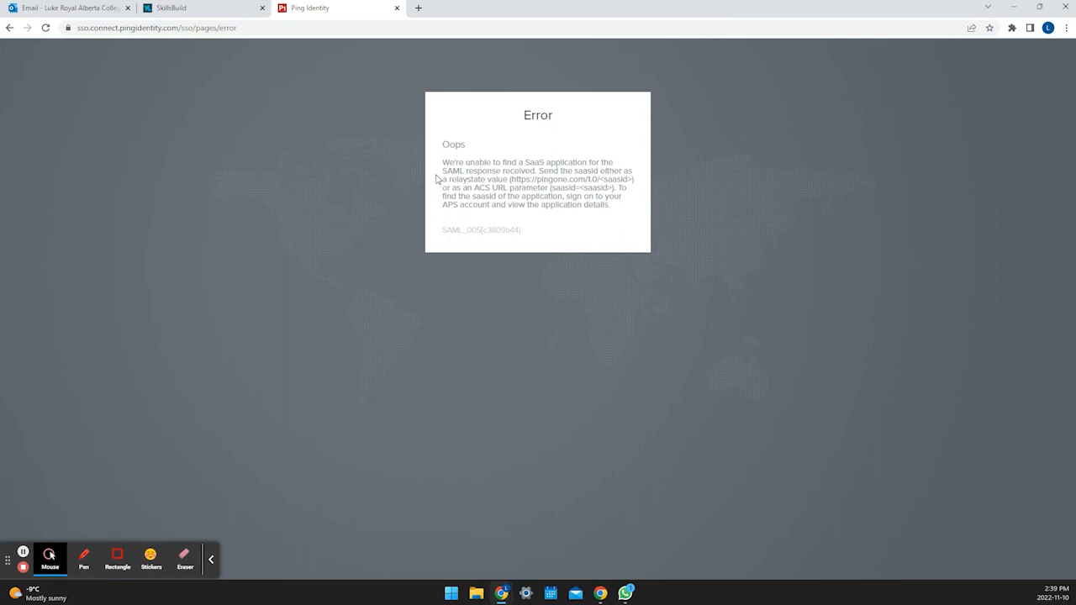
mouse_move(642, 225)
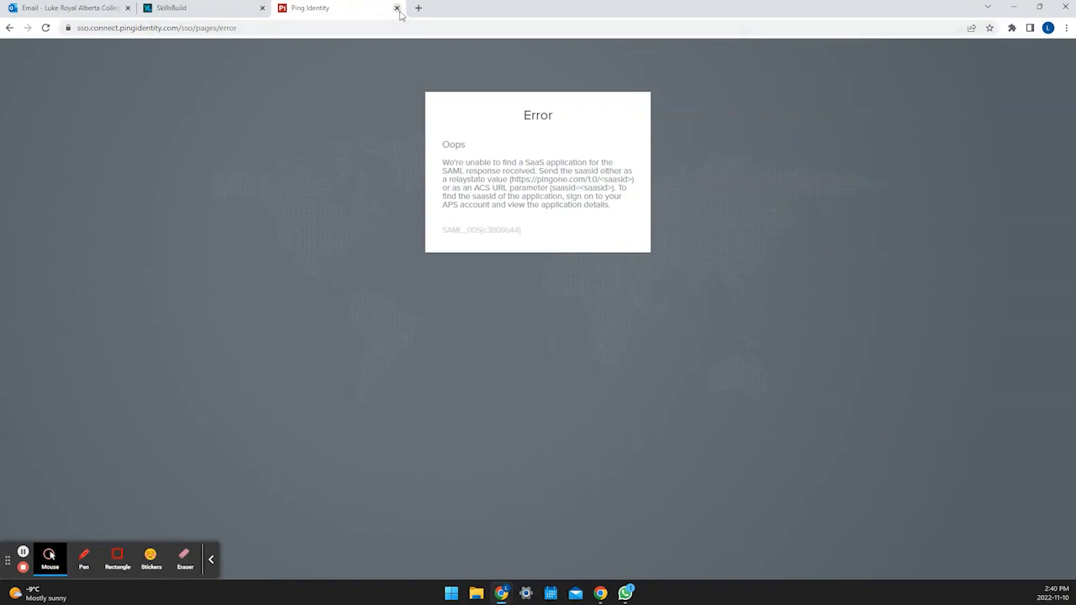
- Close the error, go back to the plan and read the 'Ten Questions You Should Ask' article
click(396, 7)
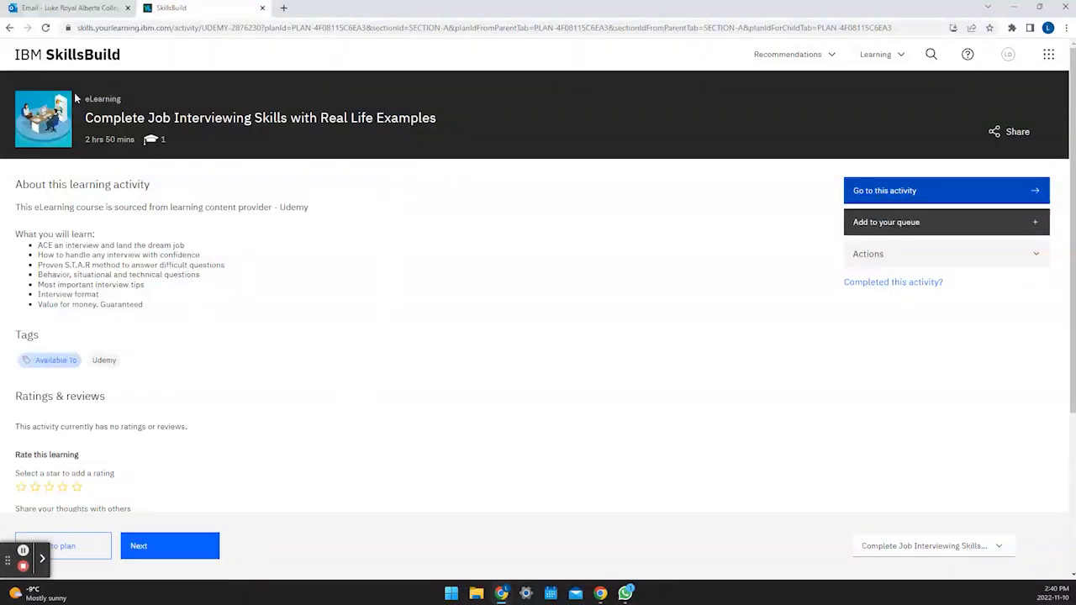
mouse_move(10, 26)
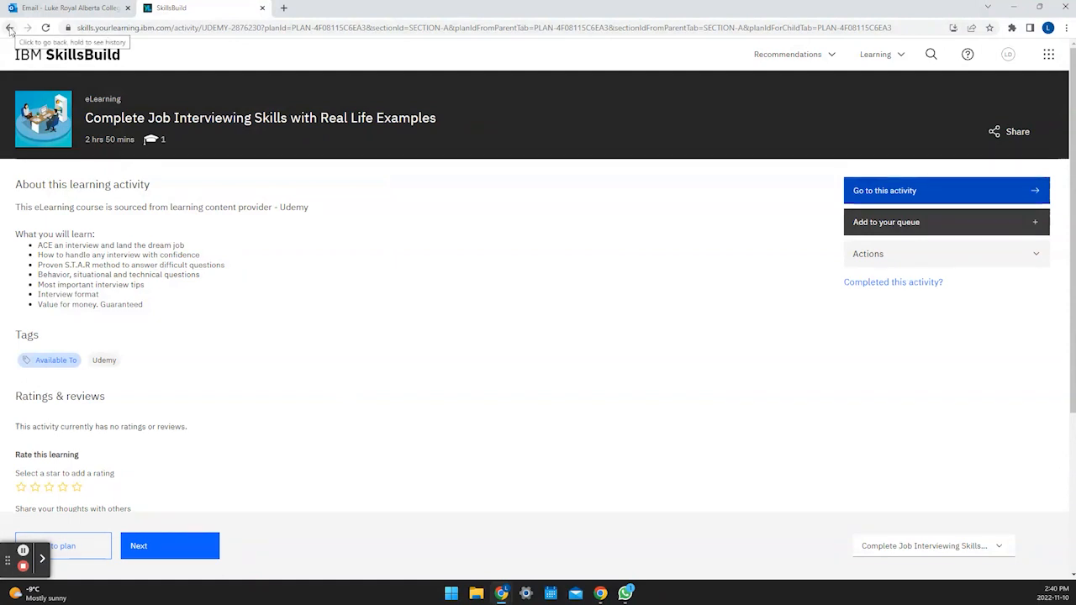
click(10, 27)
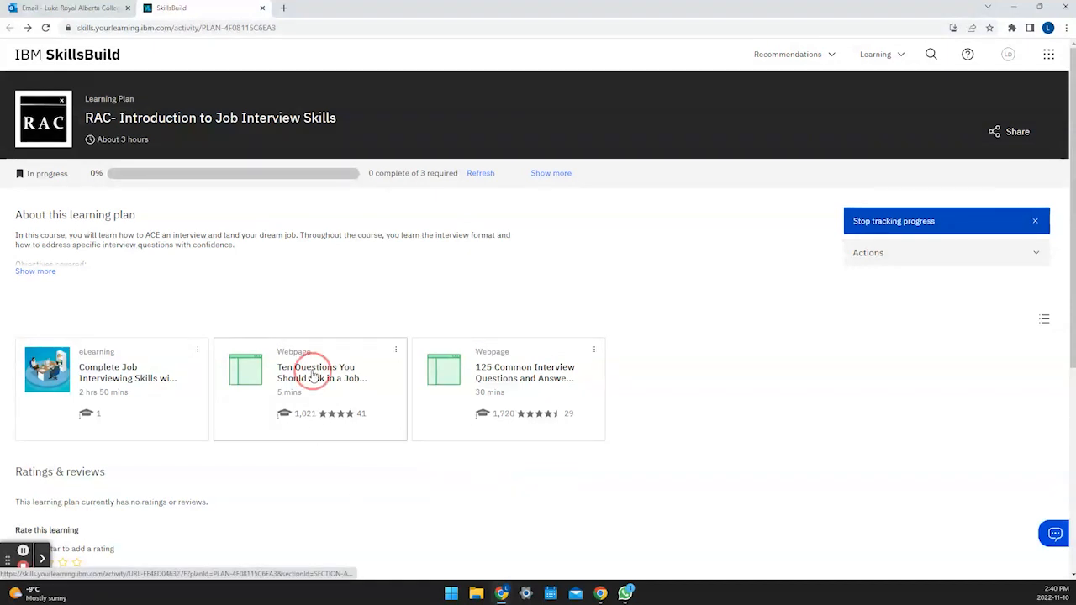
click(323, 371)
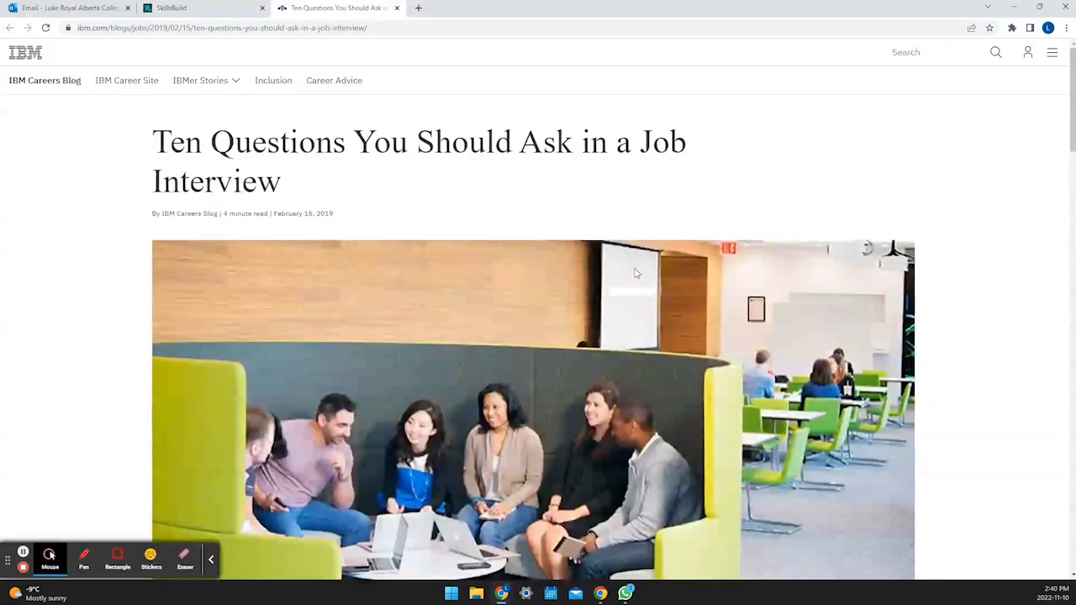
scroll(down, 3)
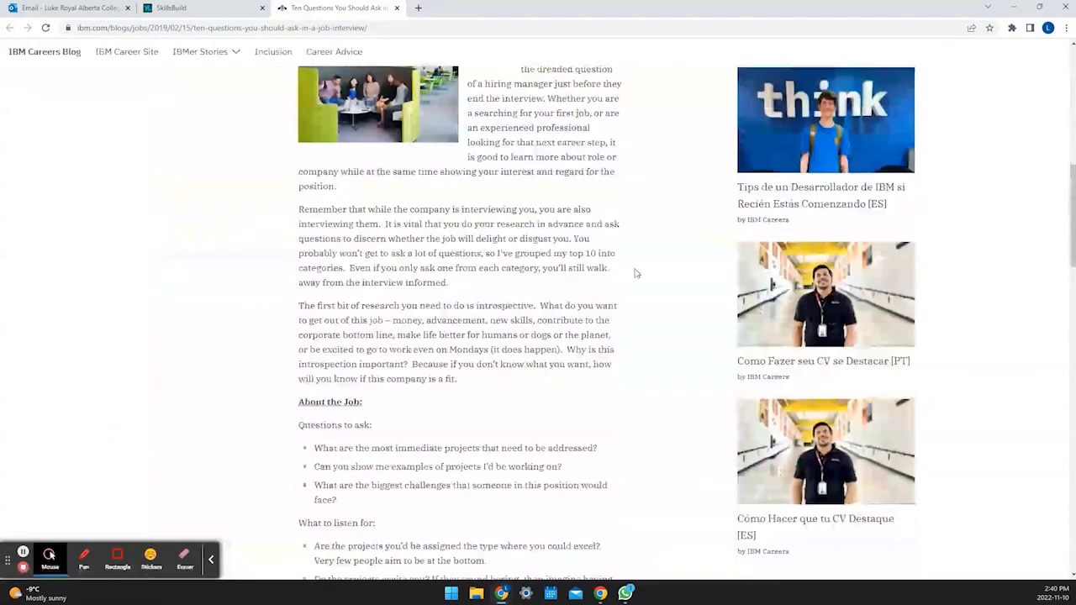
scroll(down, 3)
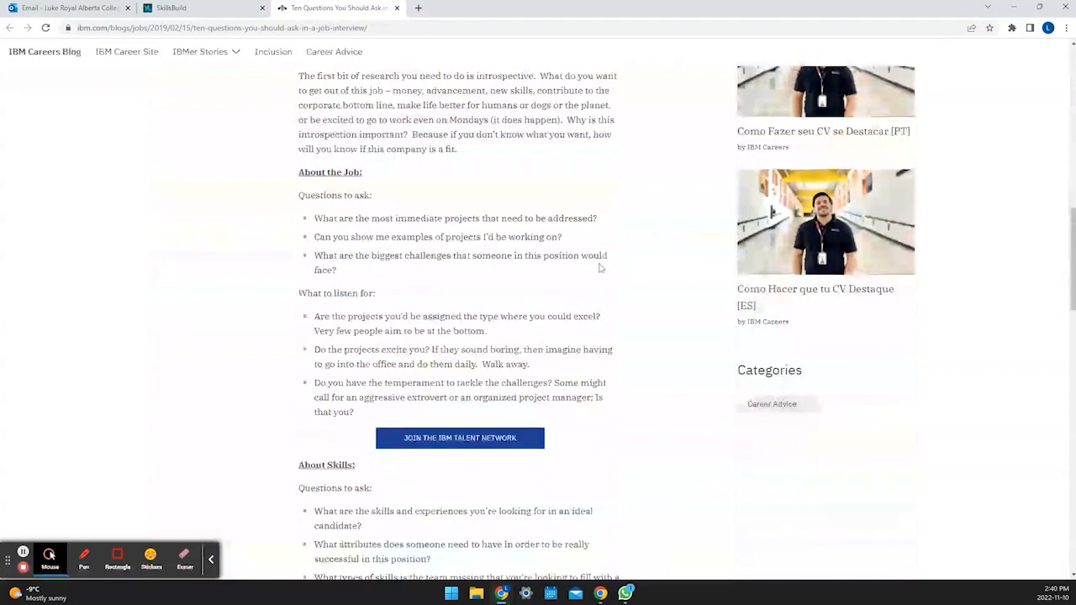
- Start tracking progress on the RAC Introduction to Job Interview Skills learning plan
click(202, 7)
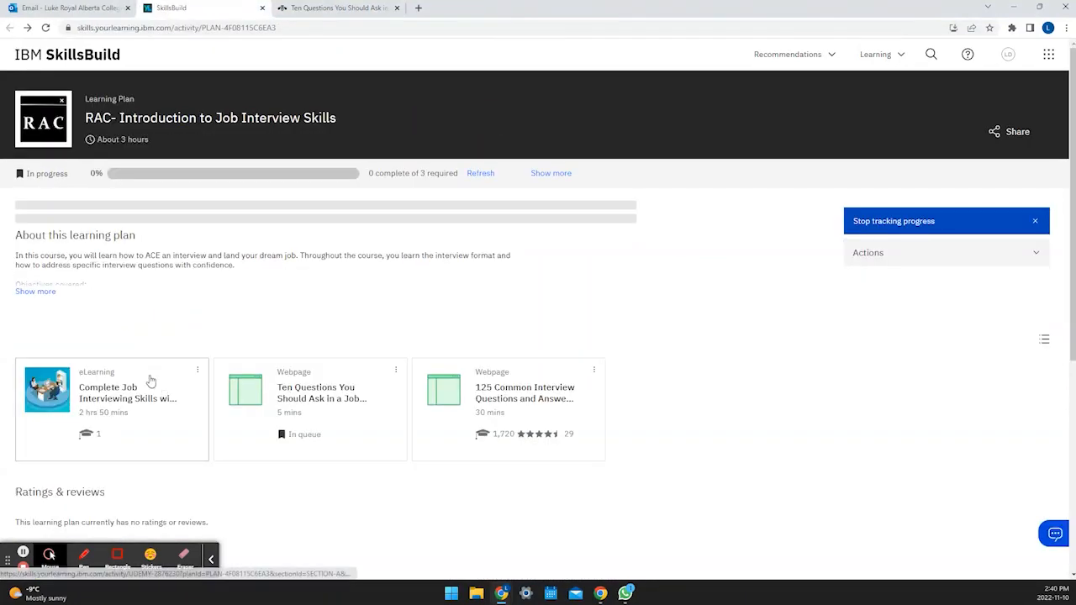
scroll(down, 3)
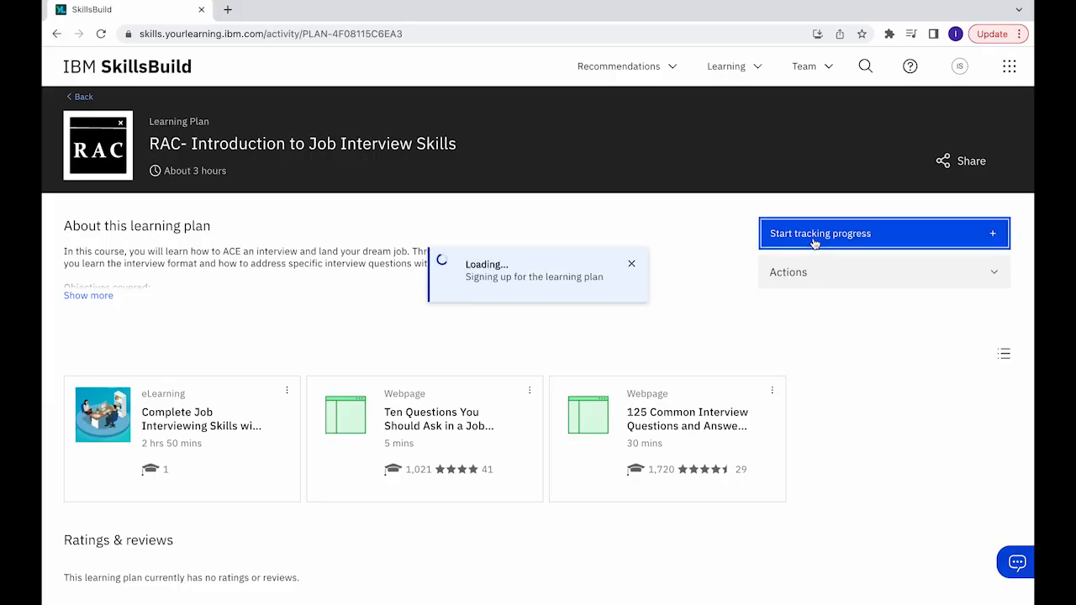
click(882, 232)
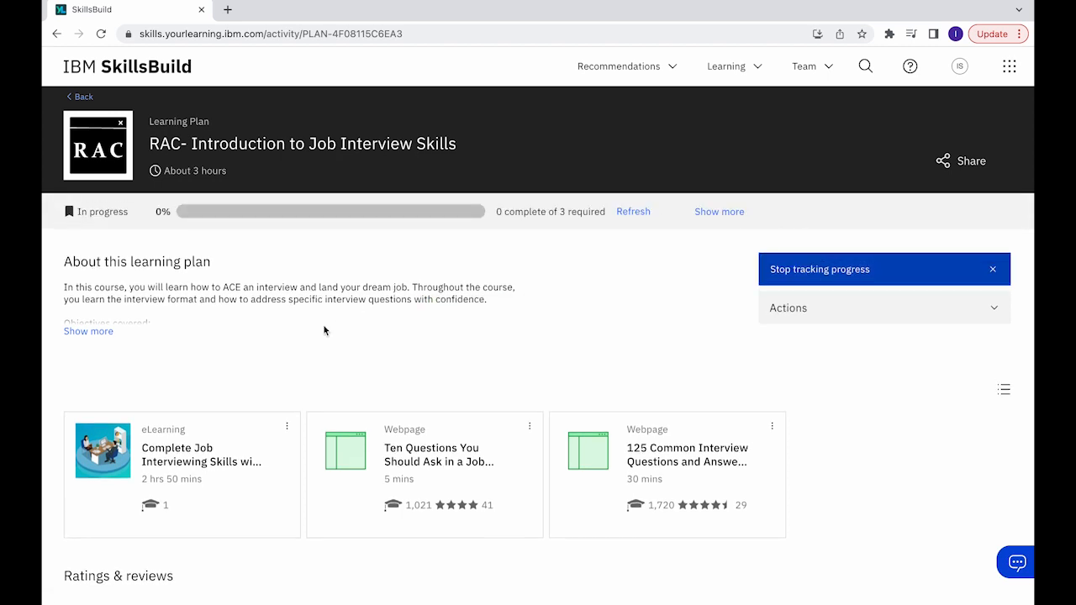
mouse_move(211, 463)
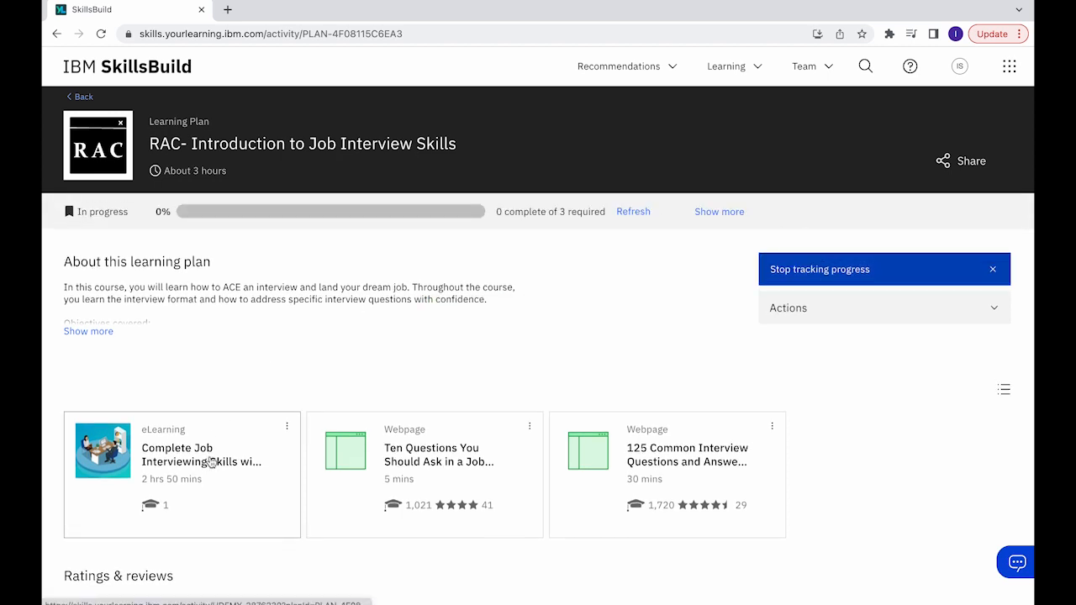
- Launch the Complete Job Interviewing Skills course via 'Go to this activity'
click(202, 454)
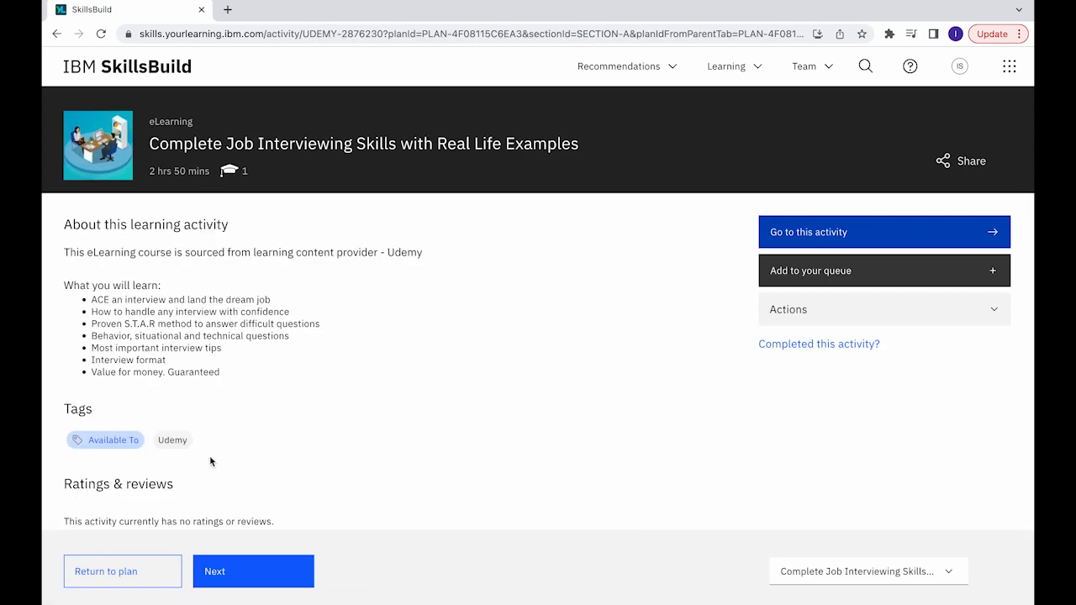
mouse_move(693, 292)
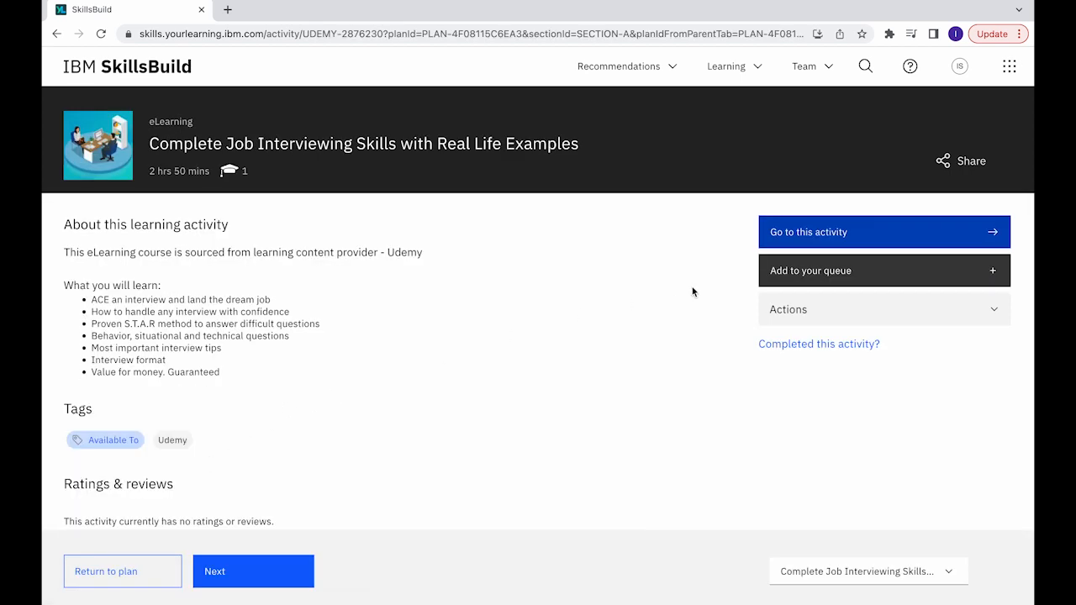
click(884, 232)
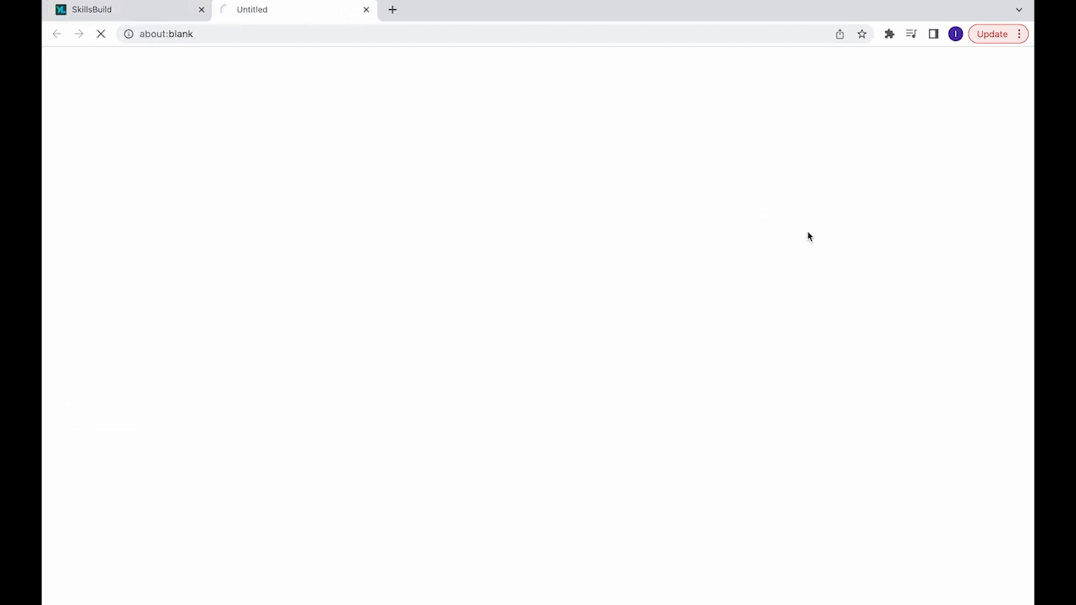